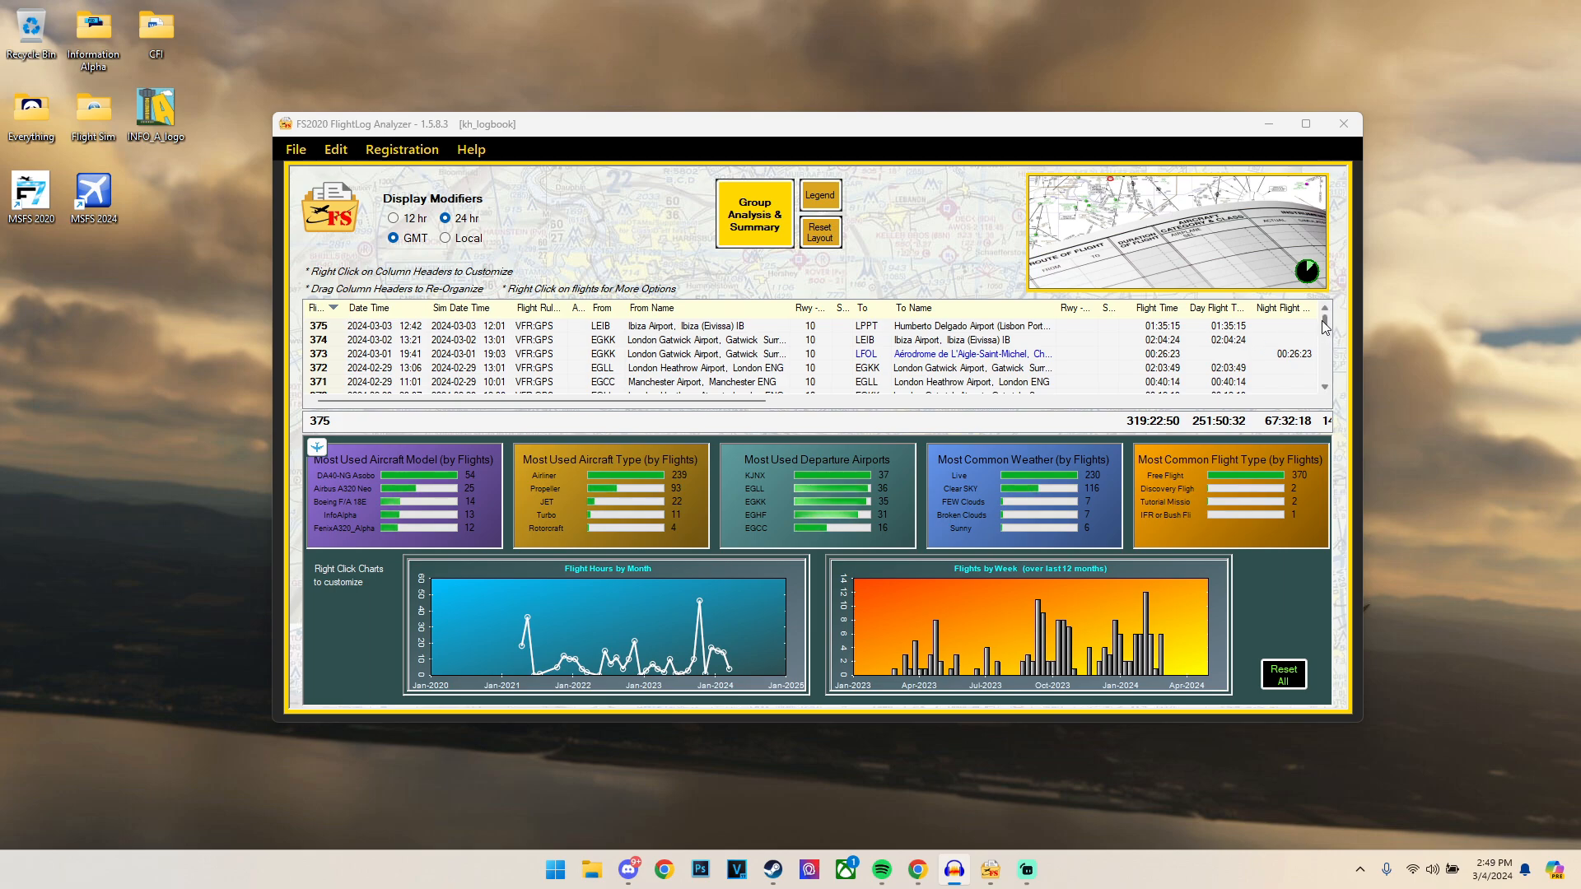
Step: Scroll the logbook to show distance, landings, manufacturer, model and category columns
scroll("down", 3)
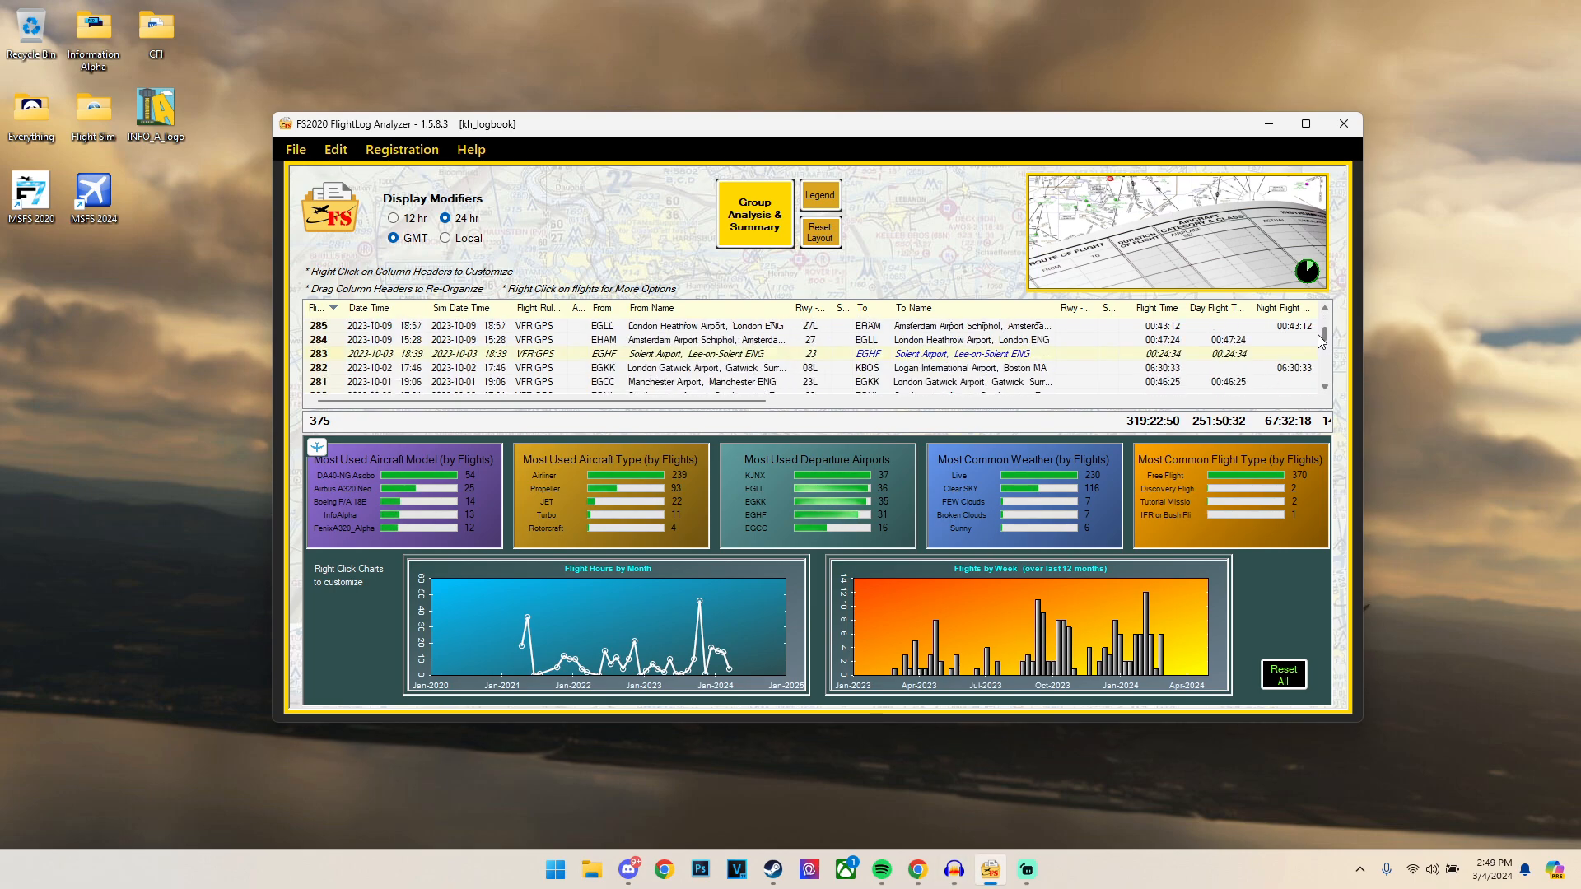
scroll("down", 3)
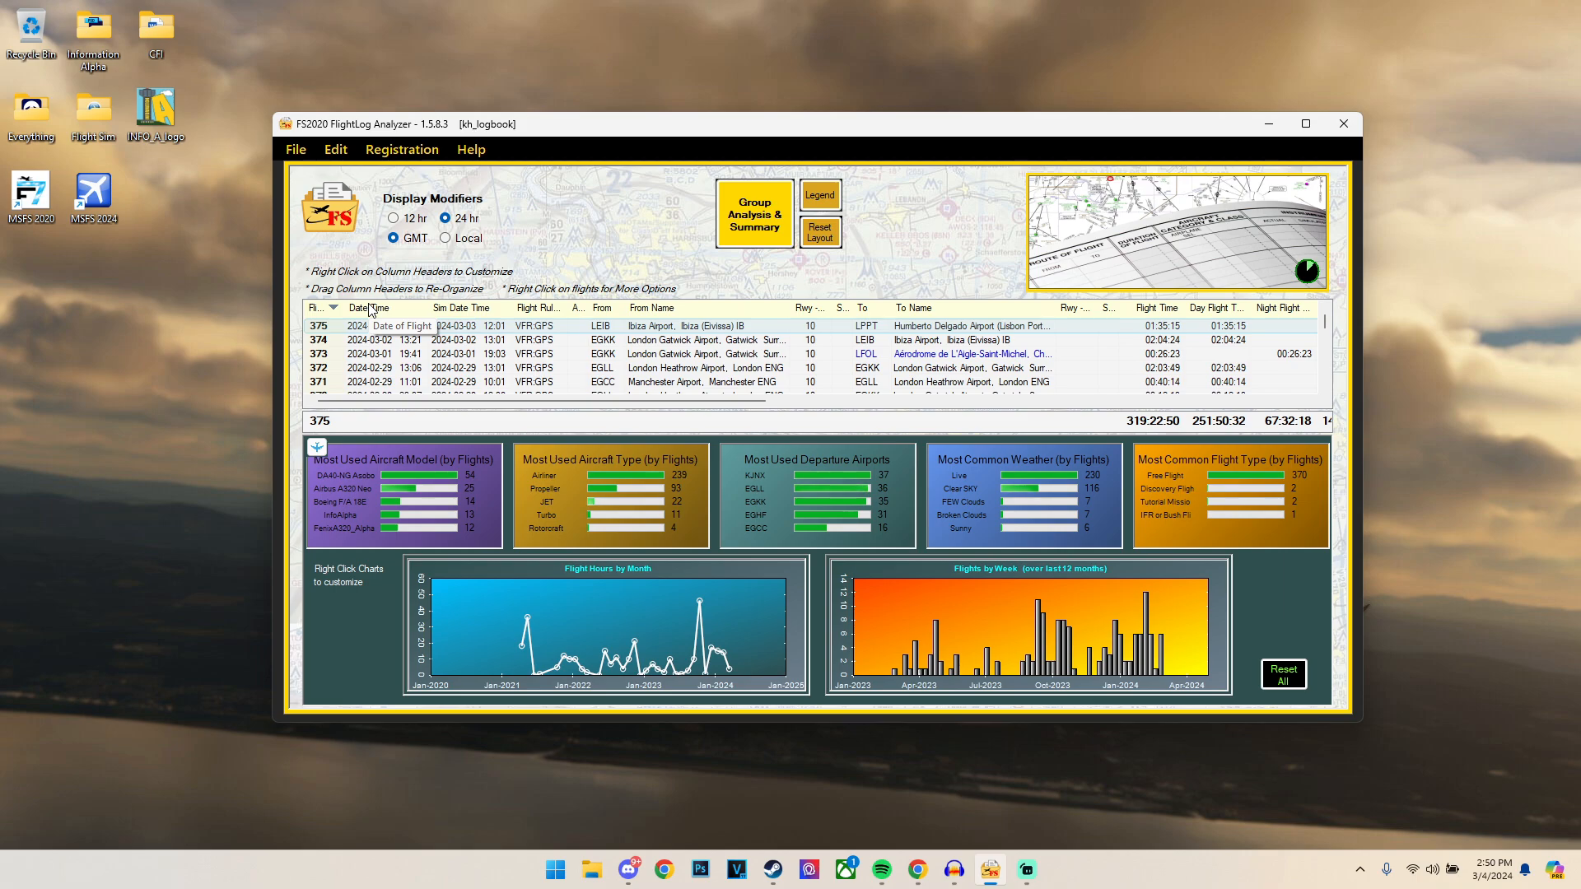
mouse_move(517, 299)
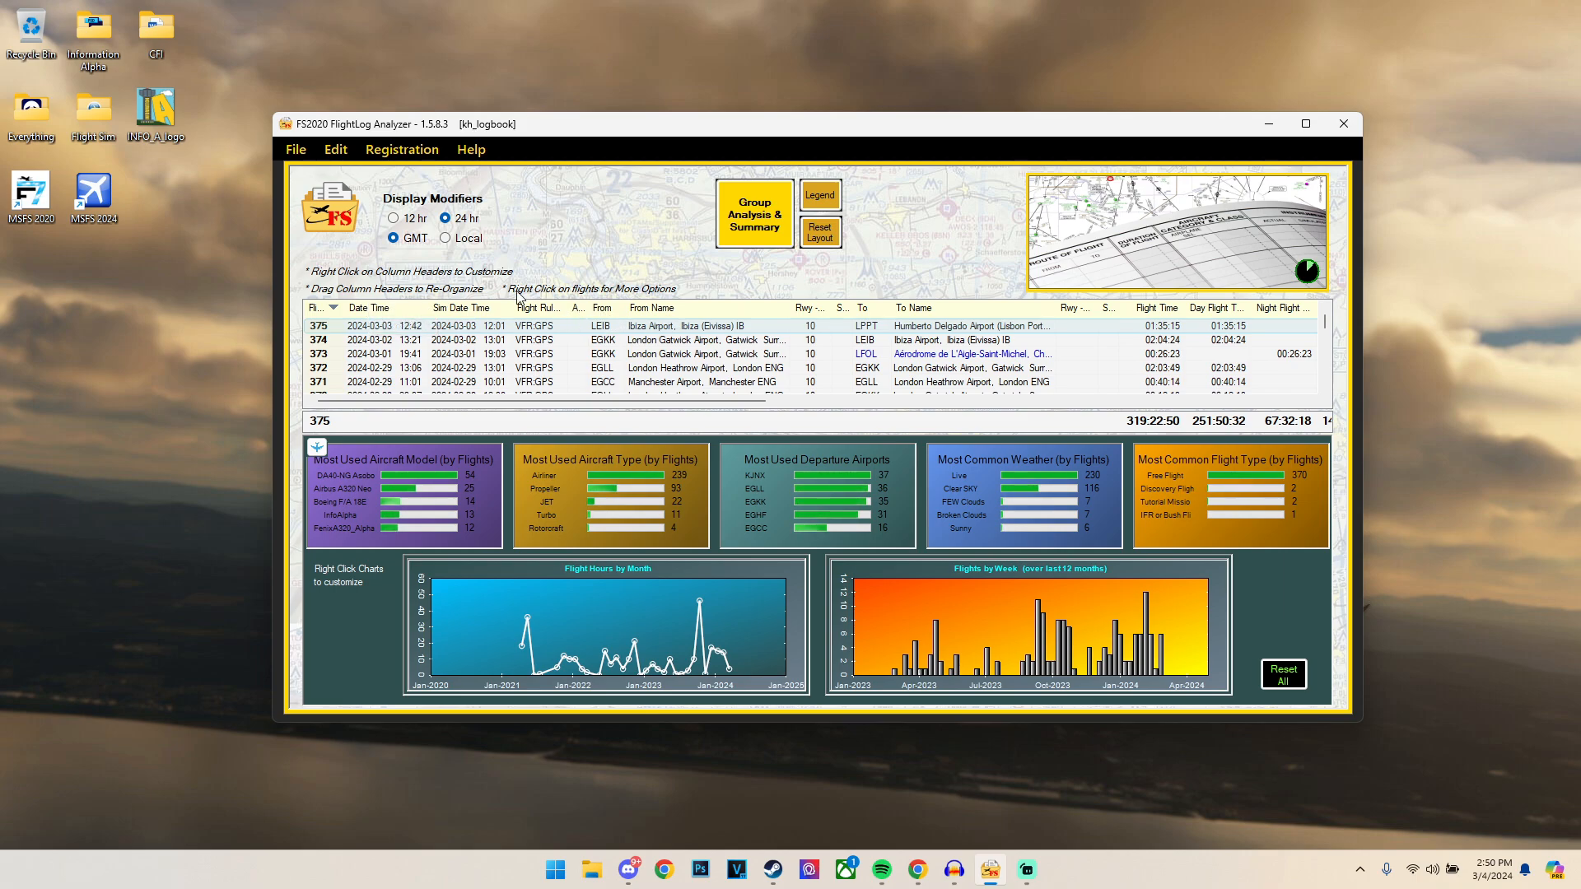
mouse_move(1124, 338)
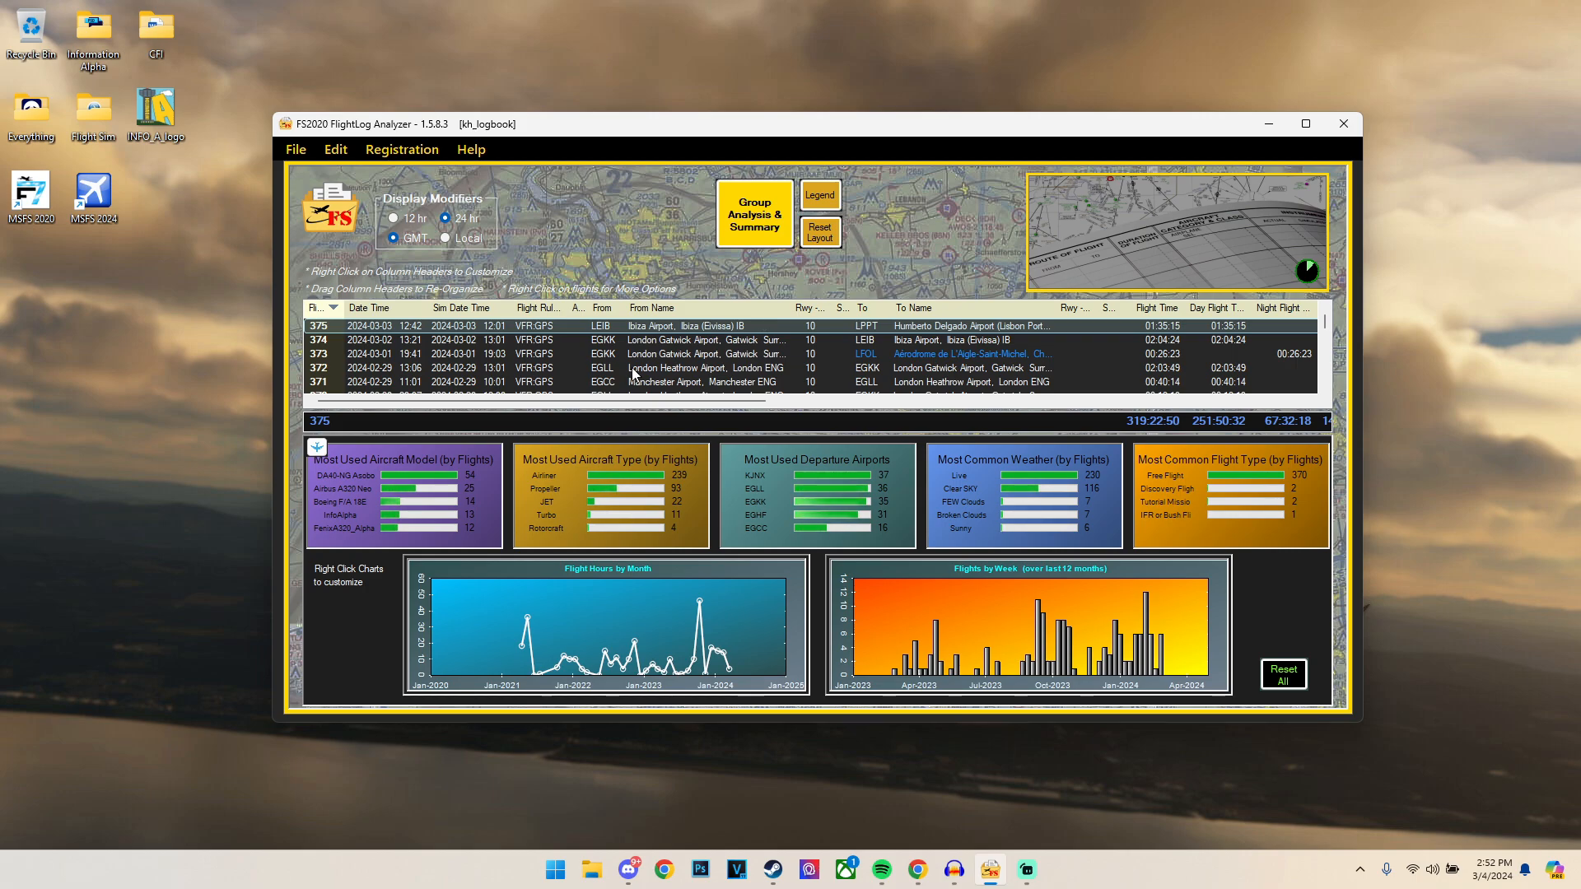
mouse_move(427, 335)
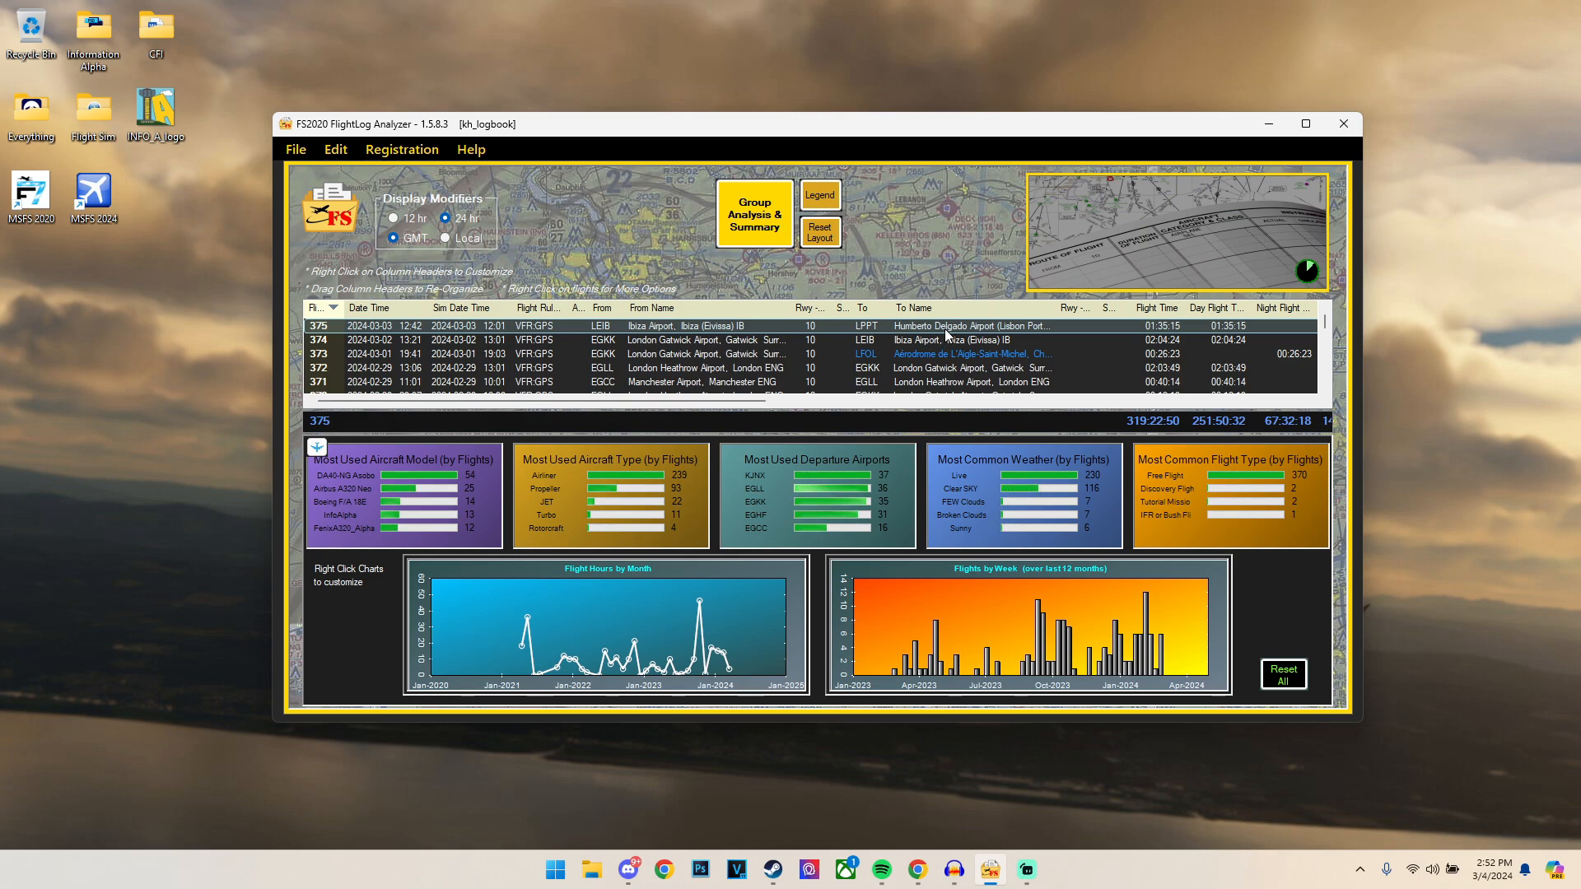
scroll("right", 3)
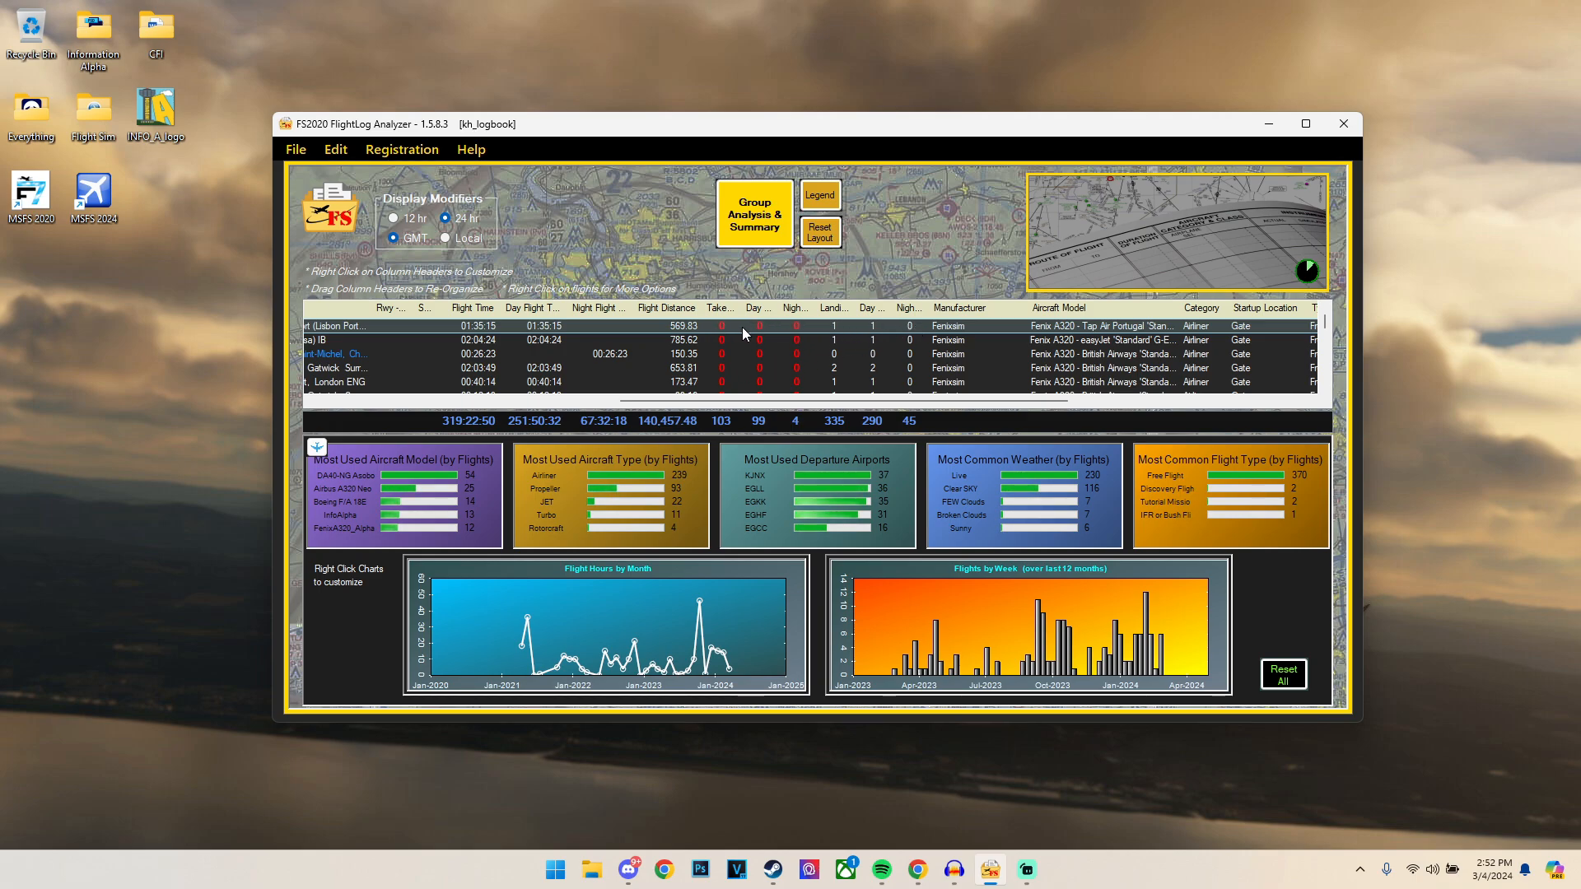
mouse_move(764, 415)
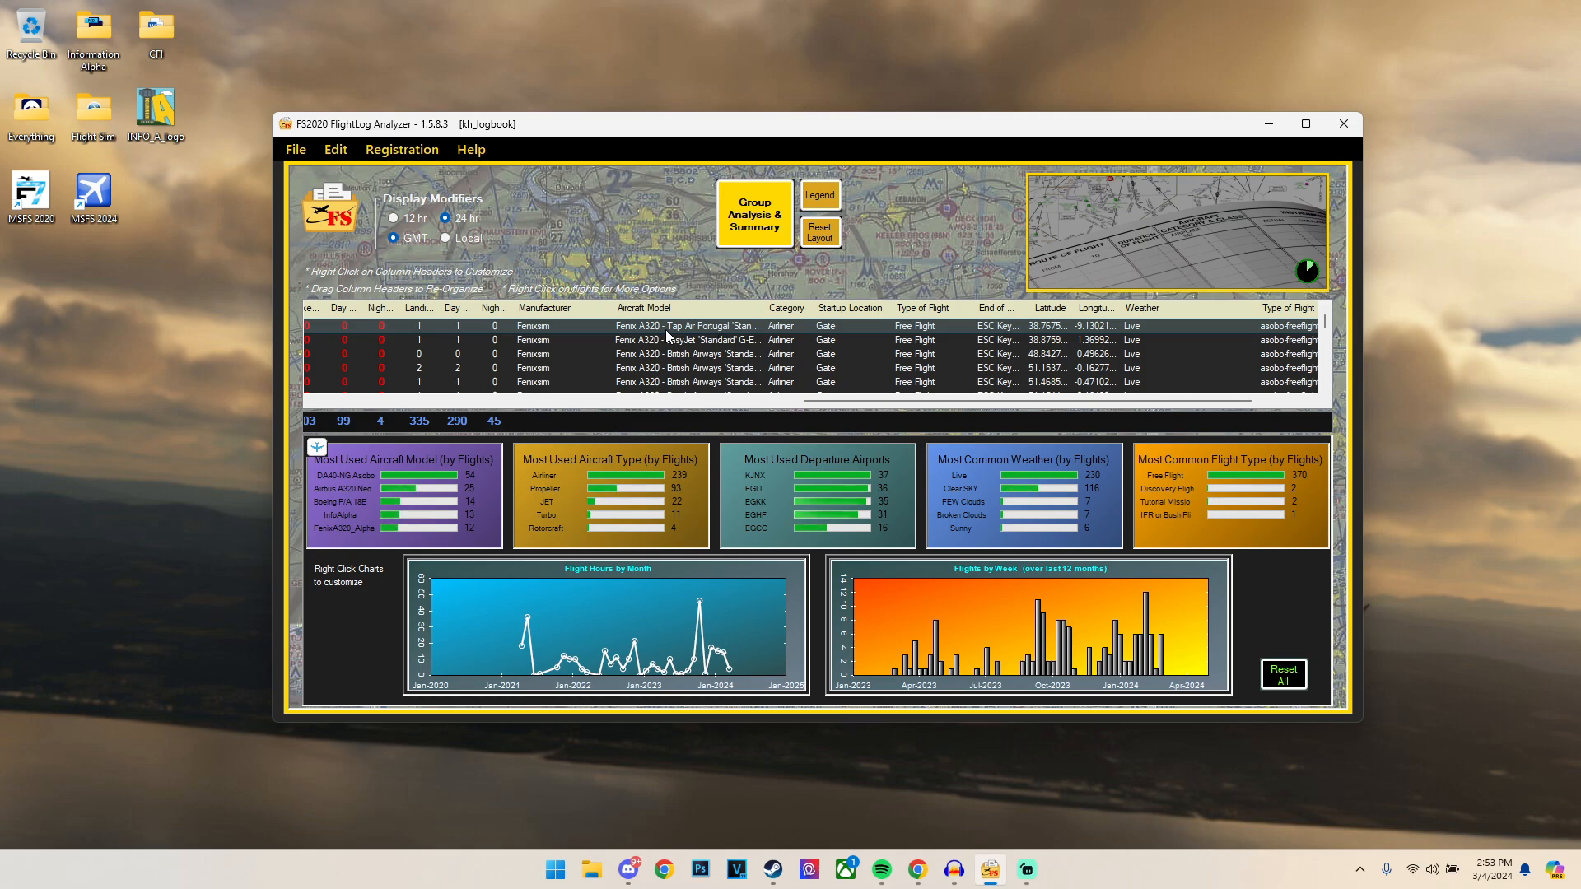
mouse_move(778, 383)
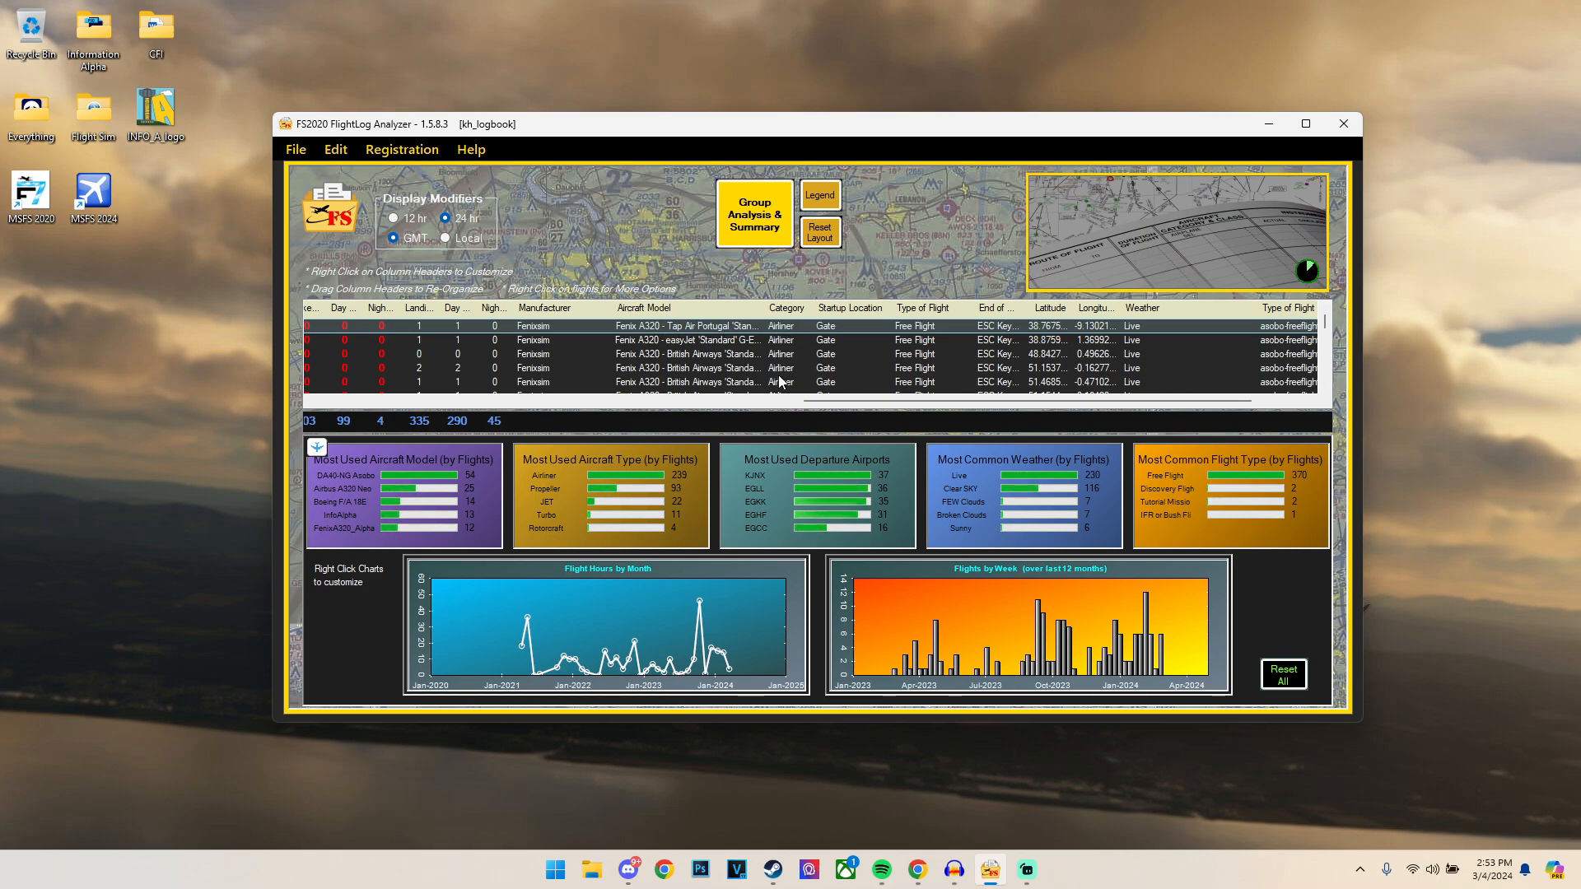
mouse_move(792, 375)
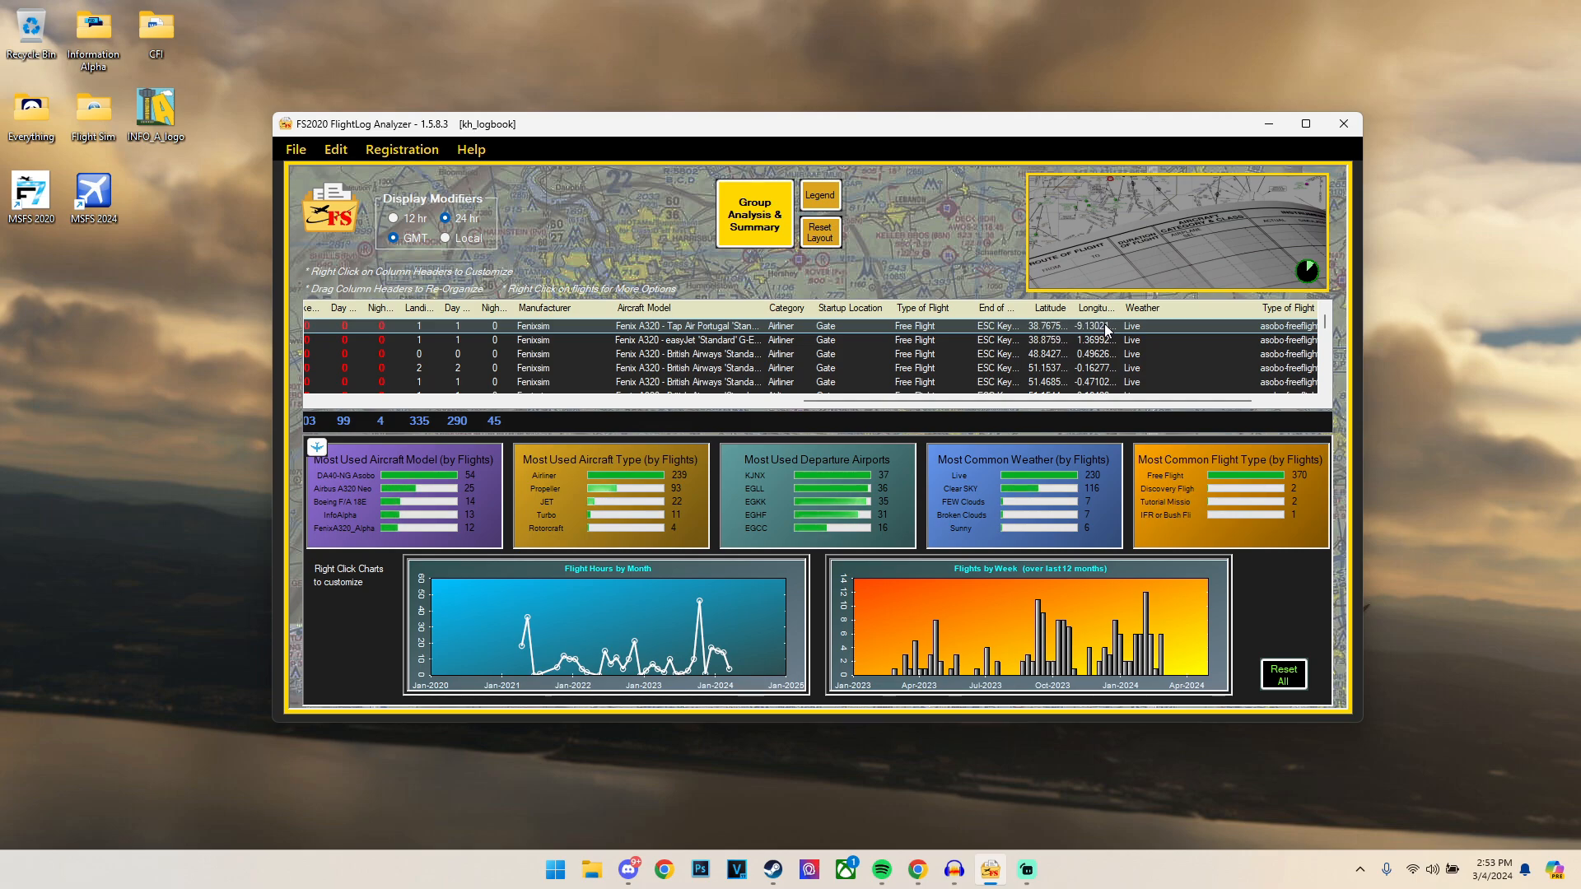
scroll("right", 3)
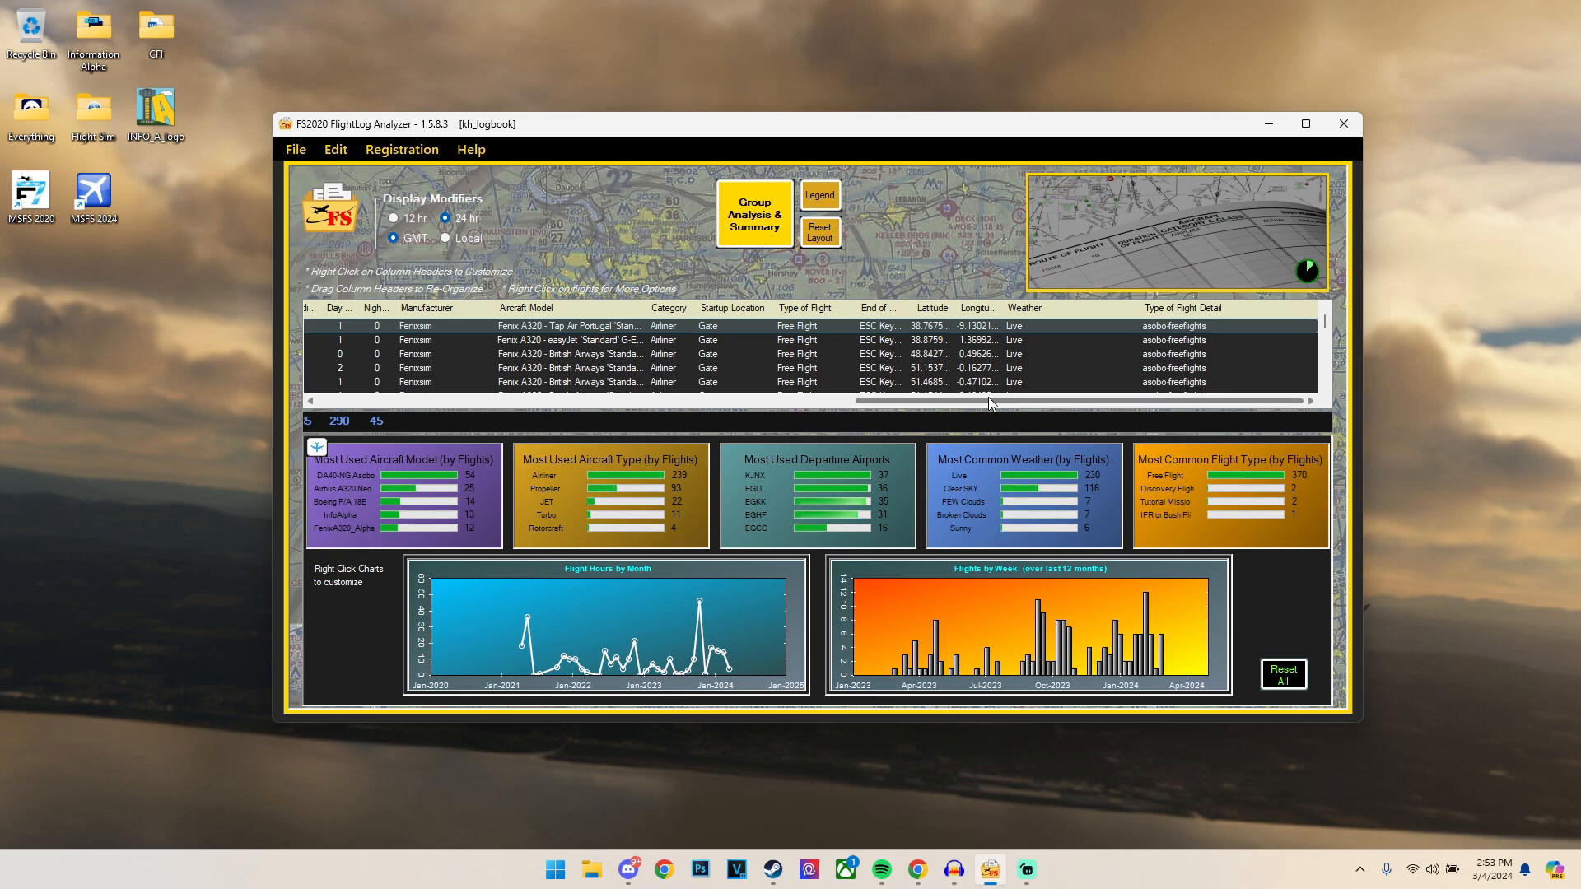
scroll("right", 3)
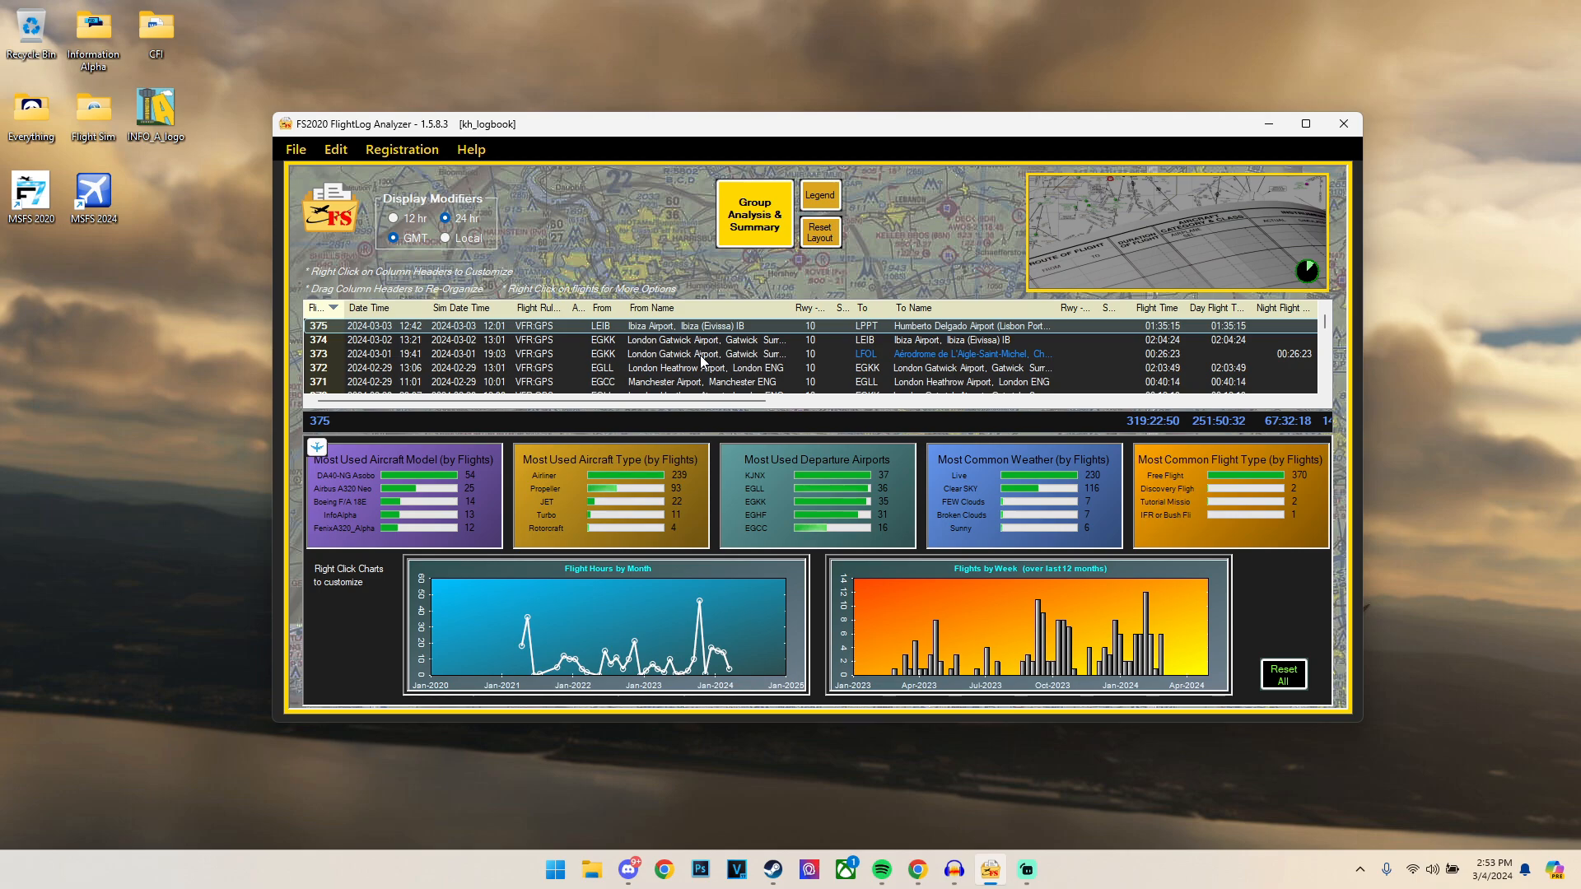
mouse_move(637, 442)
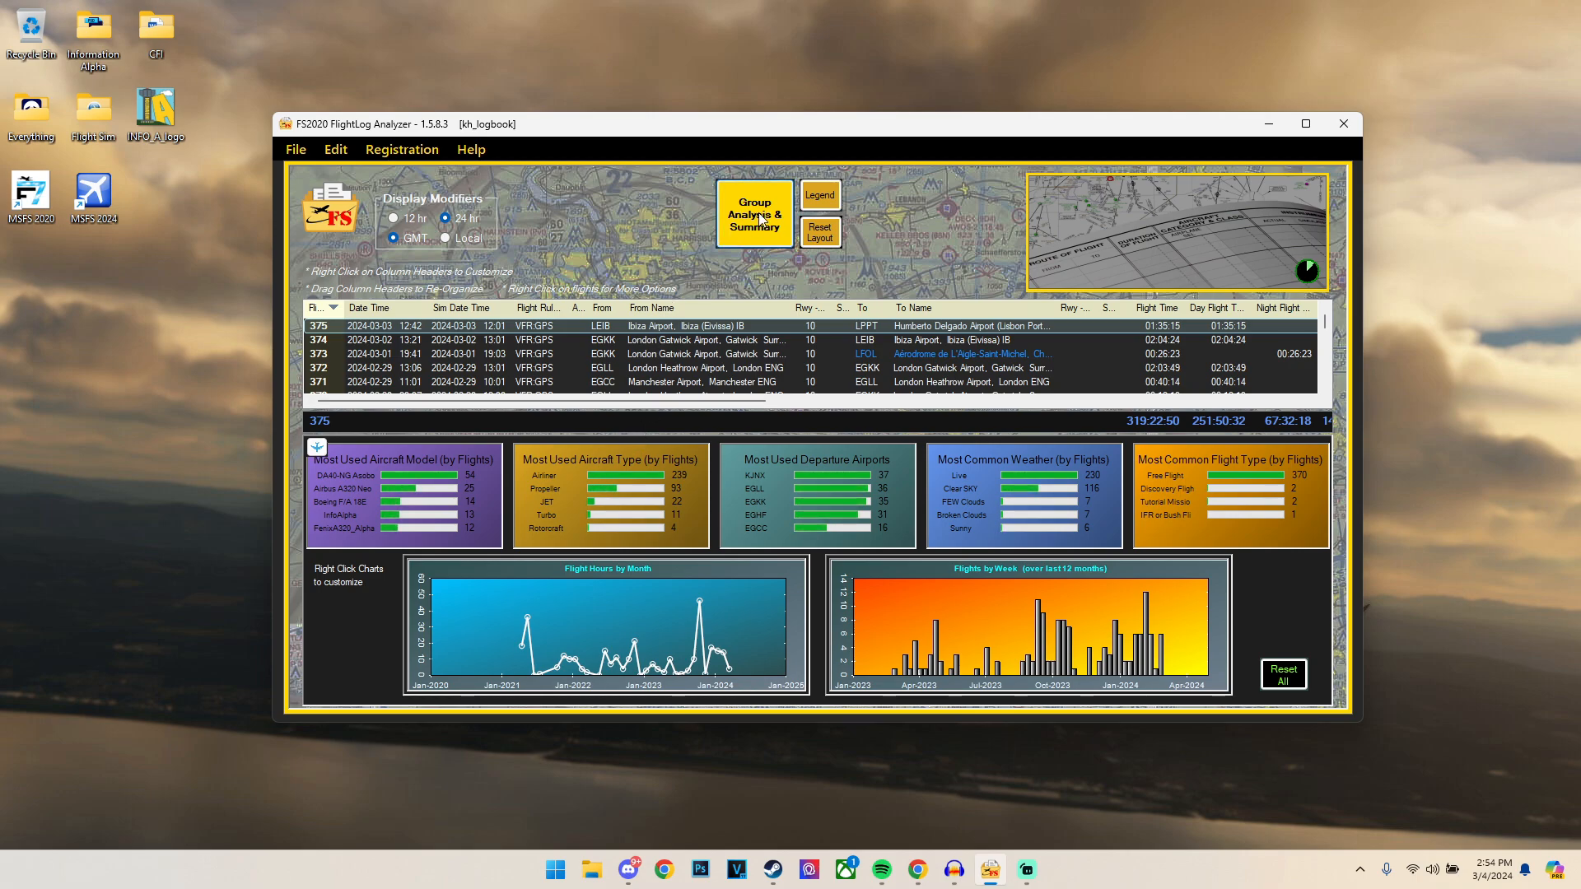
Step: Open Group Analysis & Summary and browse flight totals by manufacturer and model
left_click(754, 212)
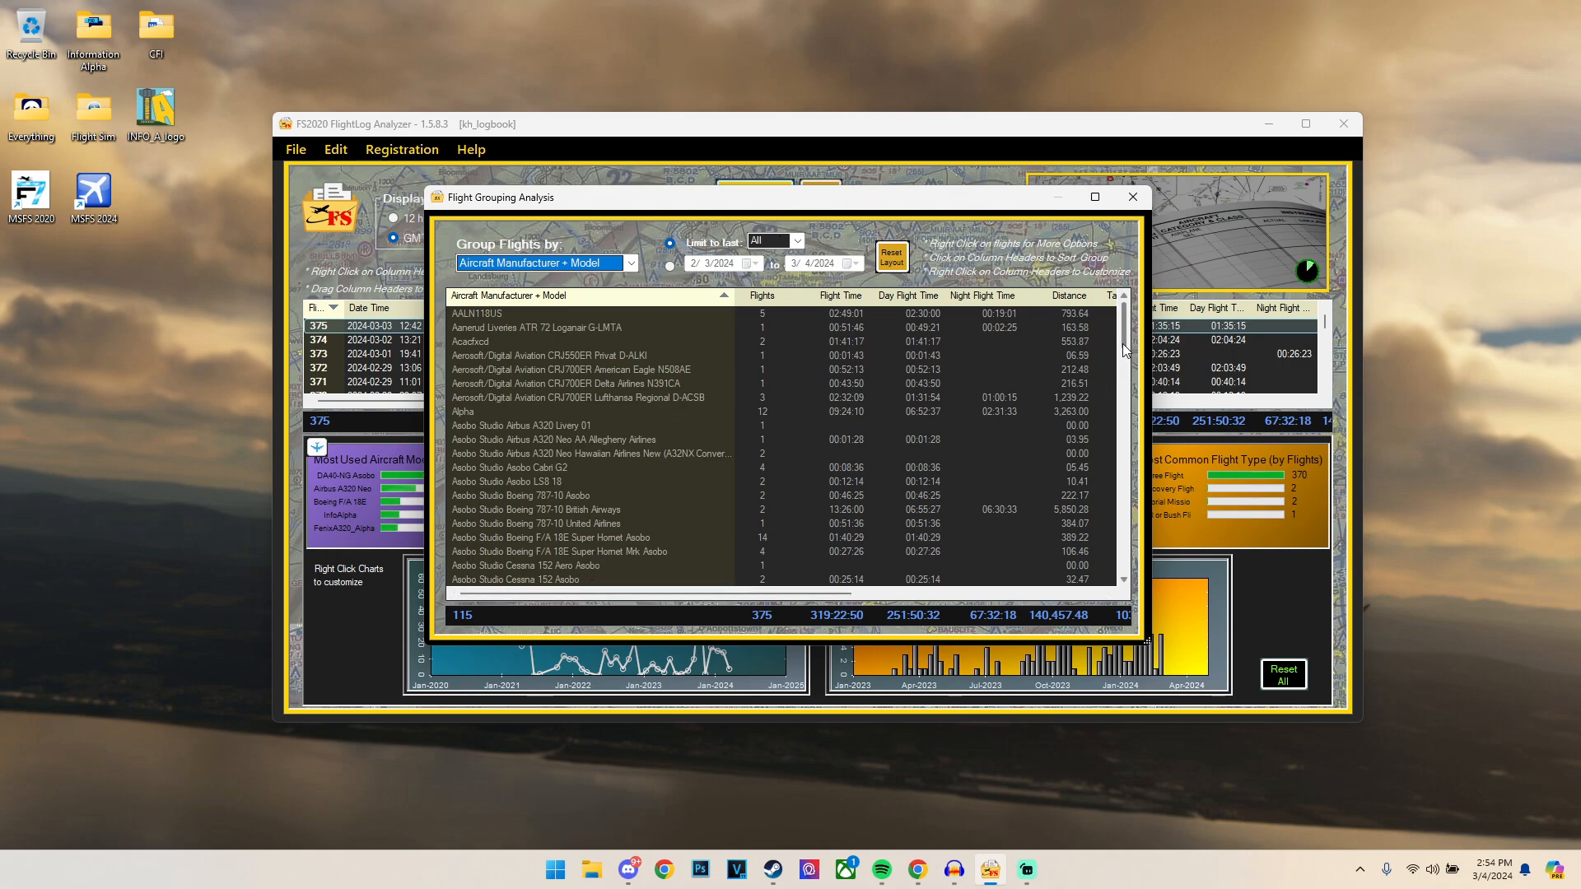
scroll("down", 3)
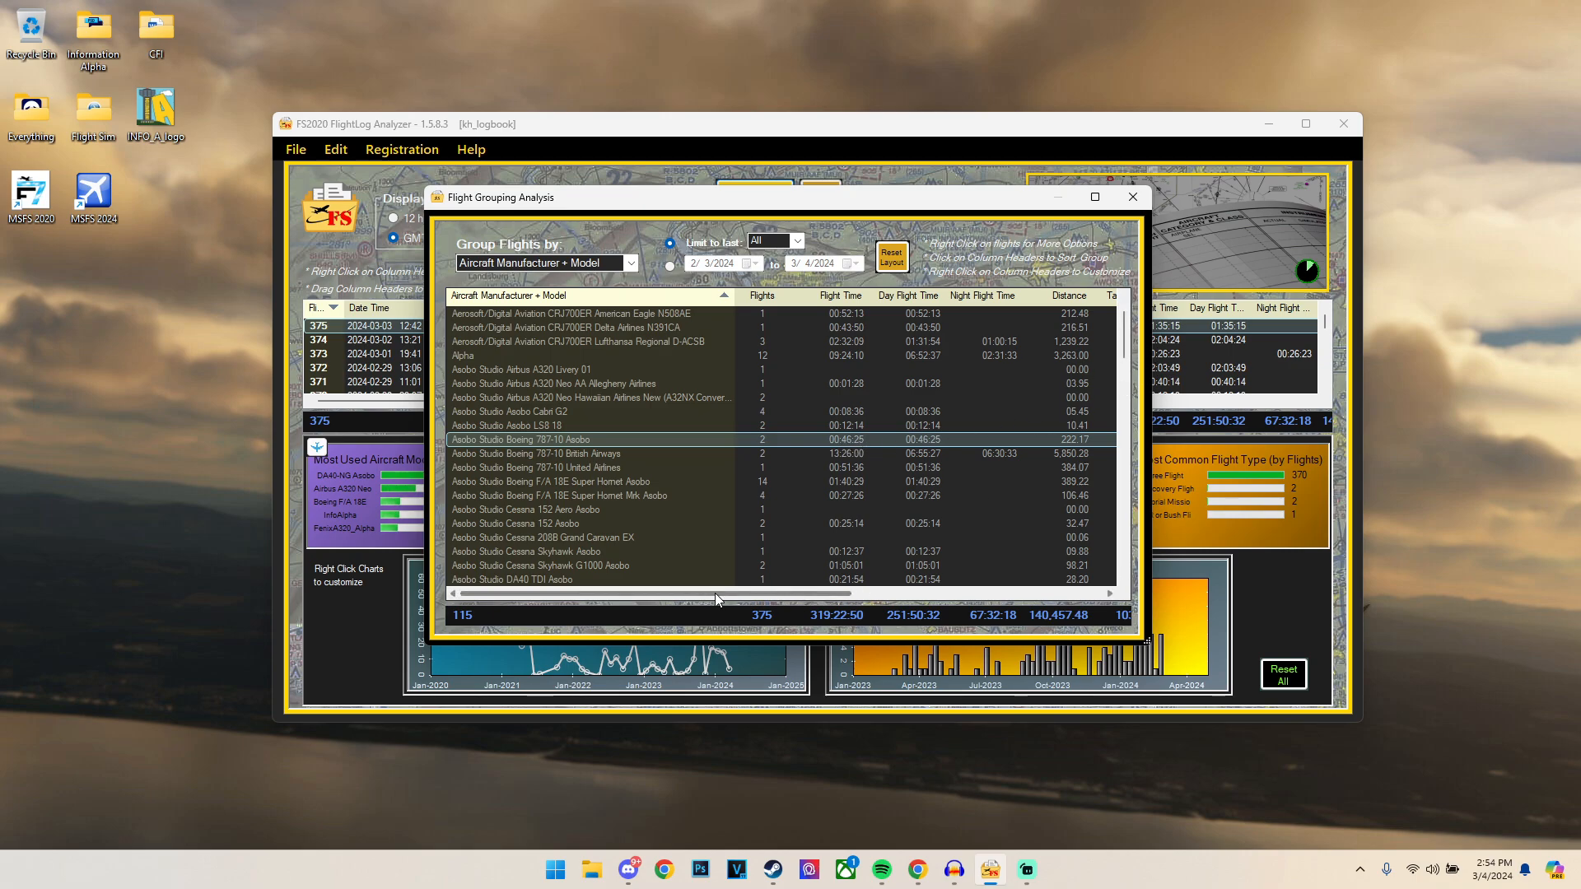
scroll("right", 3)
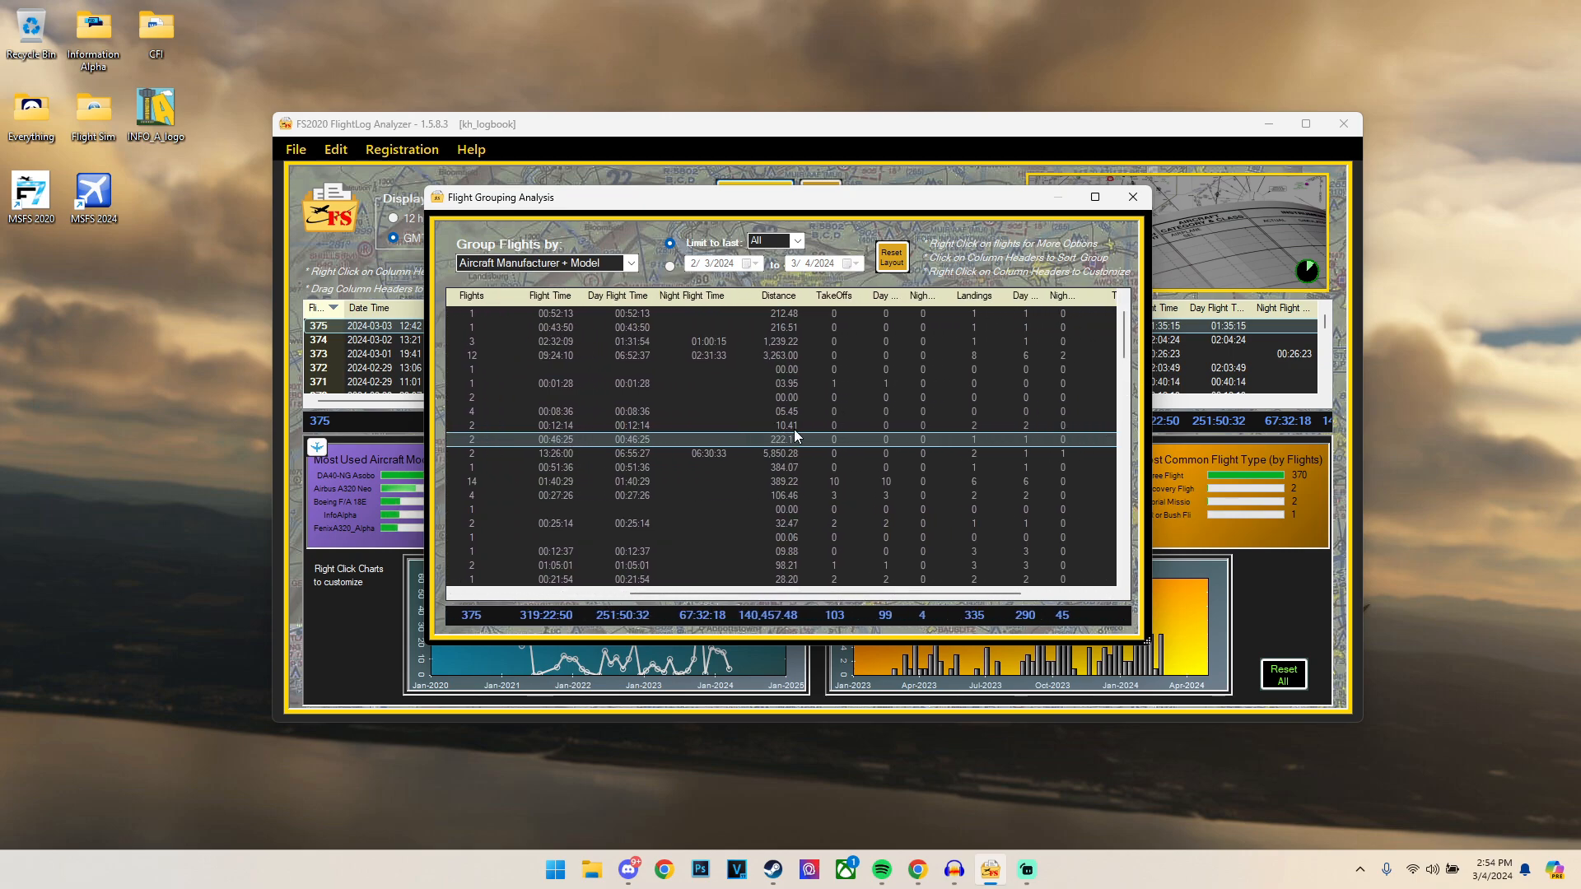
scroll("right", 3)
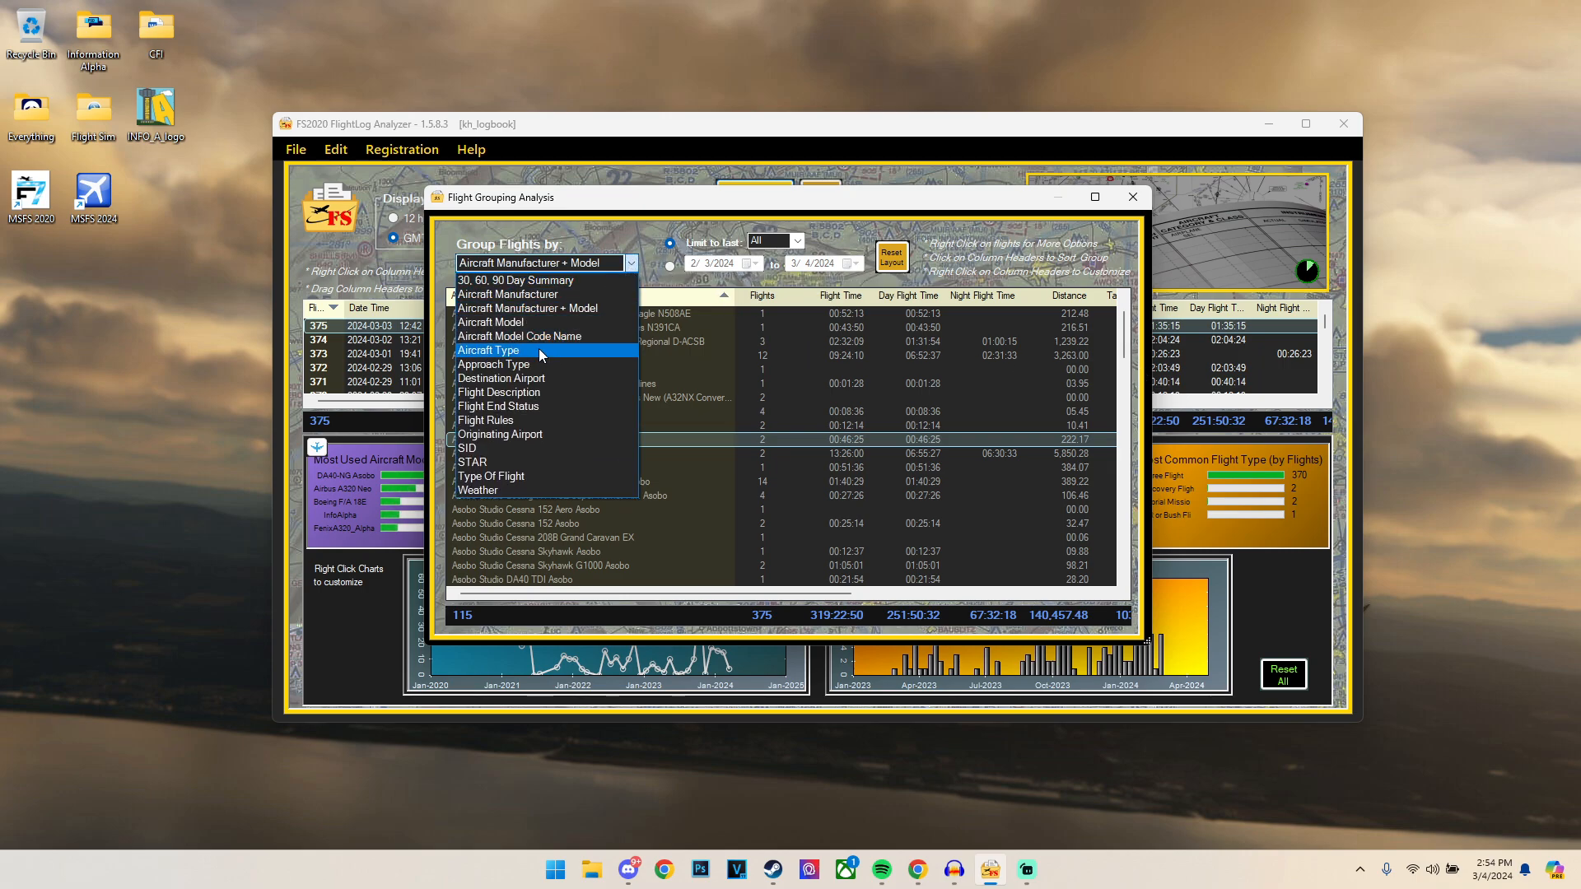
Step: Group flights by Aircraft Type, giving seven categories with Airliner at 239 flights
left_click(486, 350)
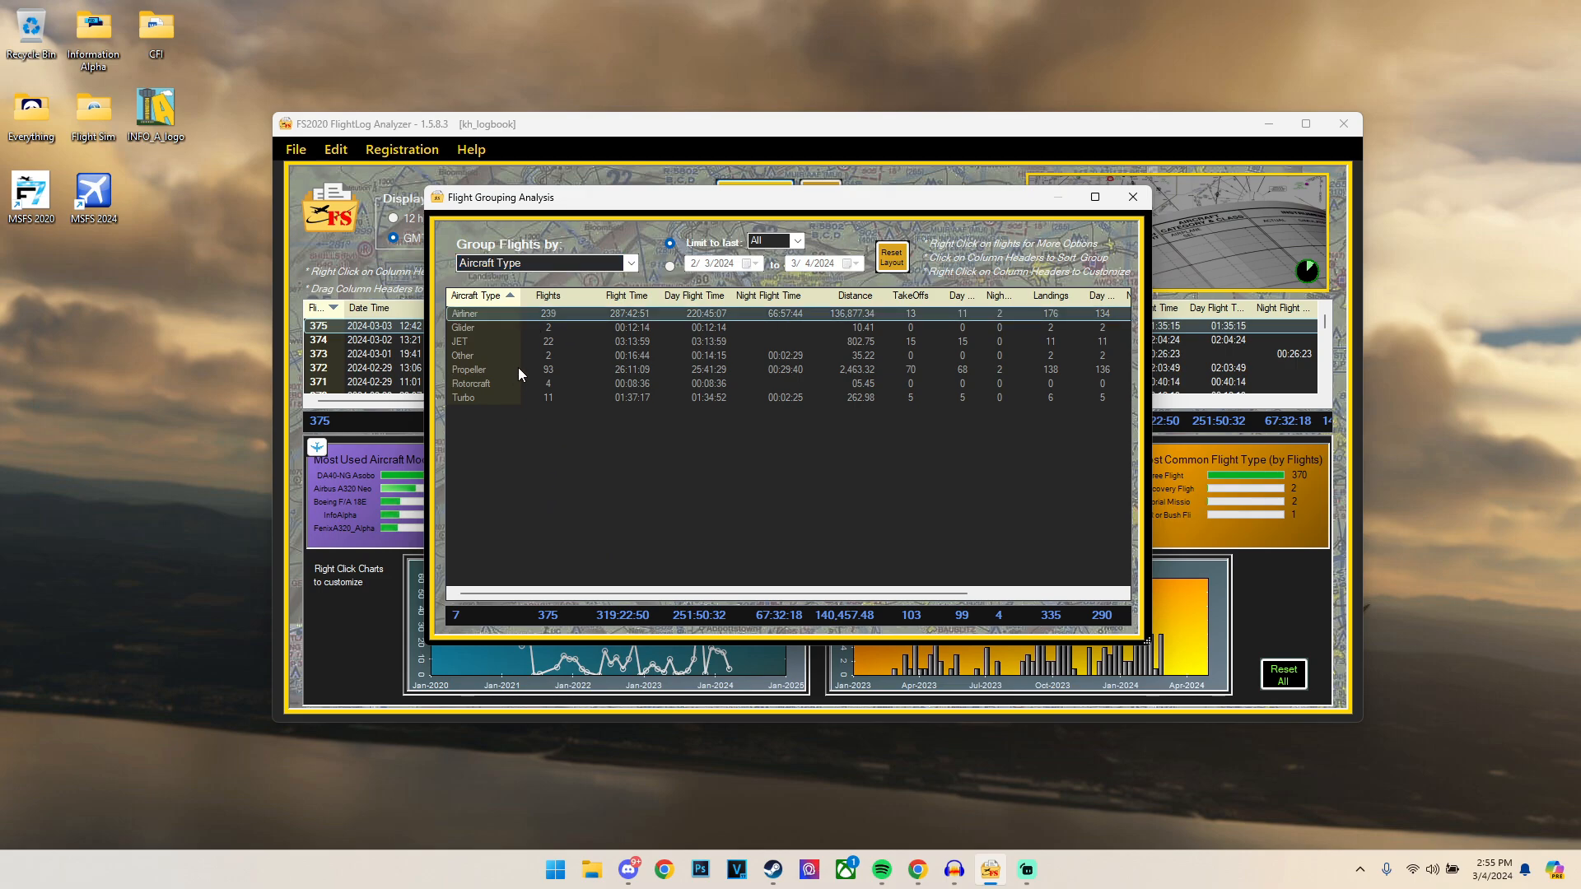
mouse_move(504, 338)
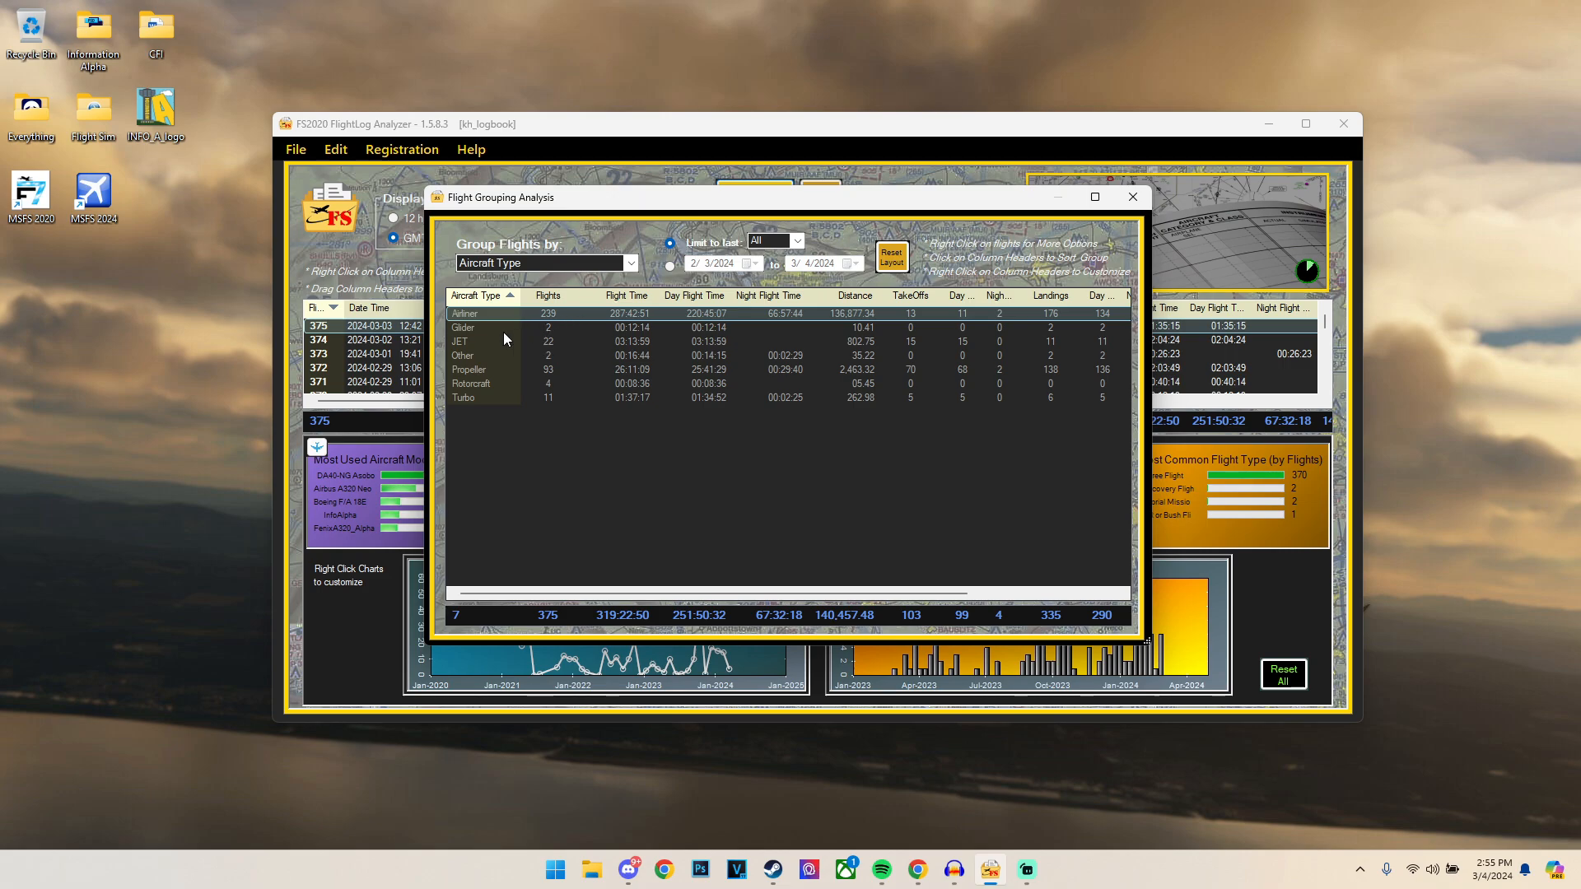
mouse_move(618, 323)
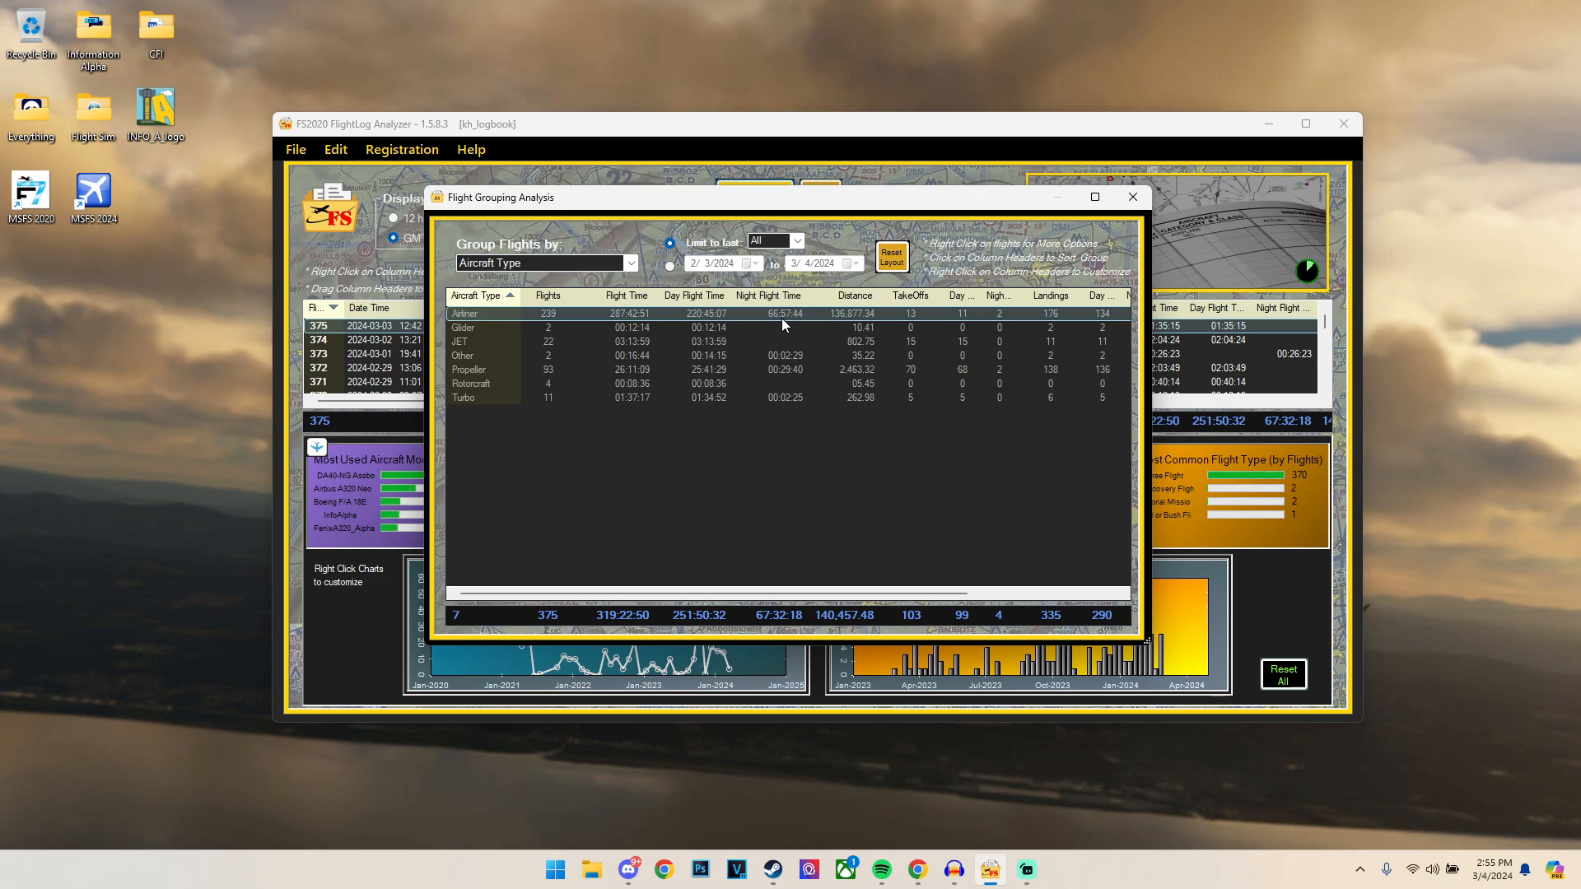
mouse_move(785, 323)
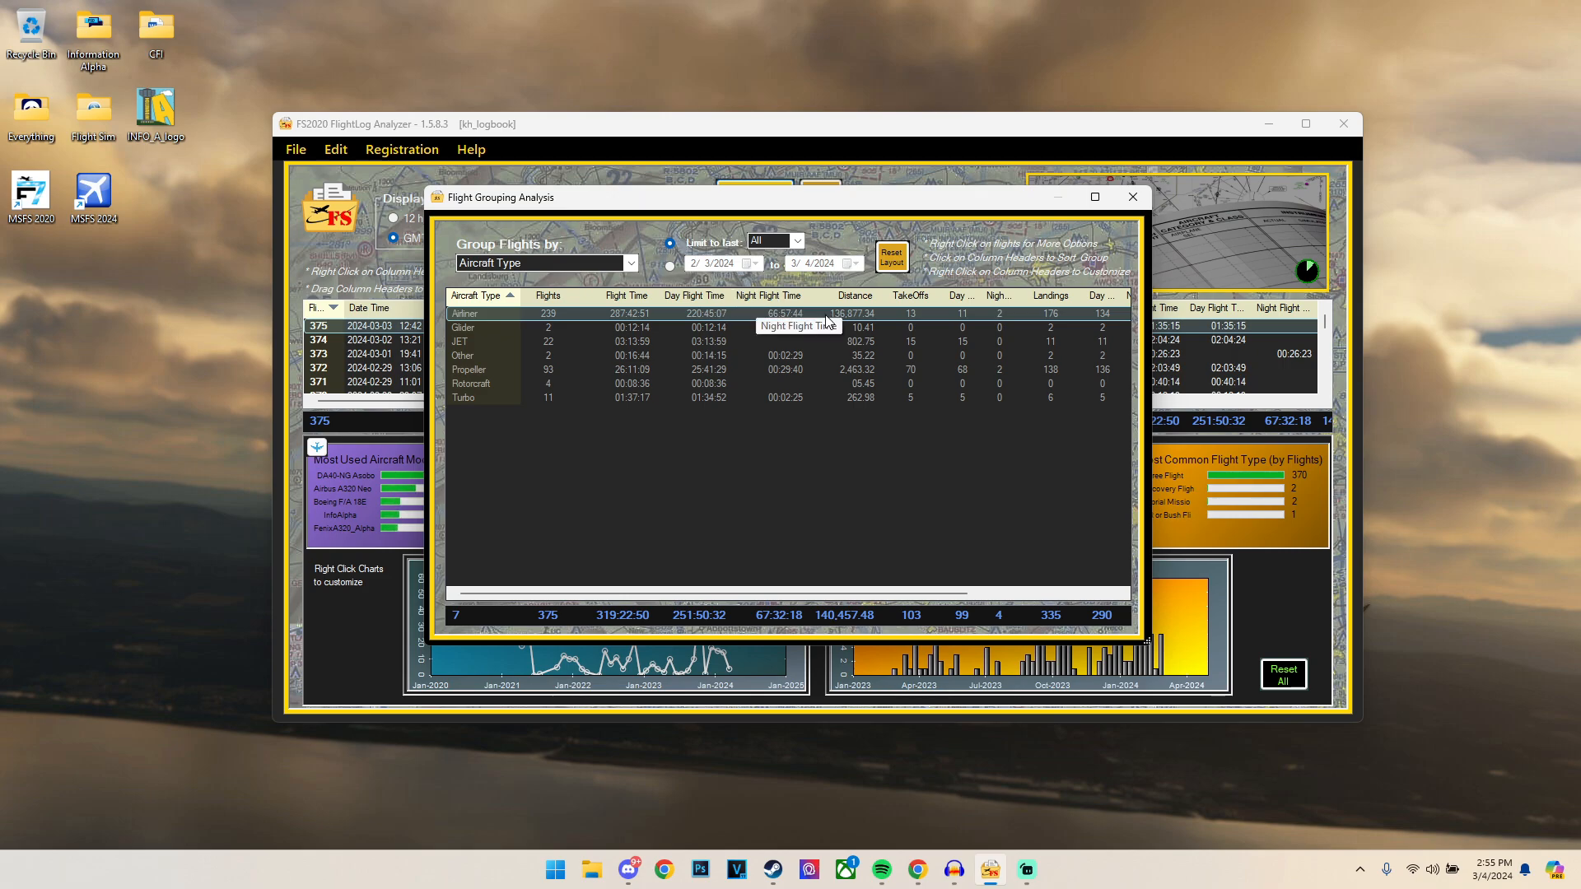
mouse_move(829, 324)
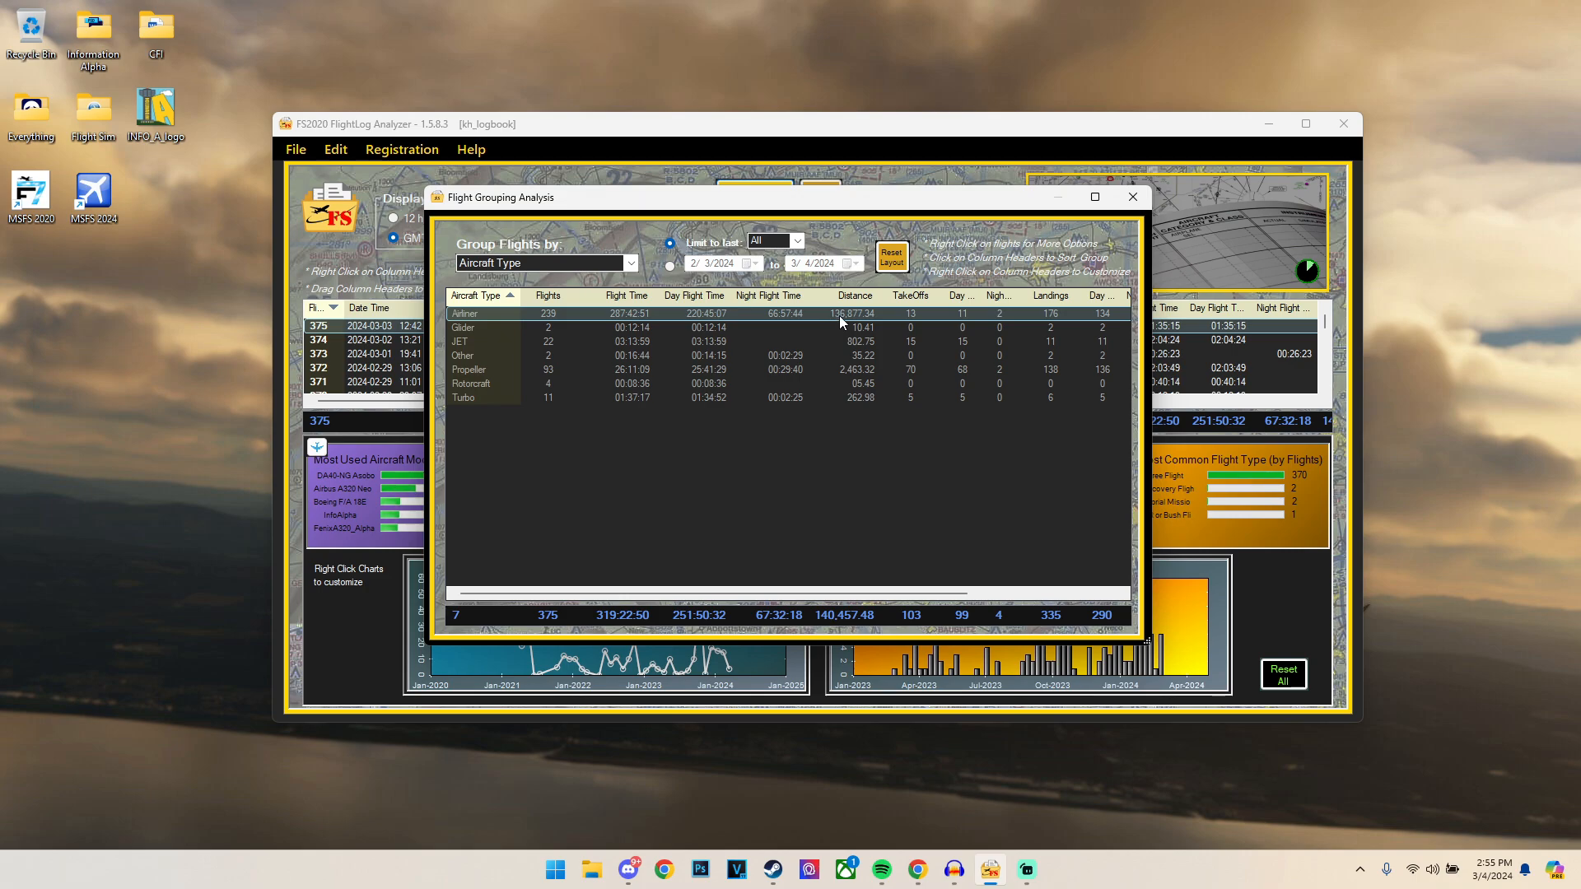
mouse_move(870, 328)
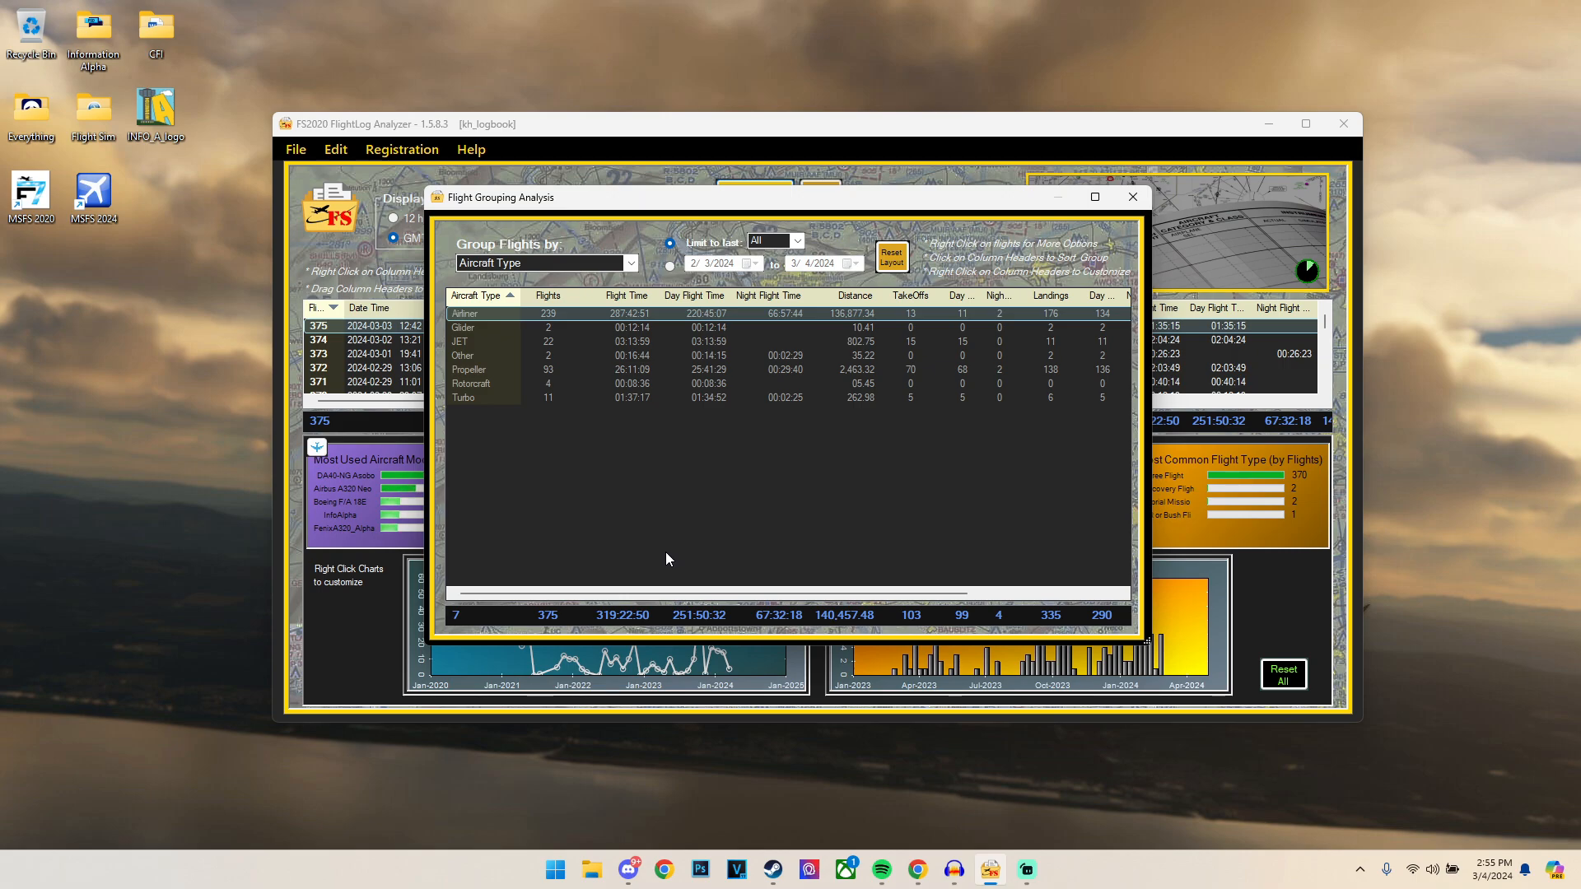
Step: Switch grouping to '30, 60, 90 Day Summary', covering 30 days through 1 year
left_click(541, 262)
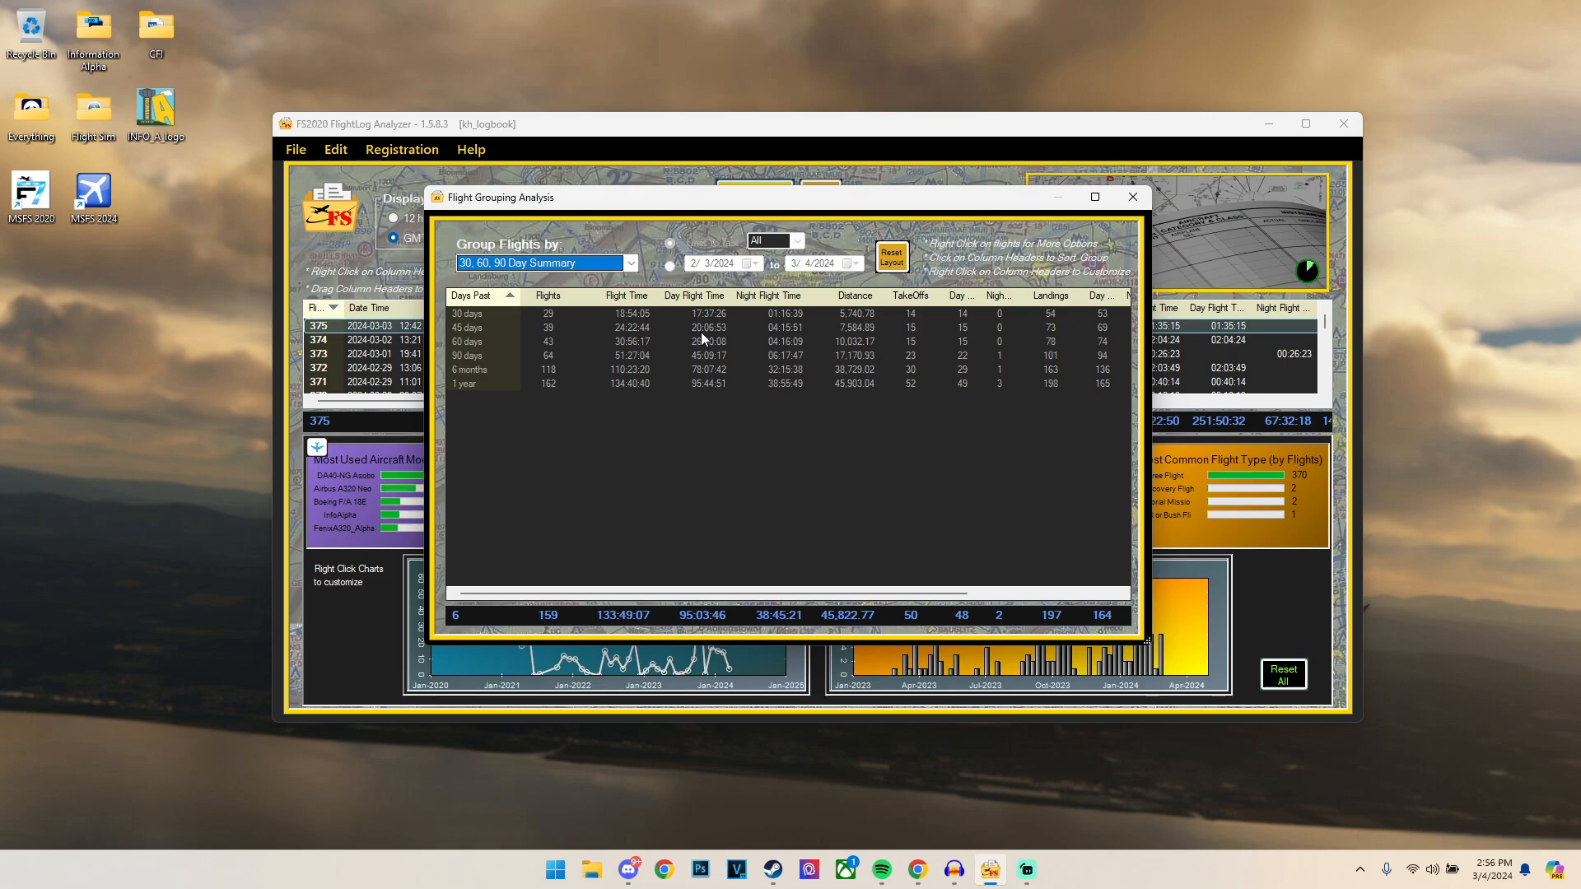
left_click(467, 355)
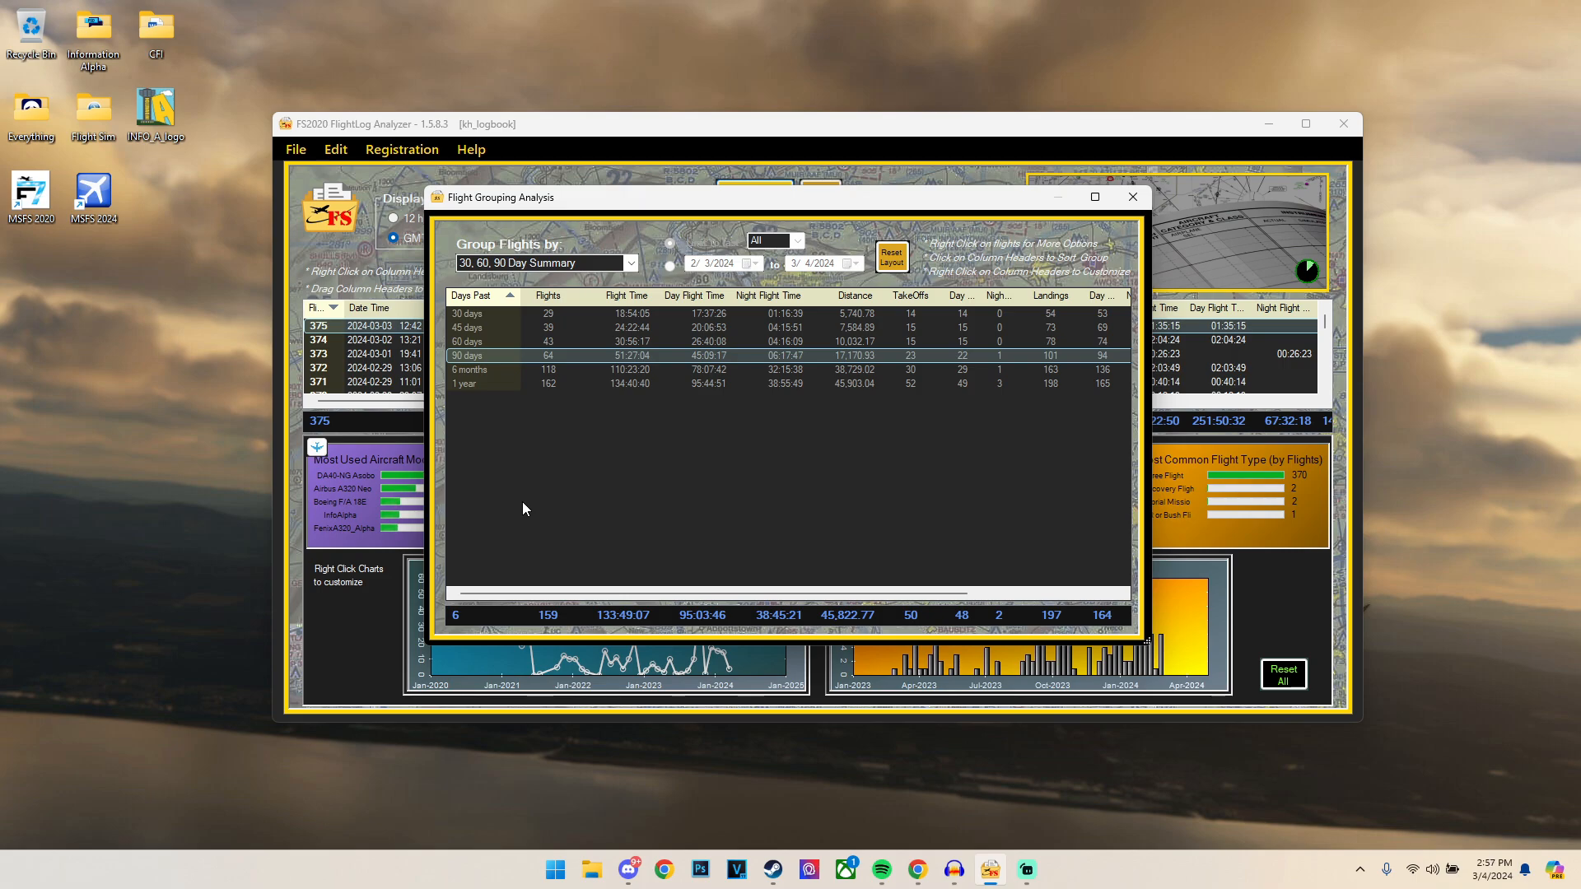
mouse_move(951, 358)
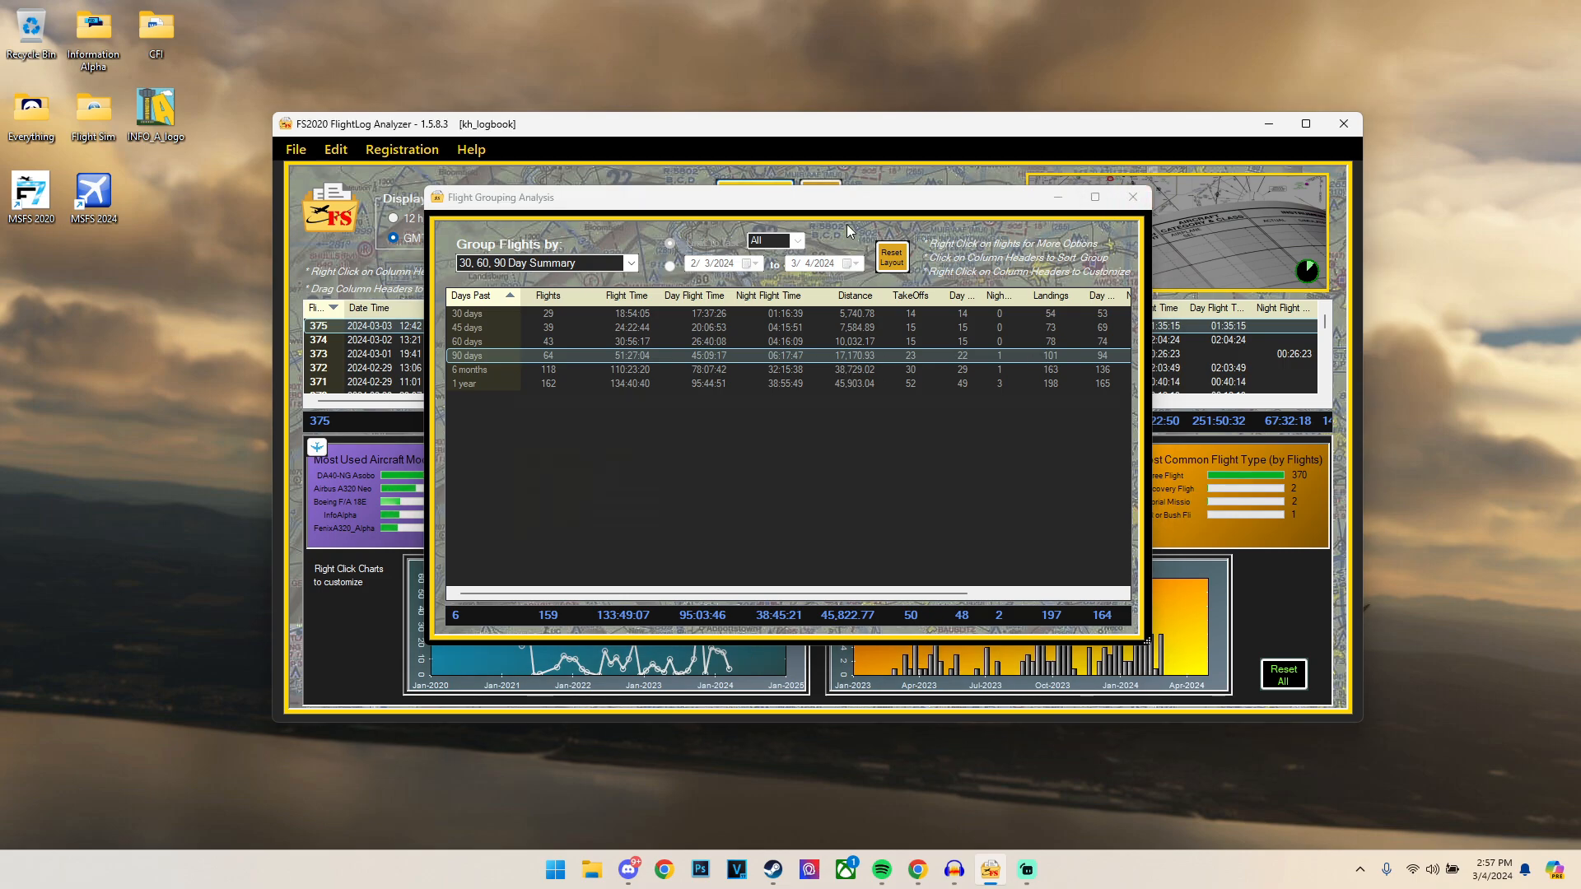
Step: Close the grouping window and set a chart to Arrival Airports (by Flights)
left_click(1132, 196)
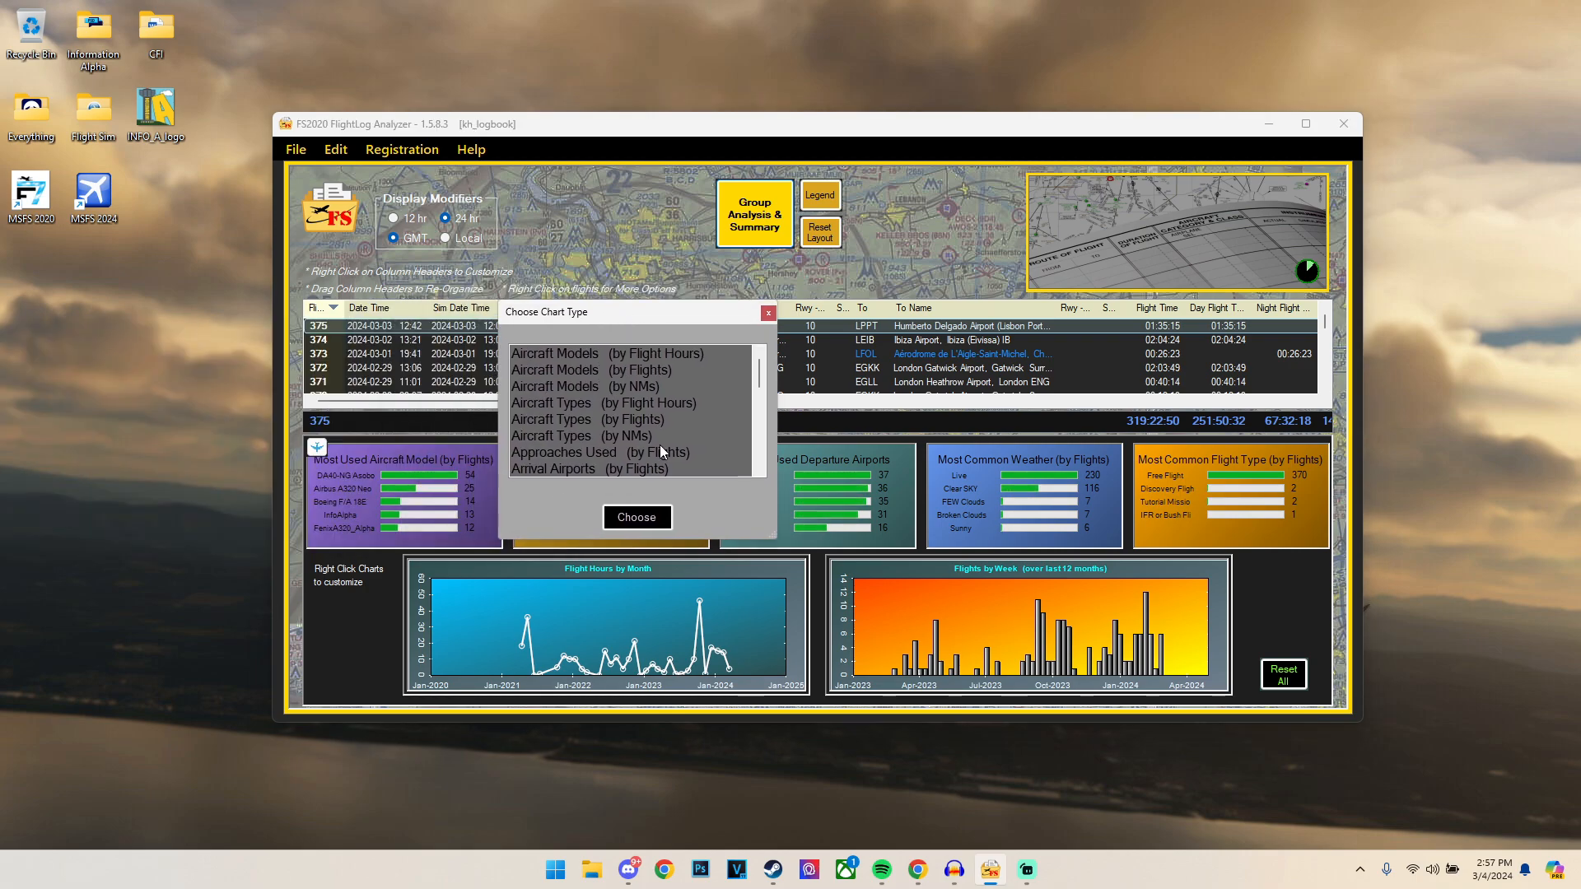
scroll("down", 3)
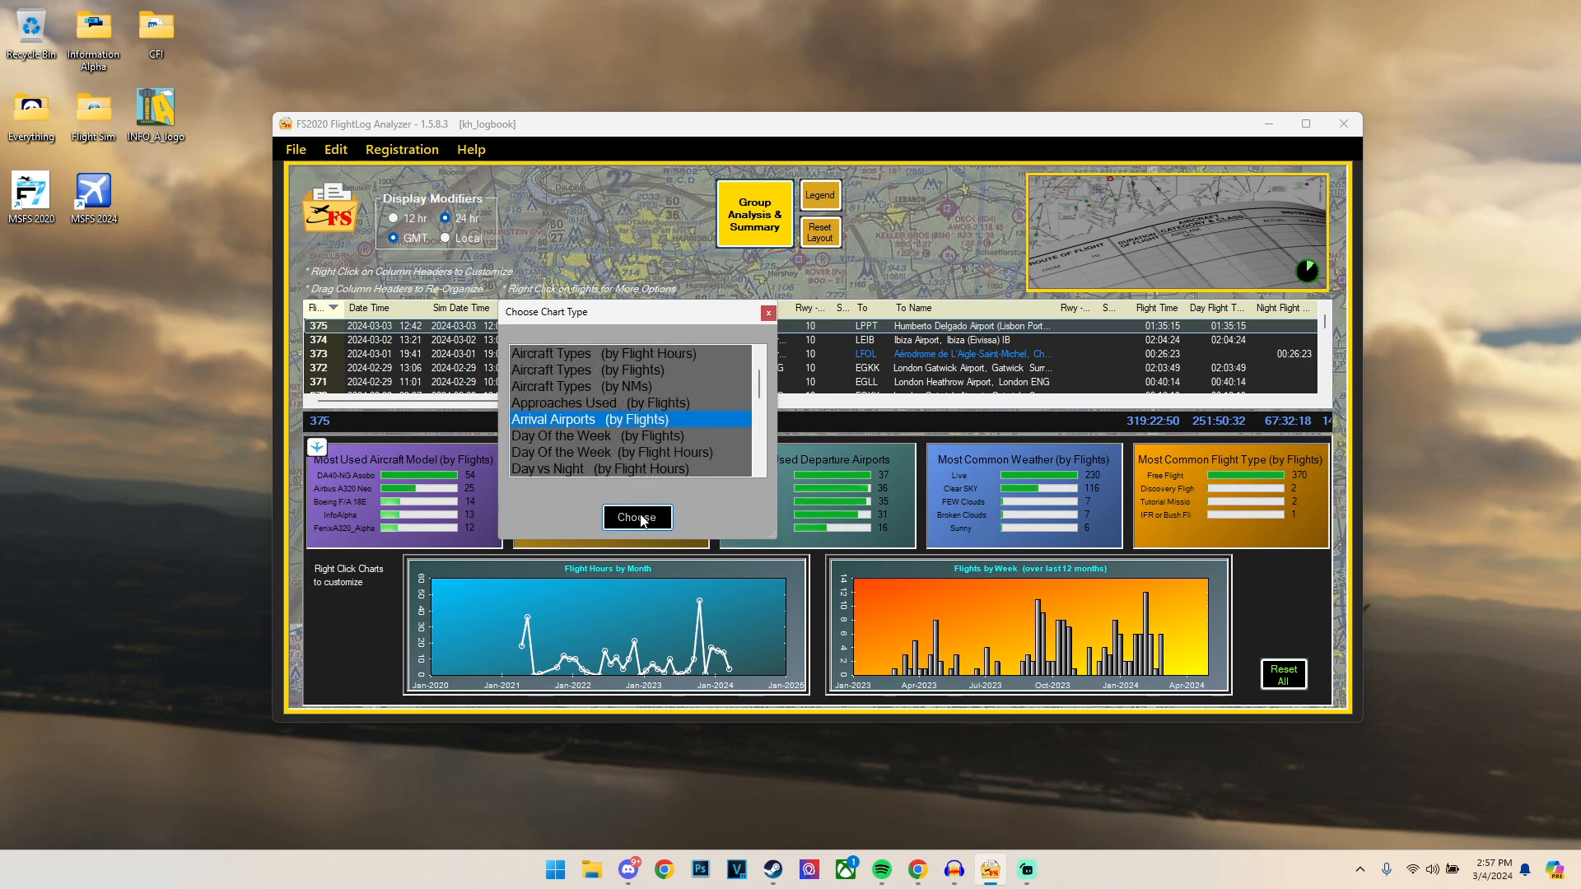
left_click(637, 517)
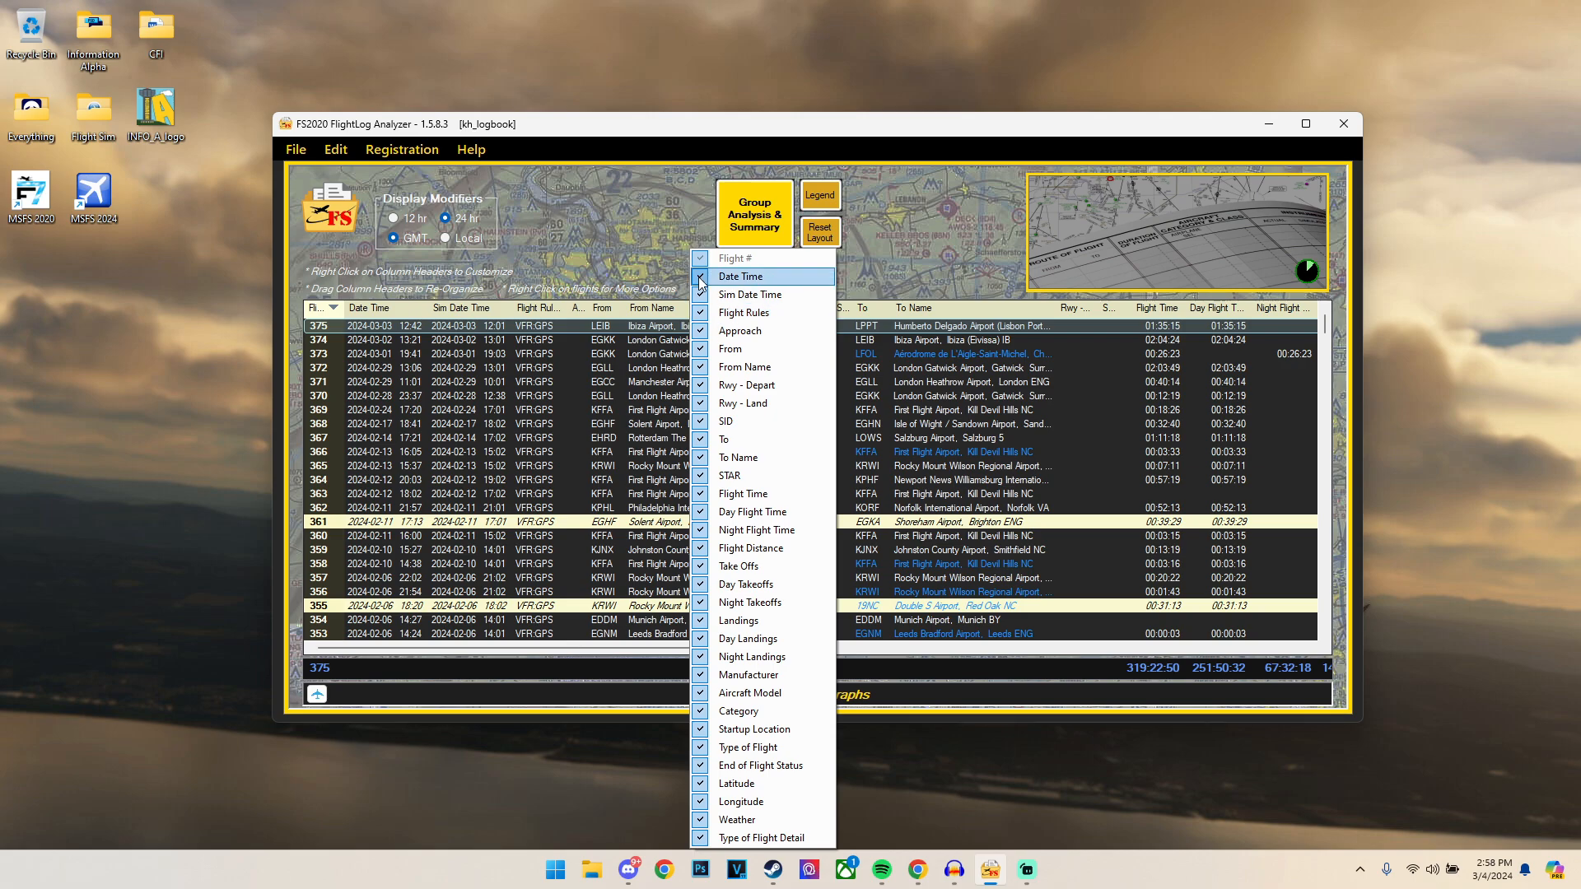
Step: Hide the Date Time and Flight Rules columns, widen Flight #, and reopen the column list
left_click(701, 277)
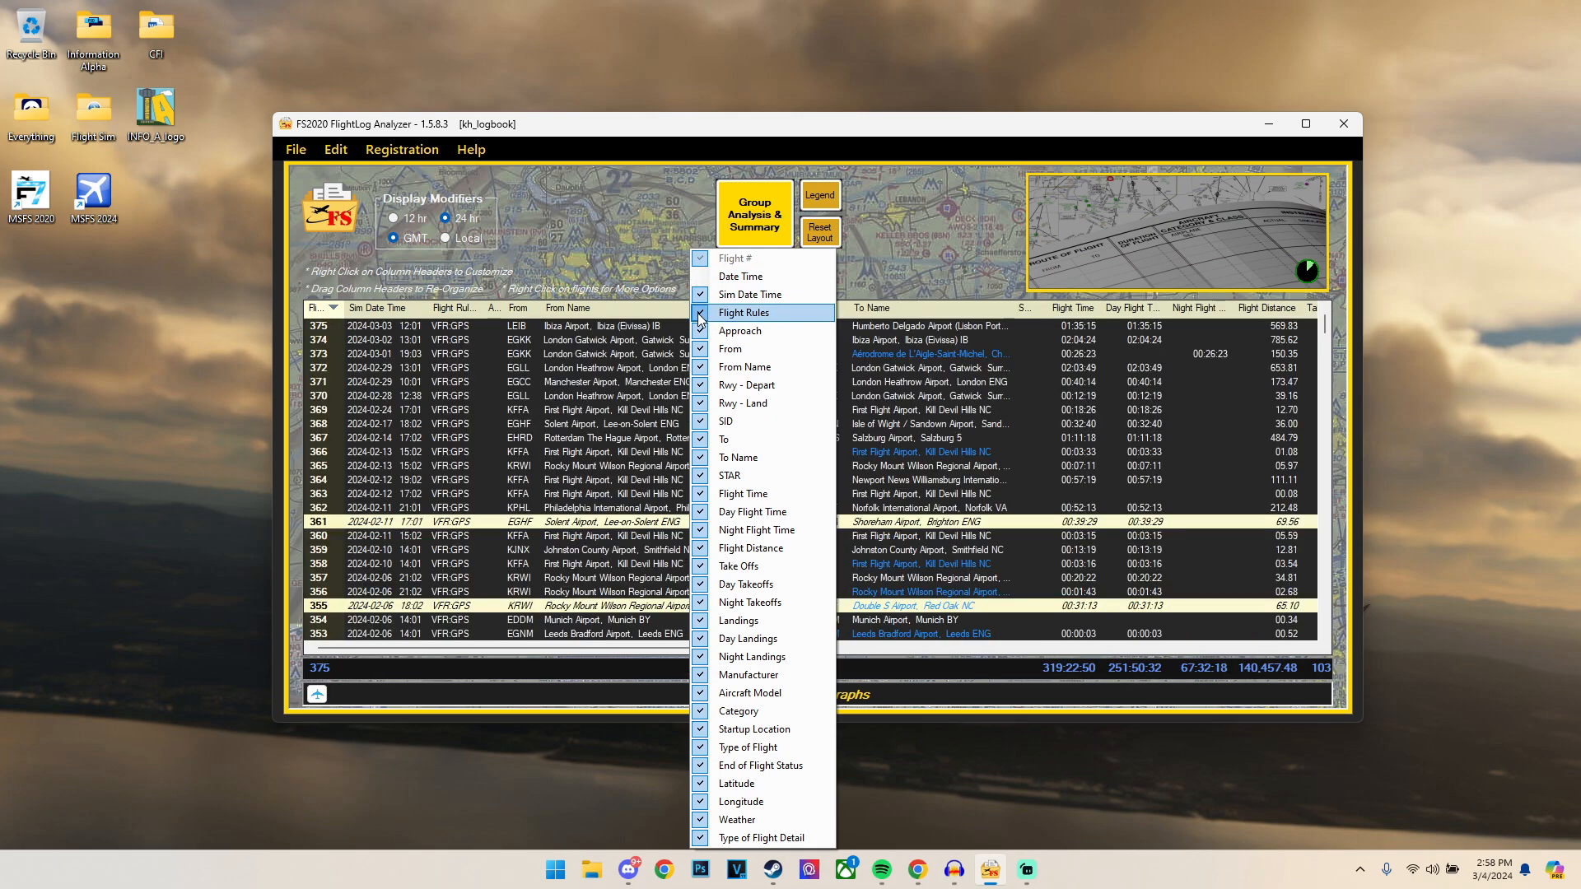
left_click(700, 313)
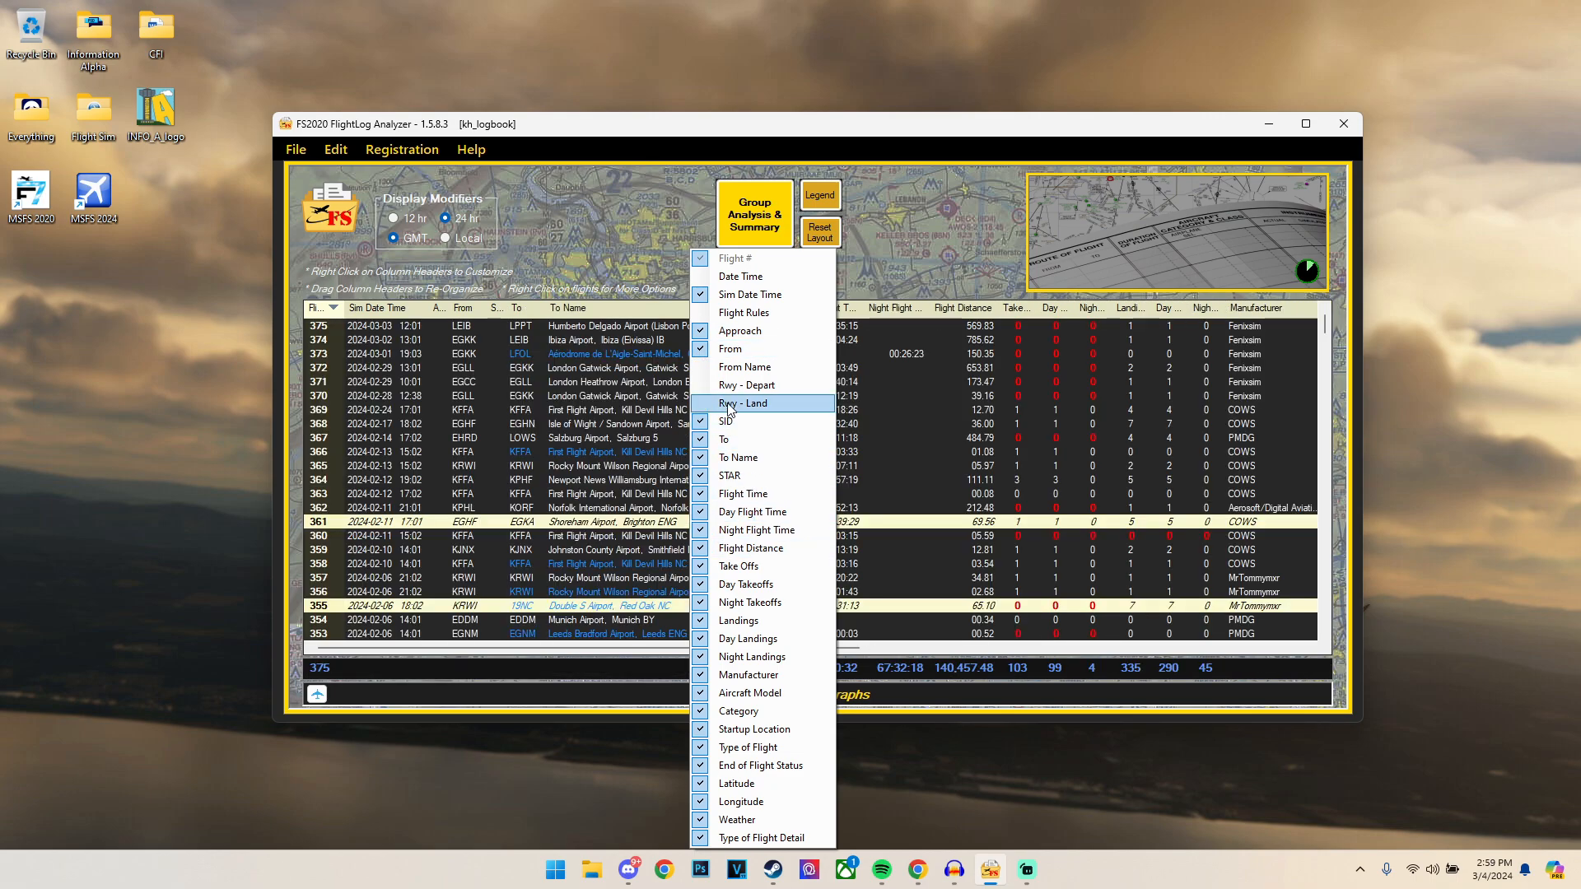
mouse_move(739, 332)
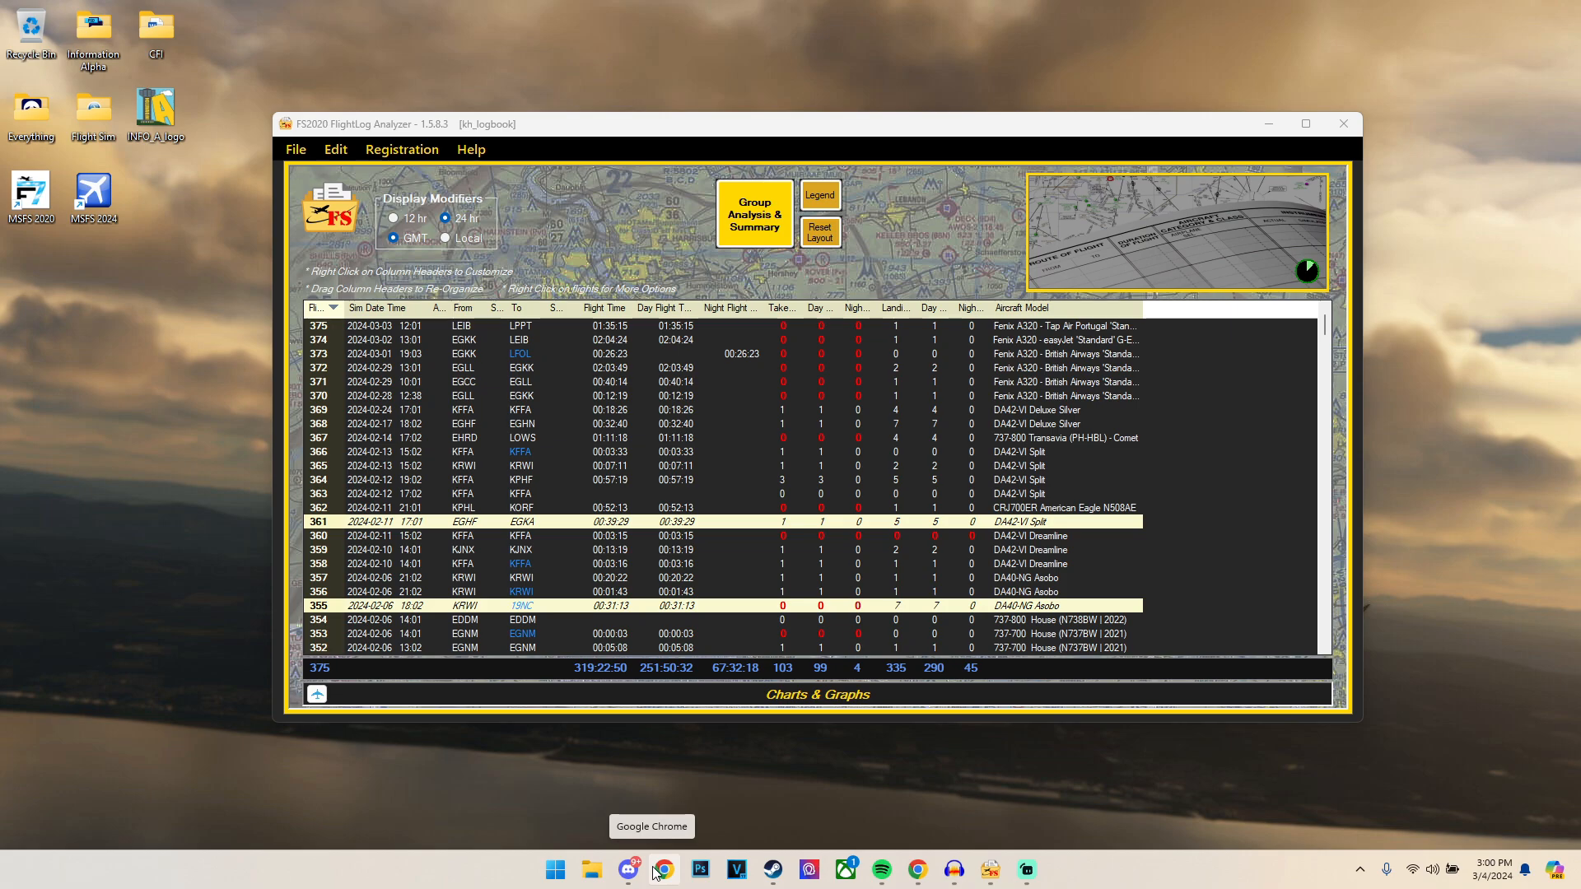
left_click(319, 307)
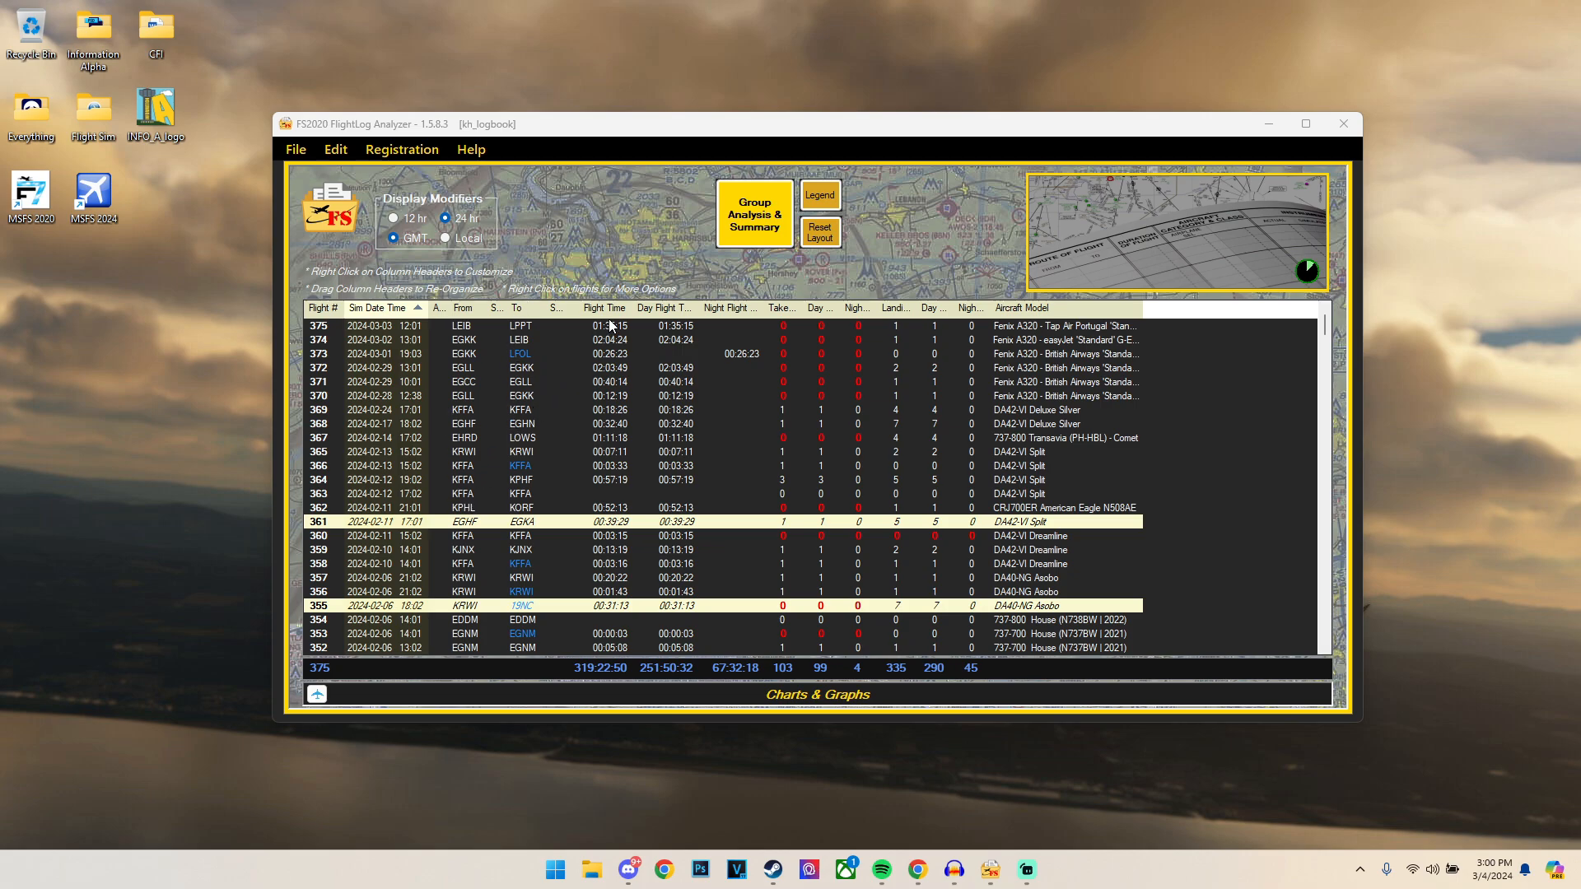
mouse_move(620, 539)
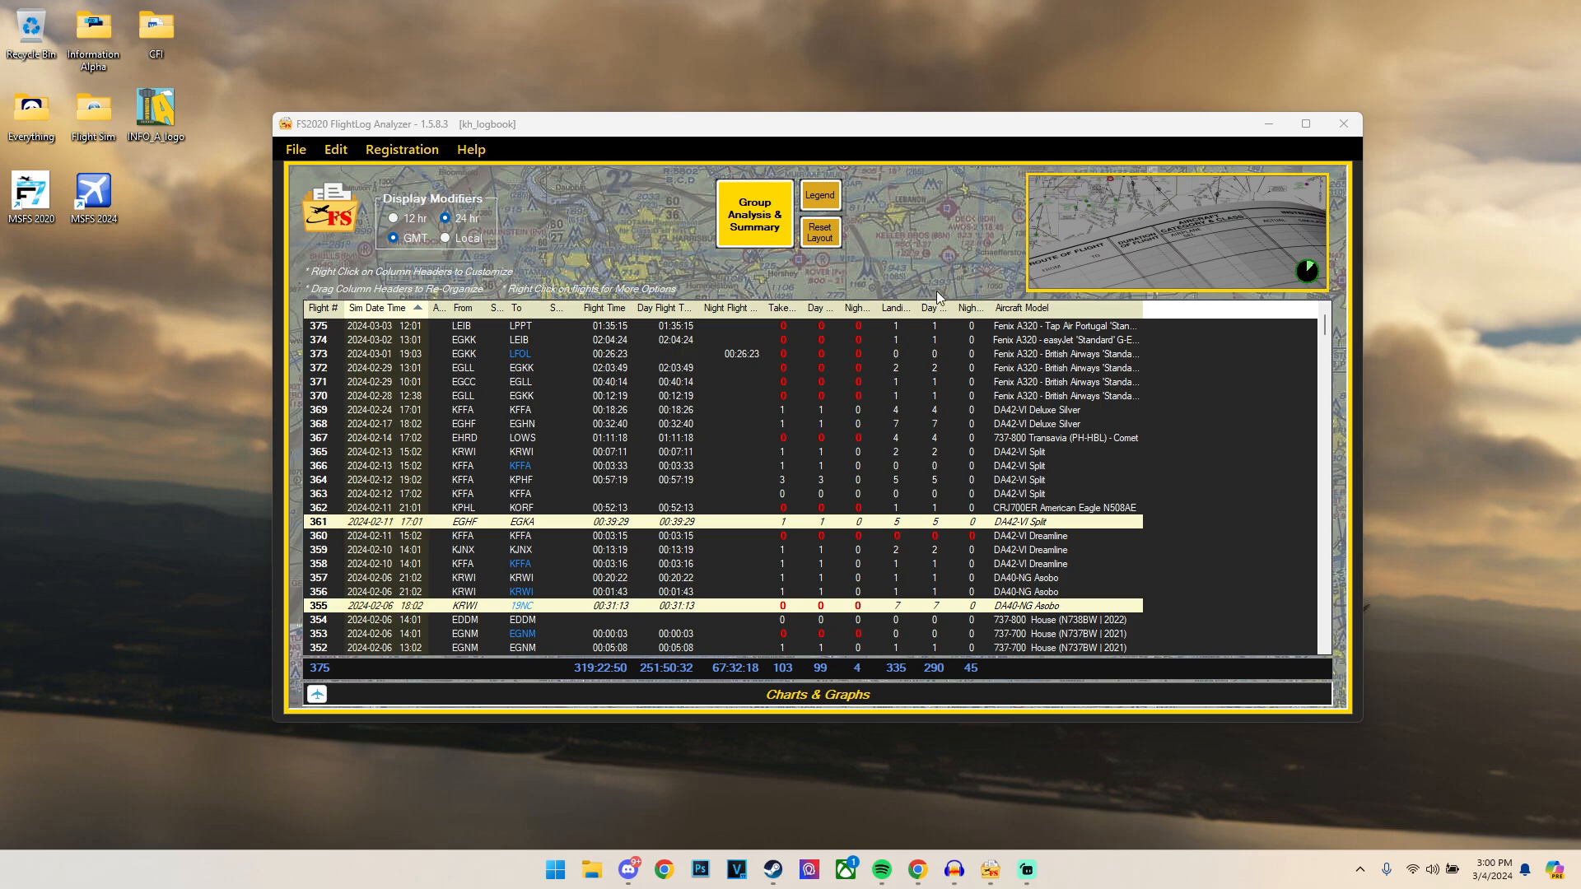
mouse_move(953, 364)
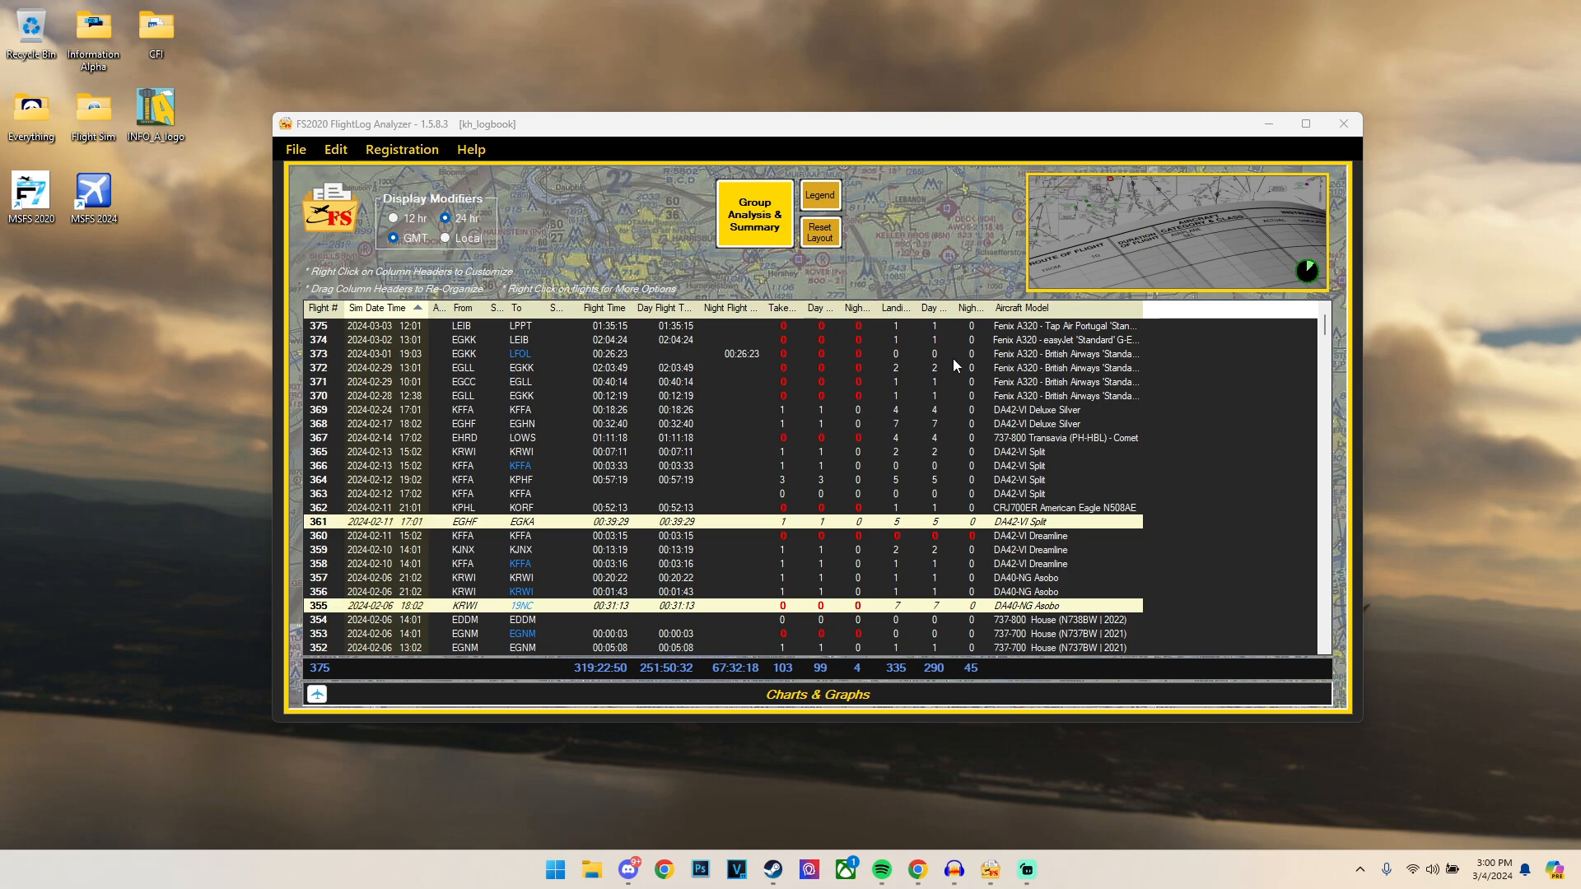
mouse_move(1187, 658)
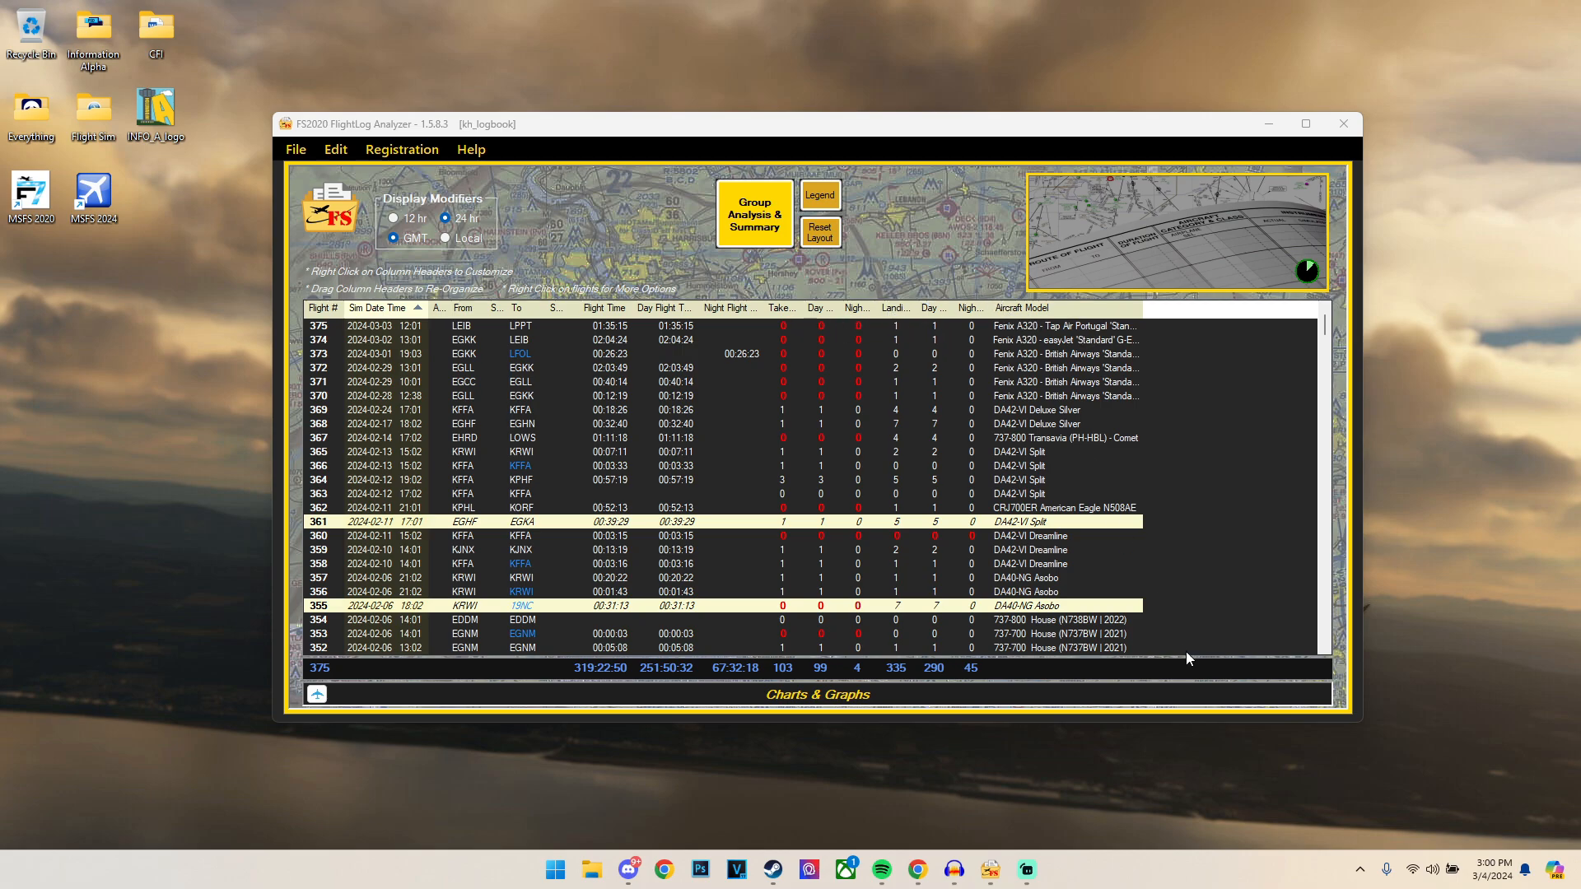
mouse_move(1048, 570)
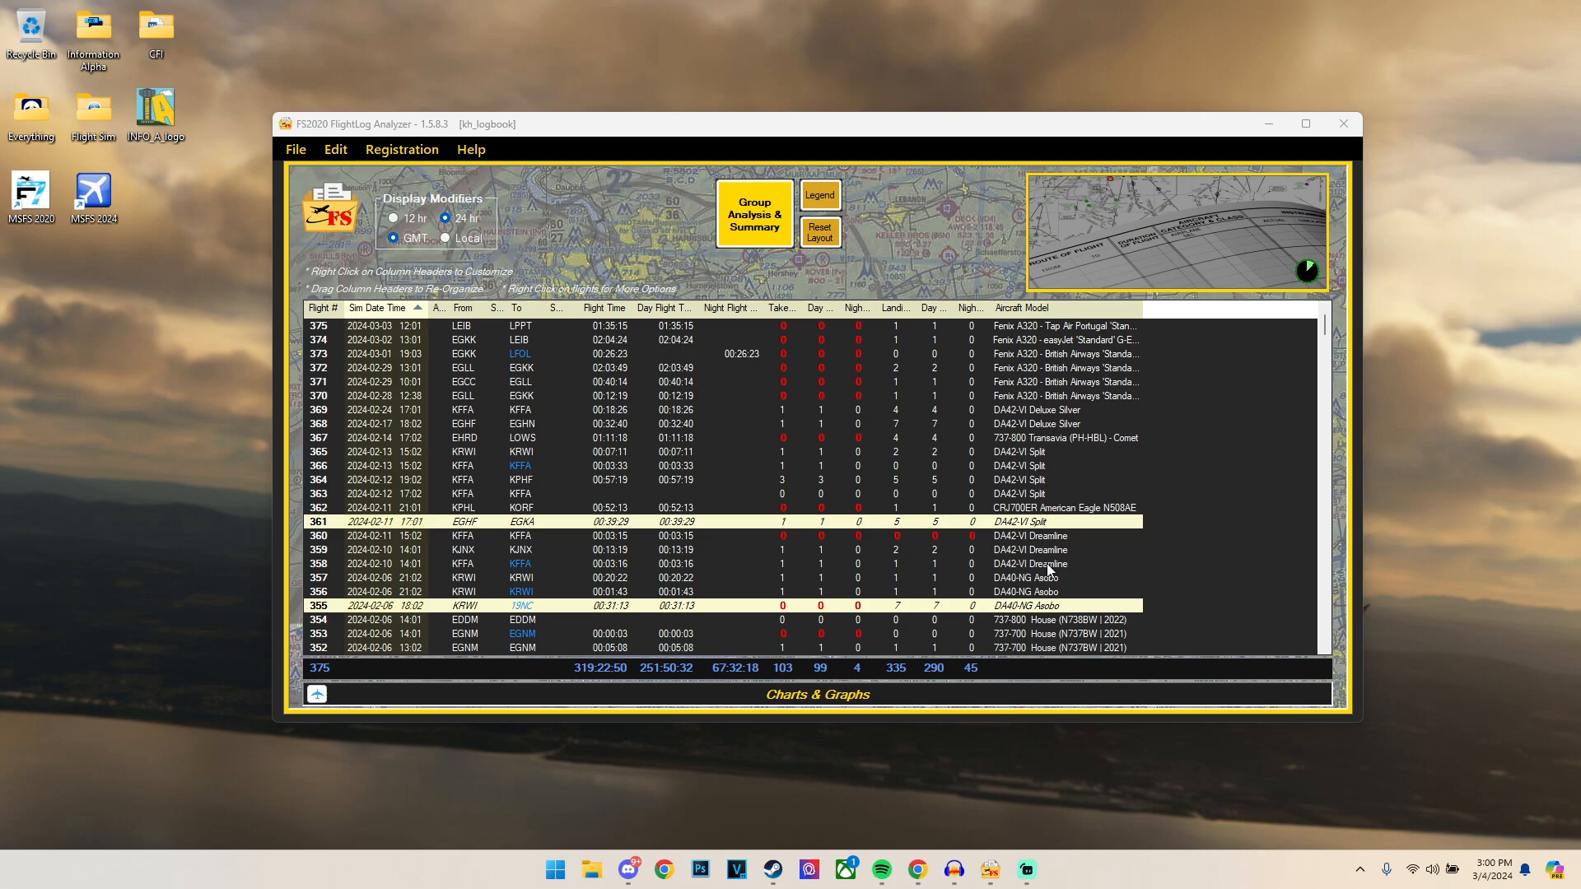
mouse_move(976, 625)
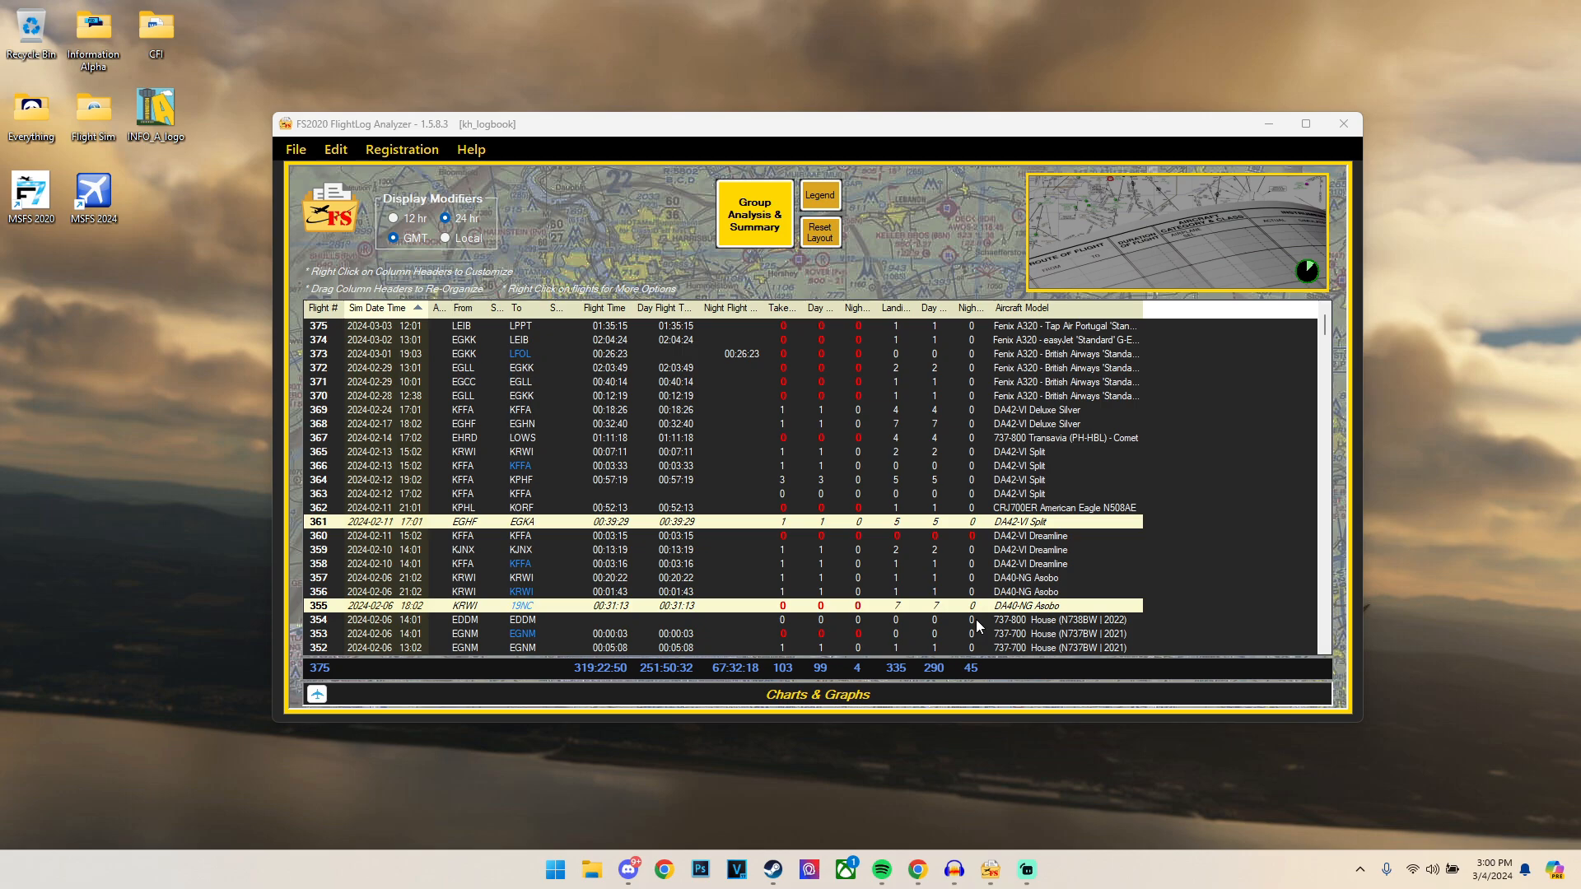
right_click(979, 307)
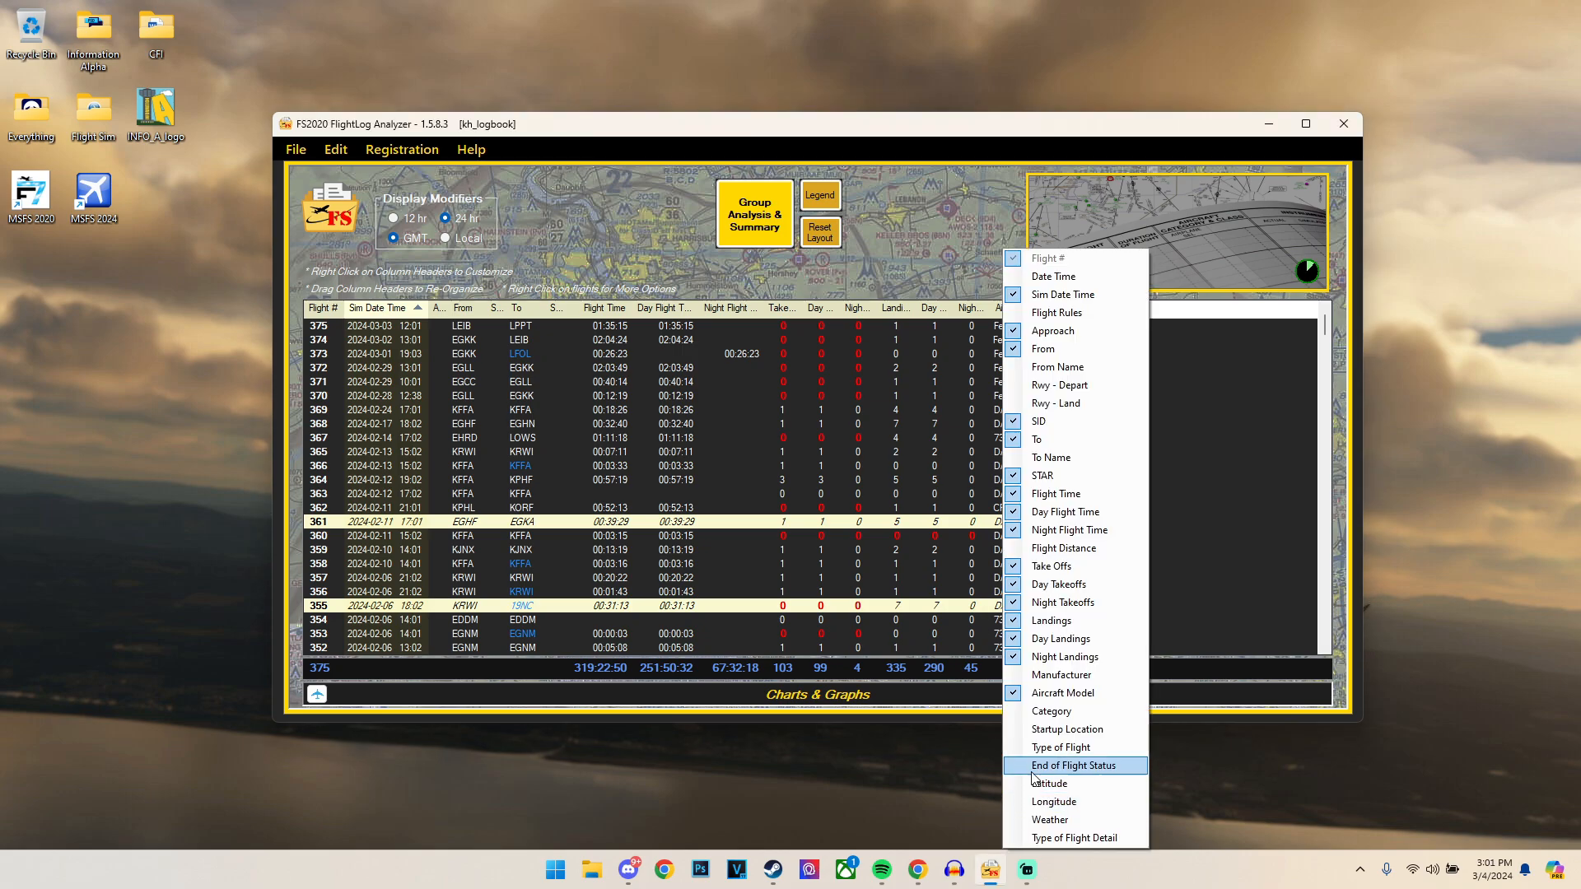
mouse_move(1054, 783)
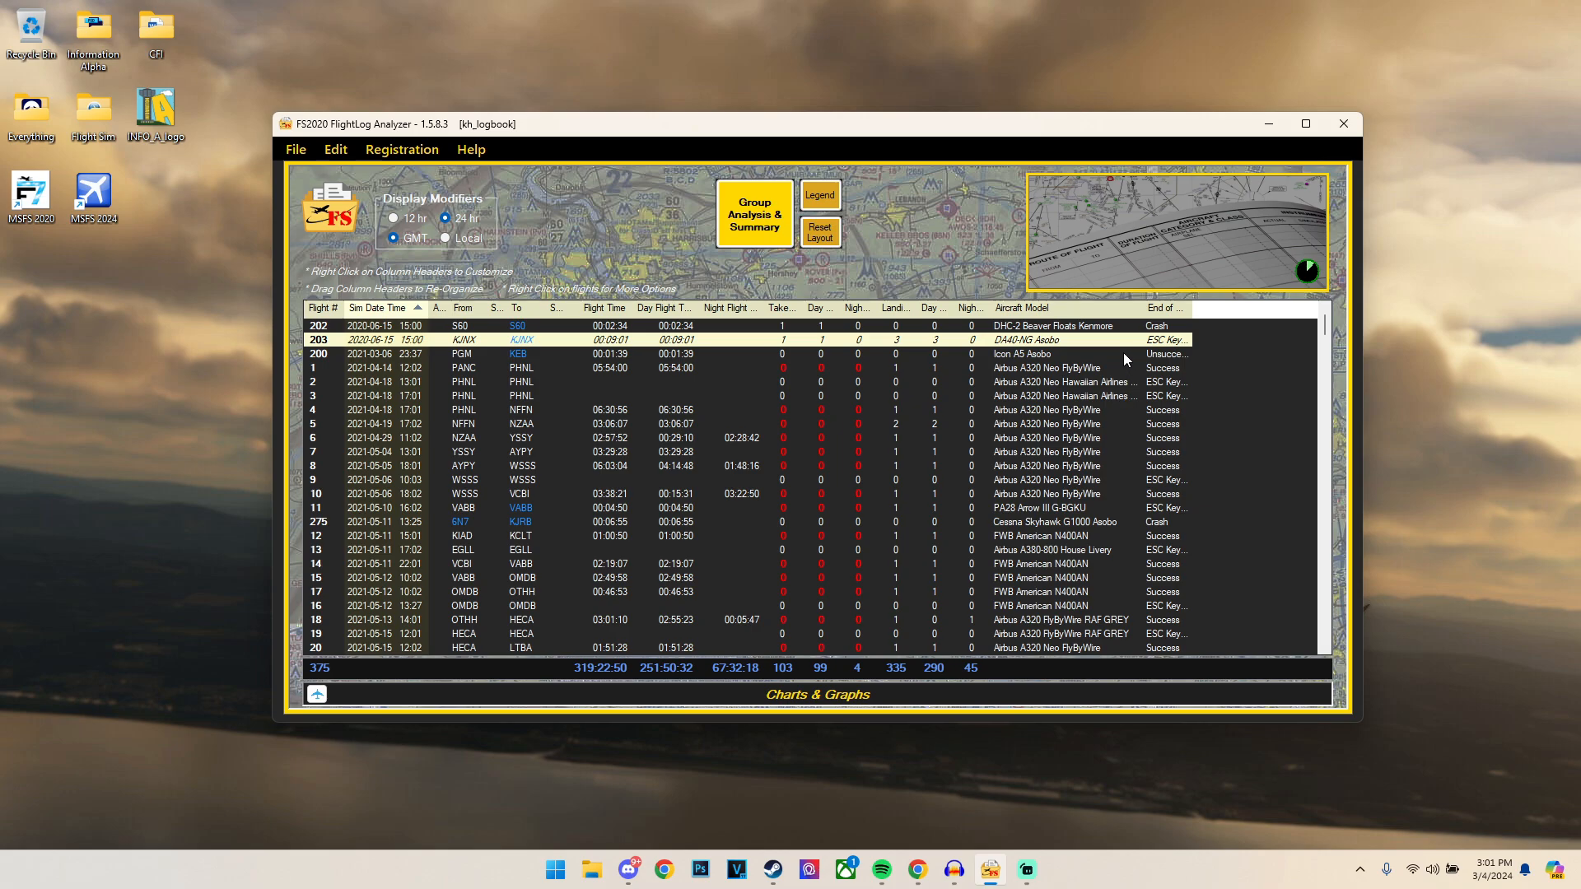
mouse_move(1154, 346)
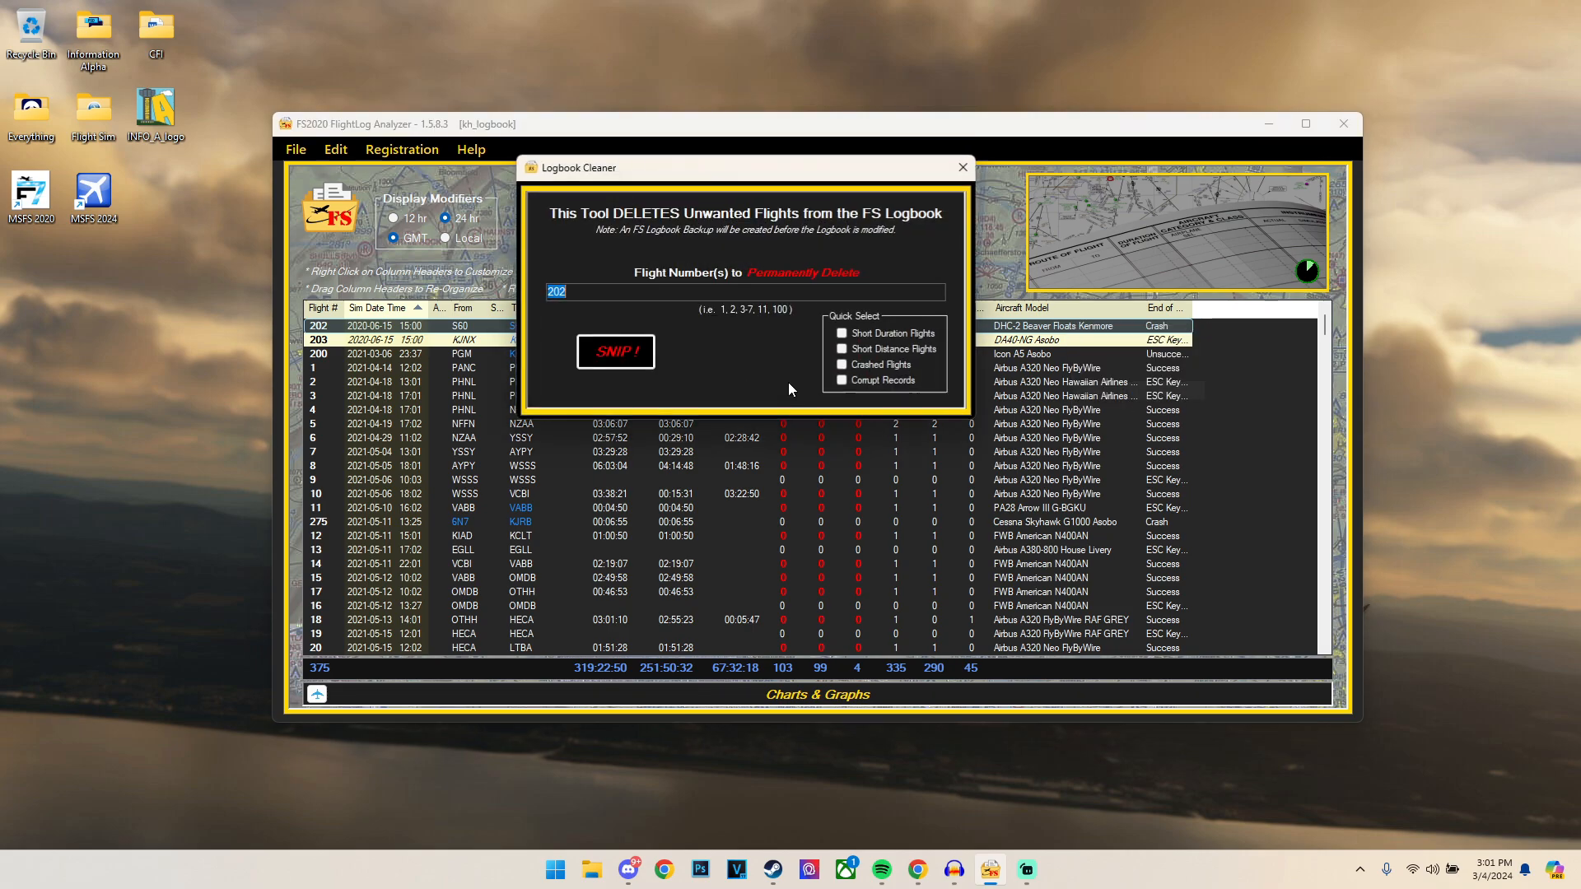
Step: Permanently delete flights 202 and 90, leaving 373 flights
left_click(615, 351)
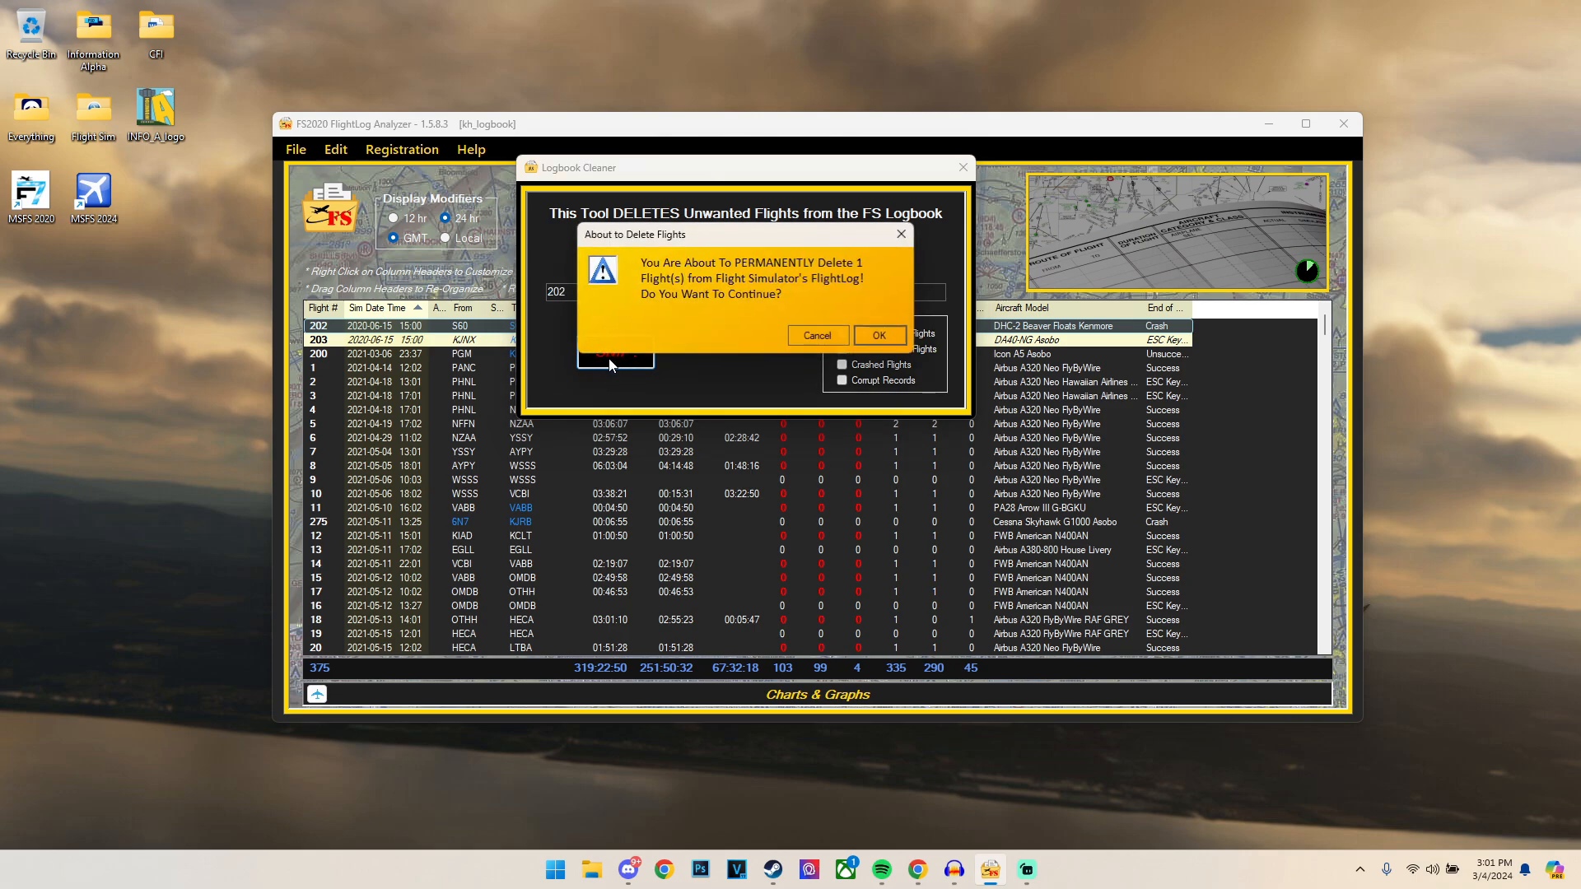
left_click(876, 335)
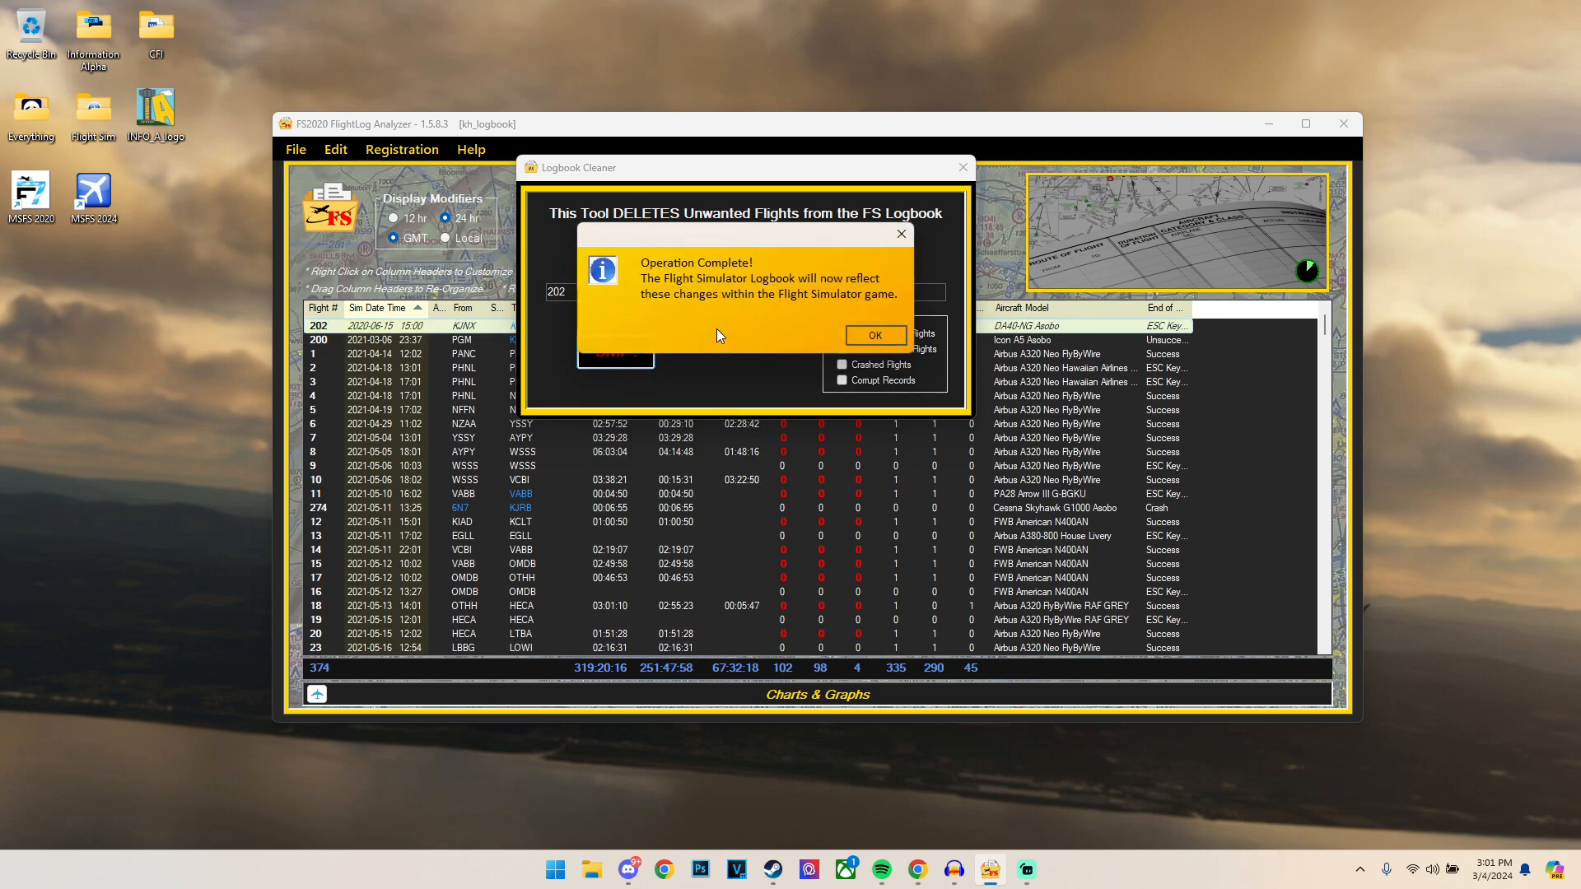
left_click(873, 335)
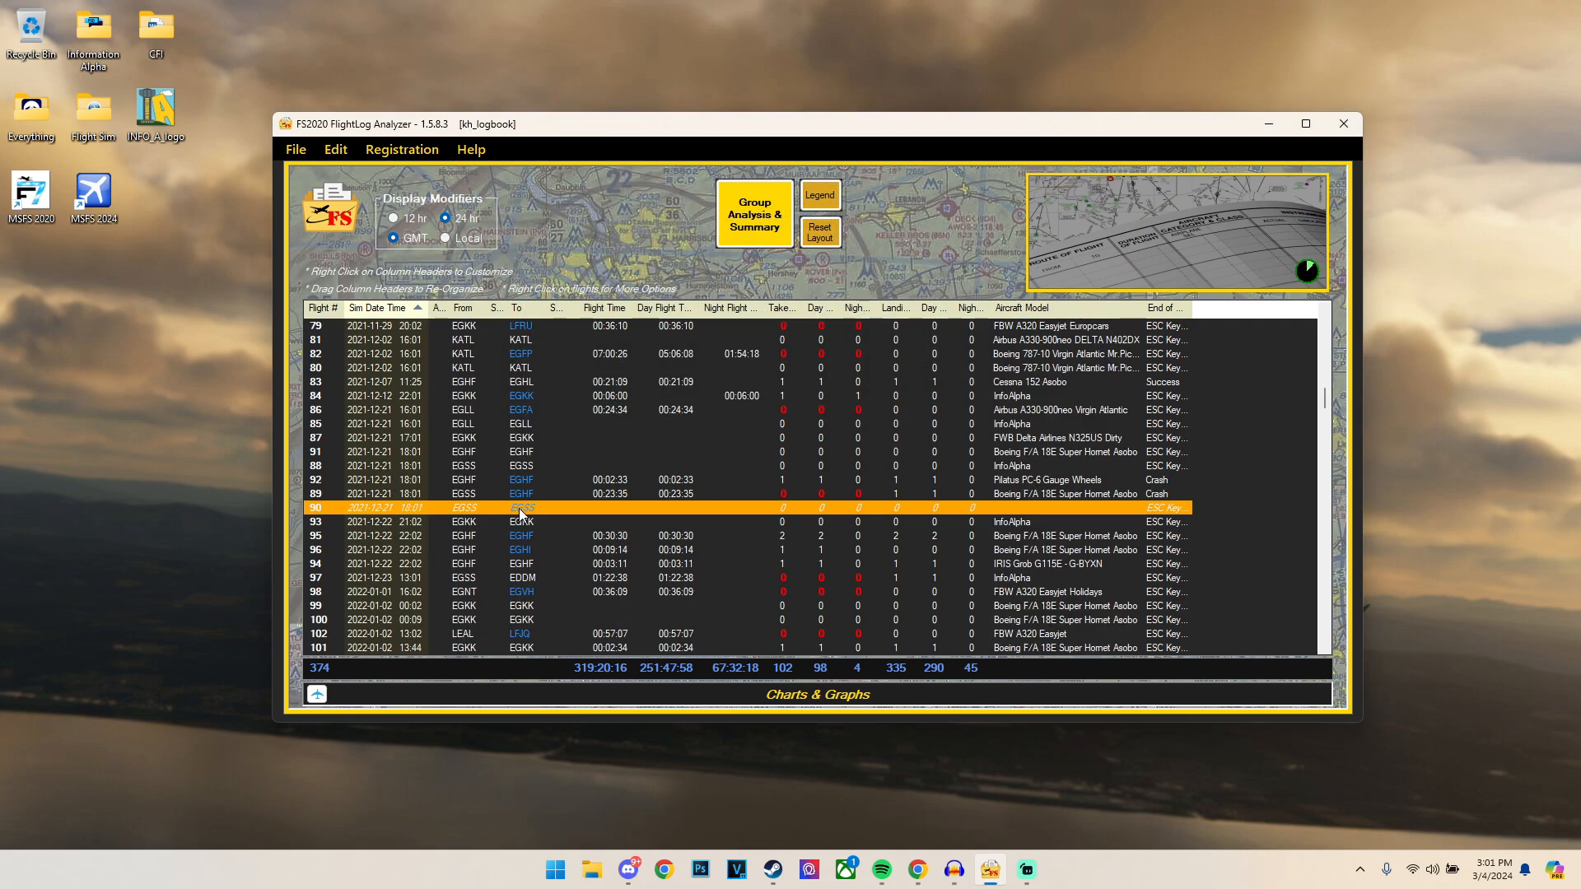
mouse_move(580, 514)
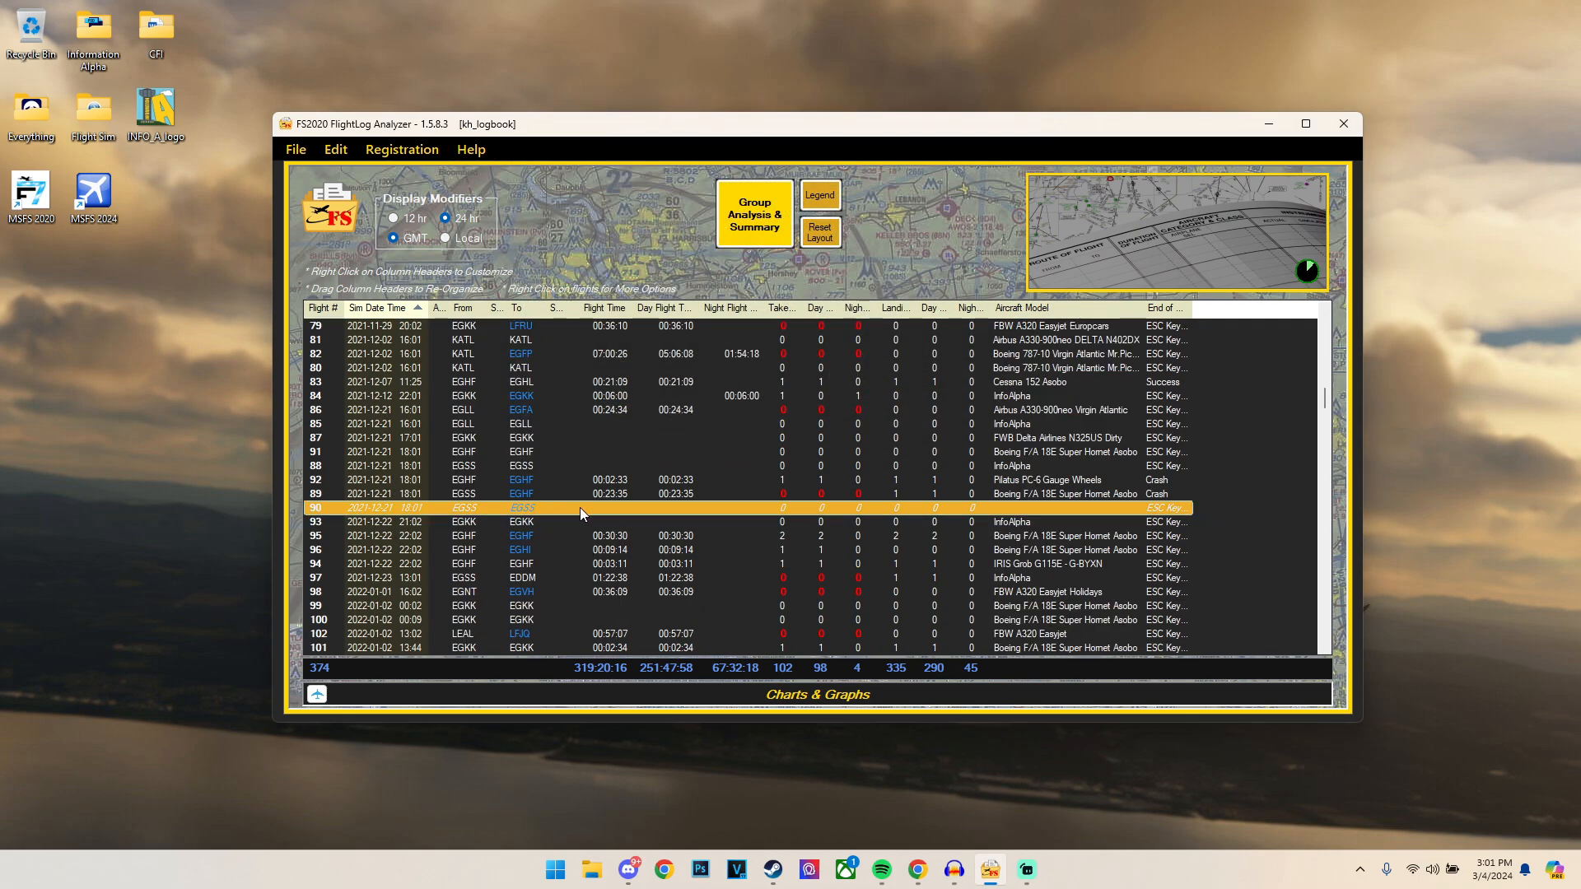
mouse_move(1109, 518)
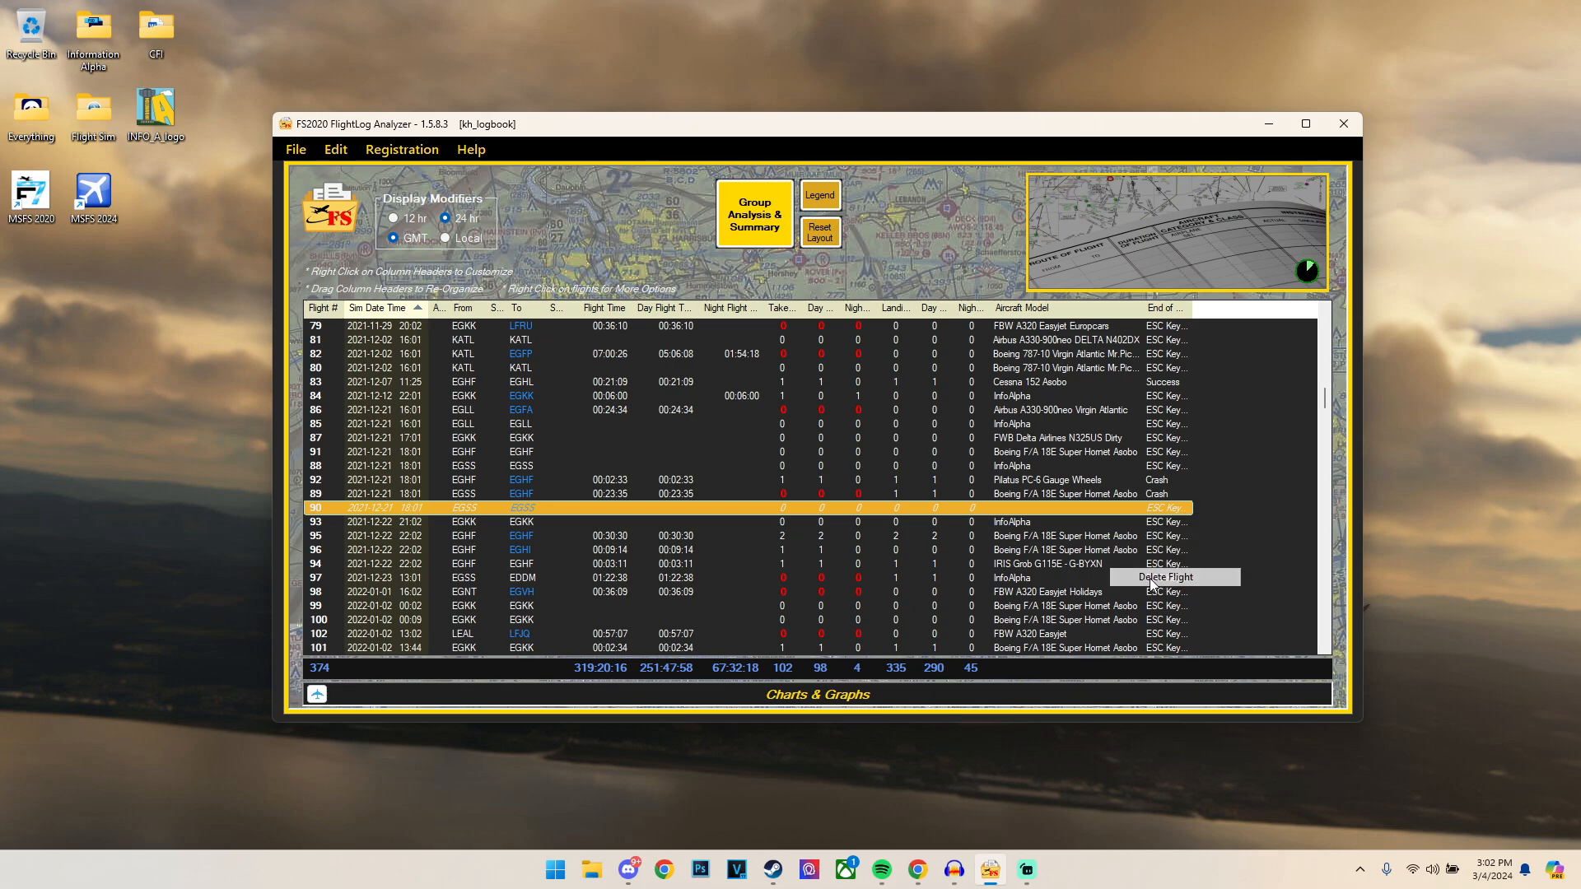
left_click(1164, 577)
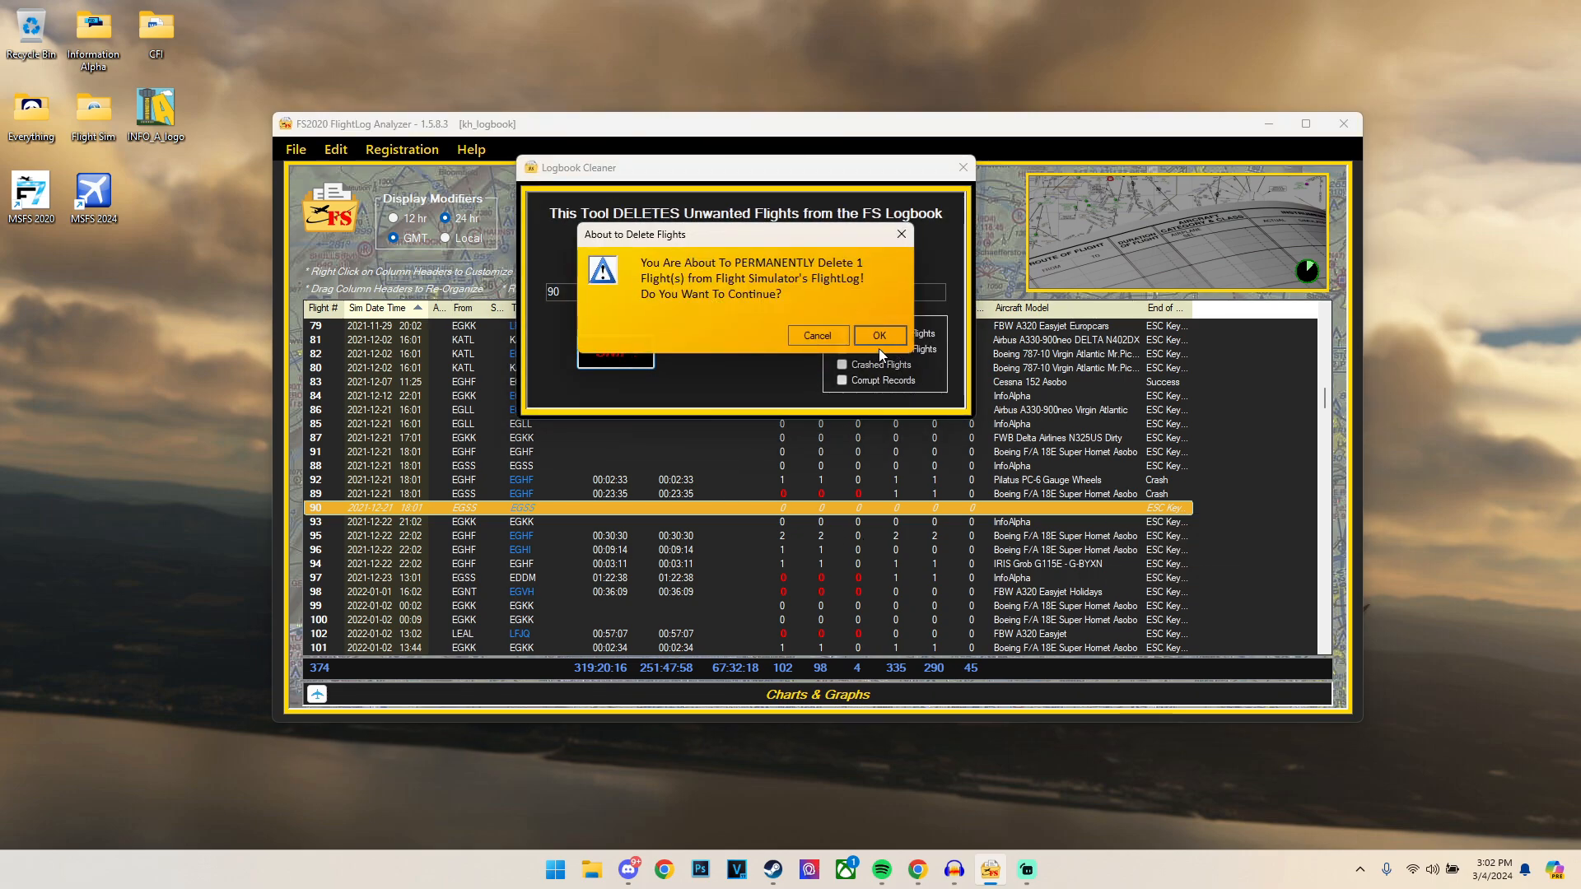
left_click(877, 335)
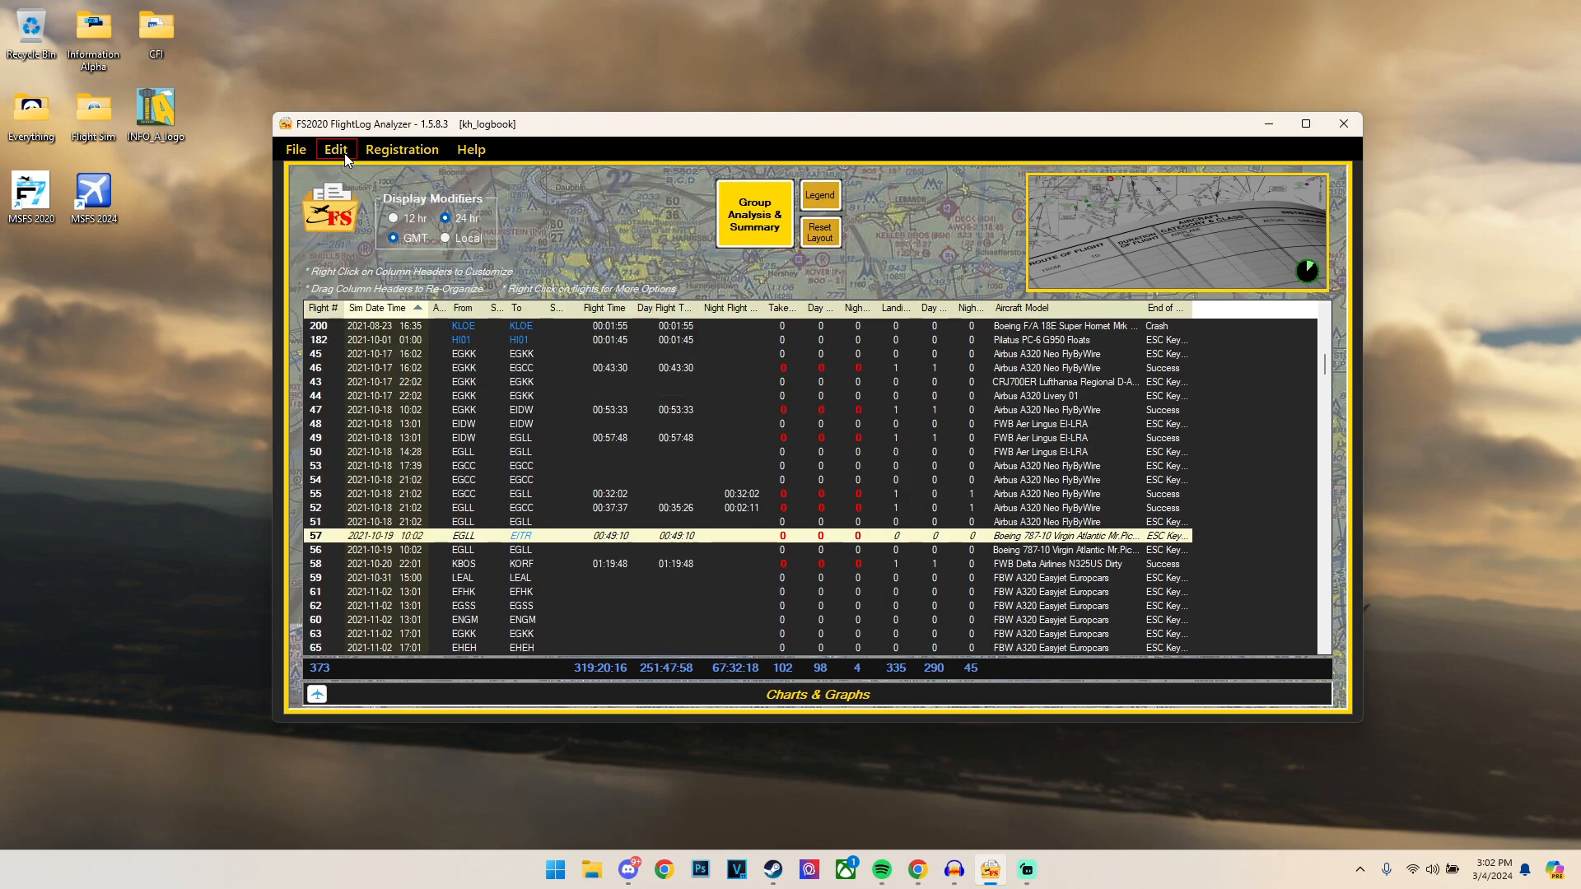
Step: Set Short Flight Duration to 1.00 min and Short Flight Distance to 1.00 nm
left_click(335, 149)
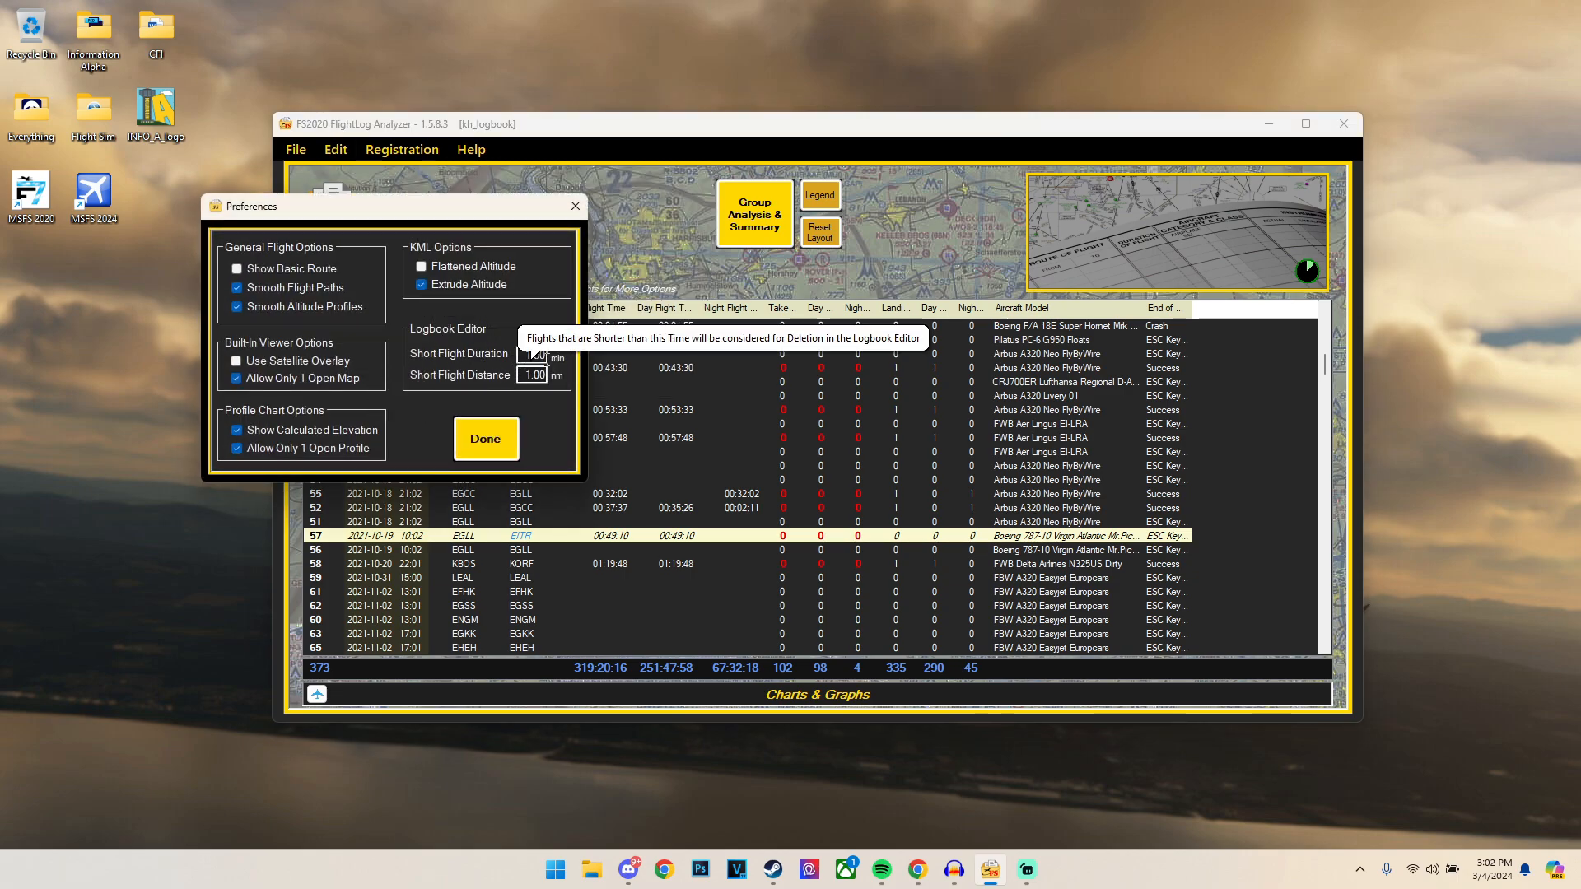
mouse_move(475, 378)
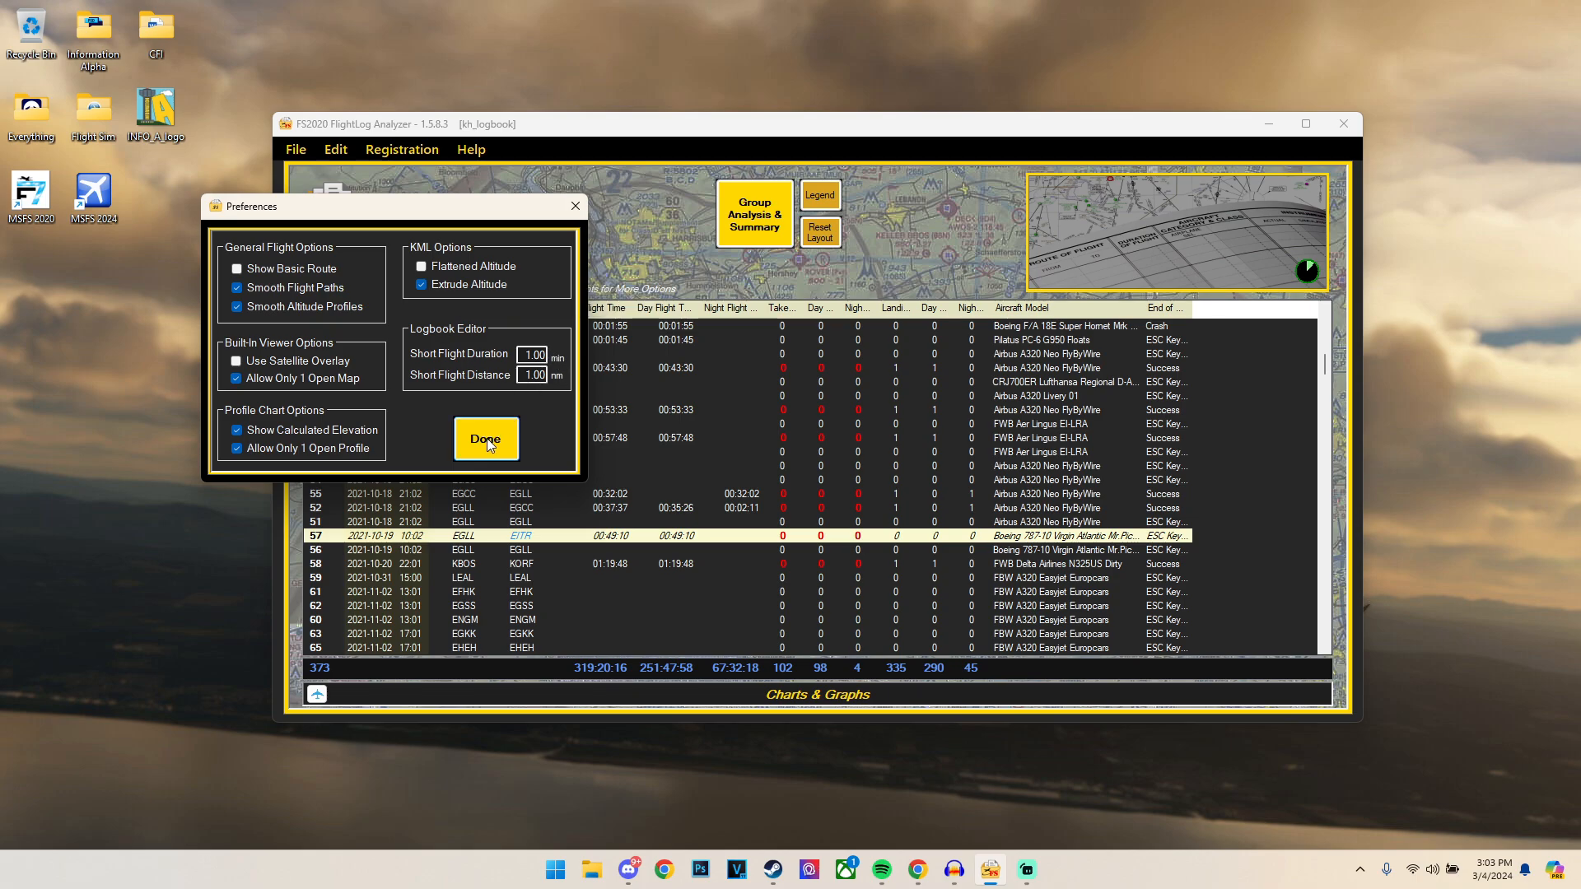
left_click(485, 440)
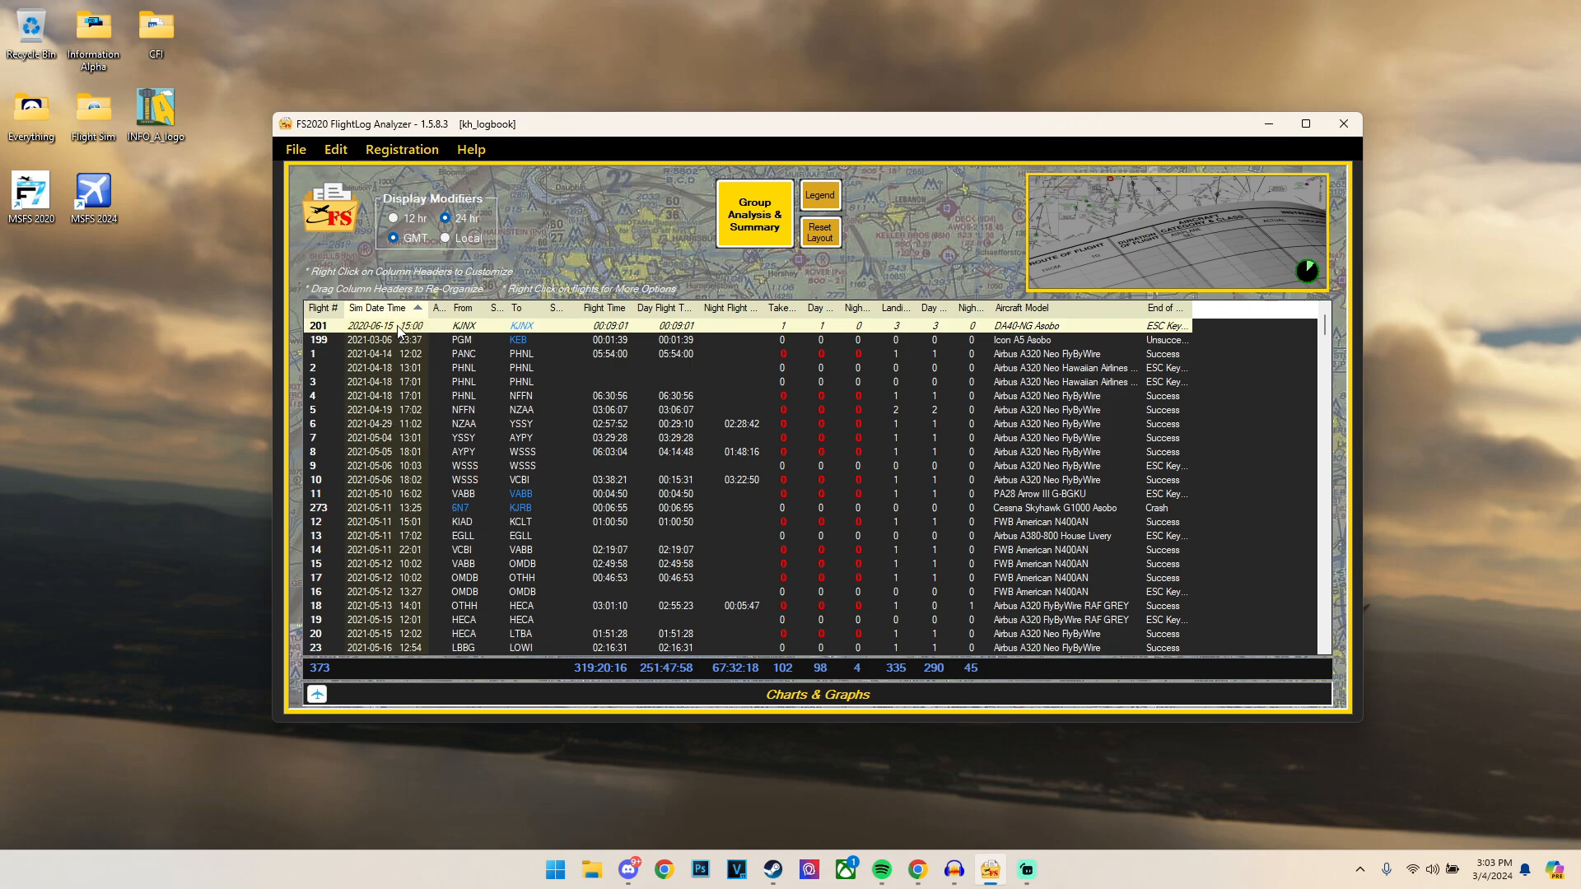
Step: Delete all 79 short-duration and short-distance flights, leaving 294 in the logbook
scroll("down", 3)
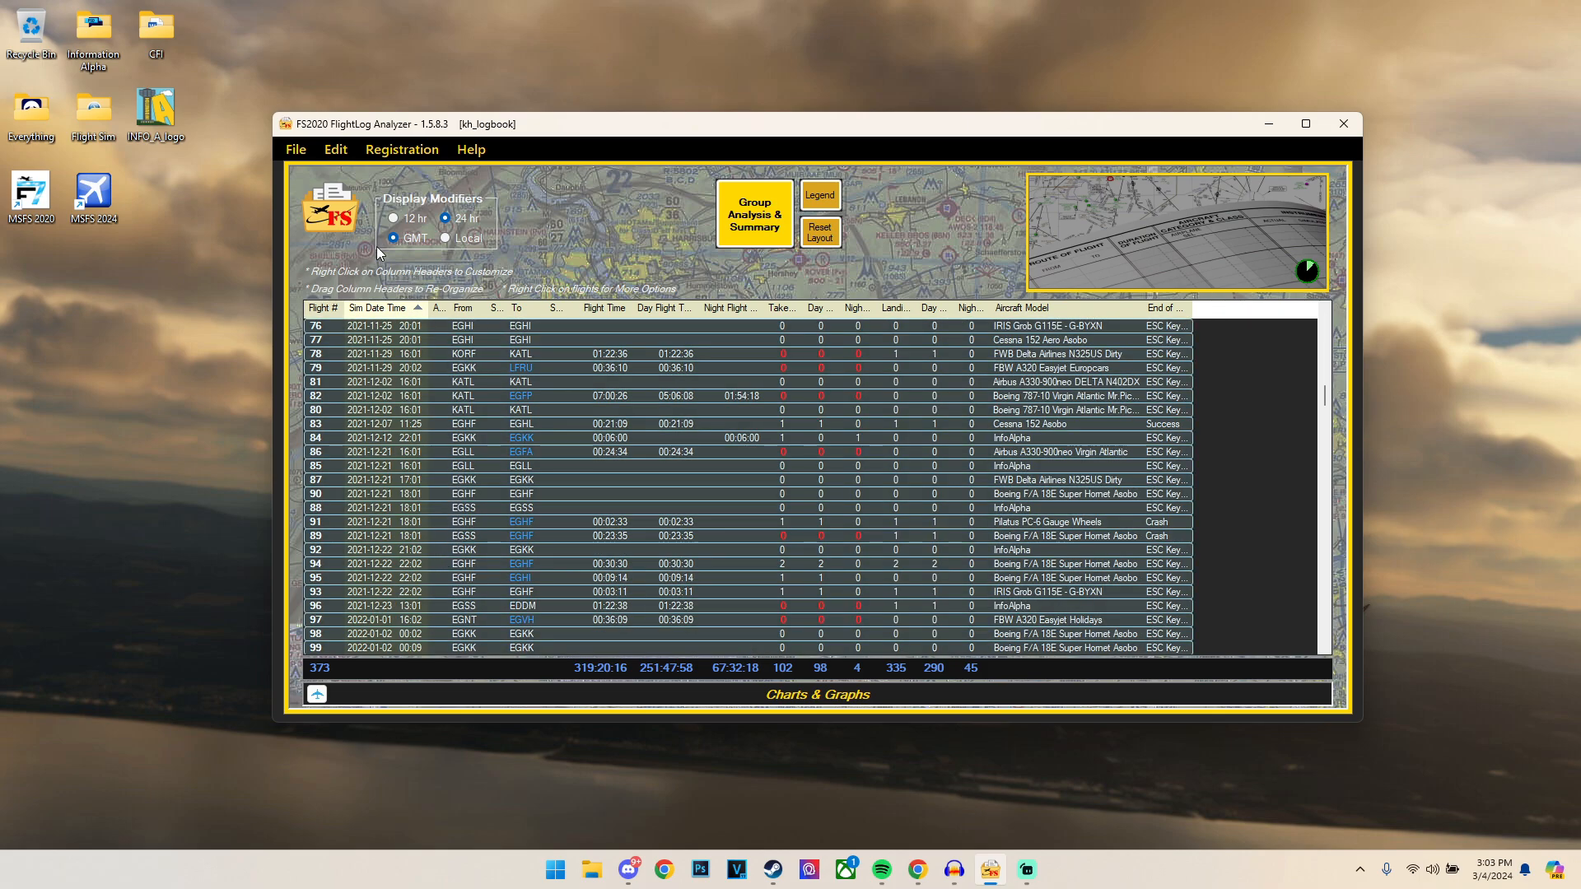
left_click(335, 149)
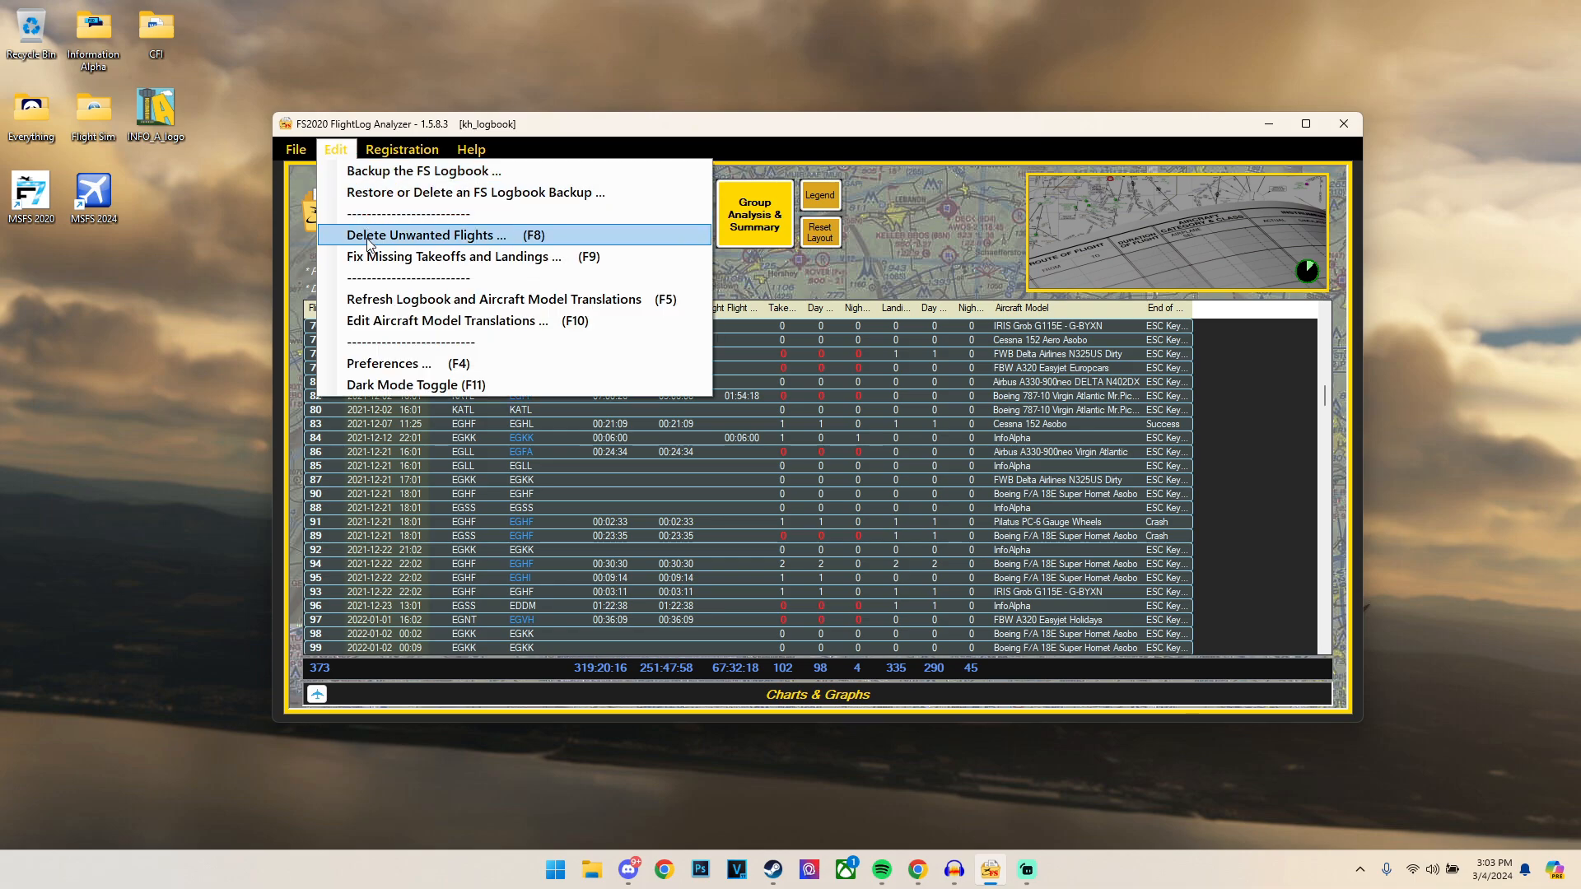
left_click(425, 235)
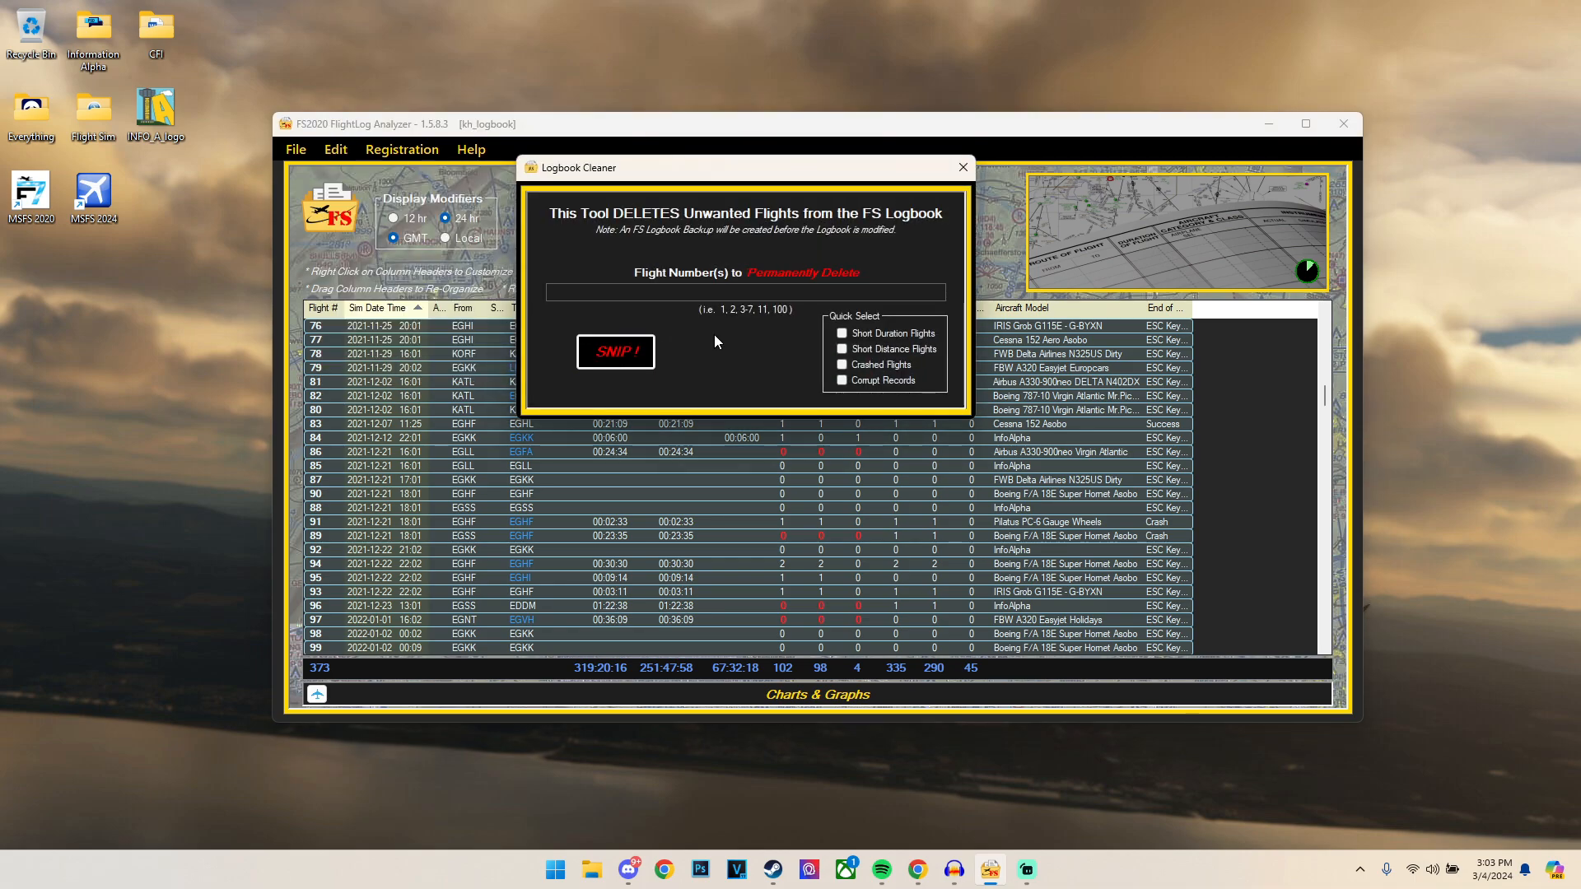
left_click(841, 334)
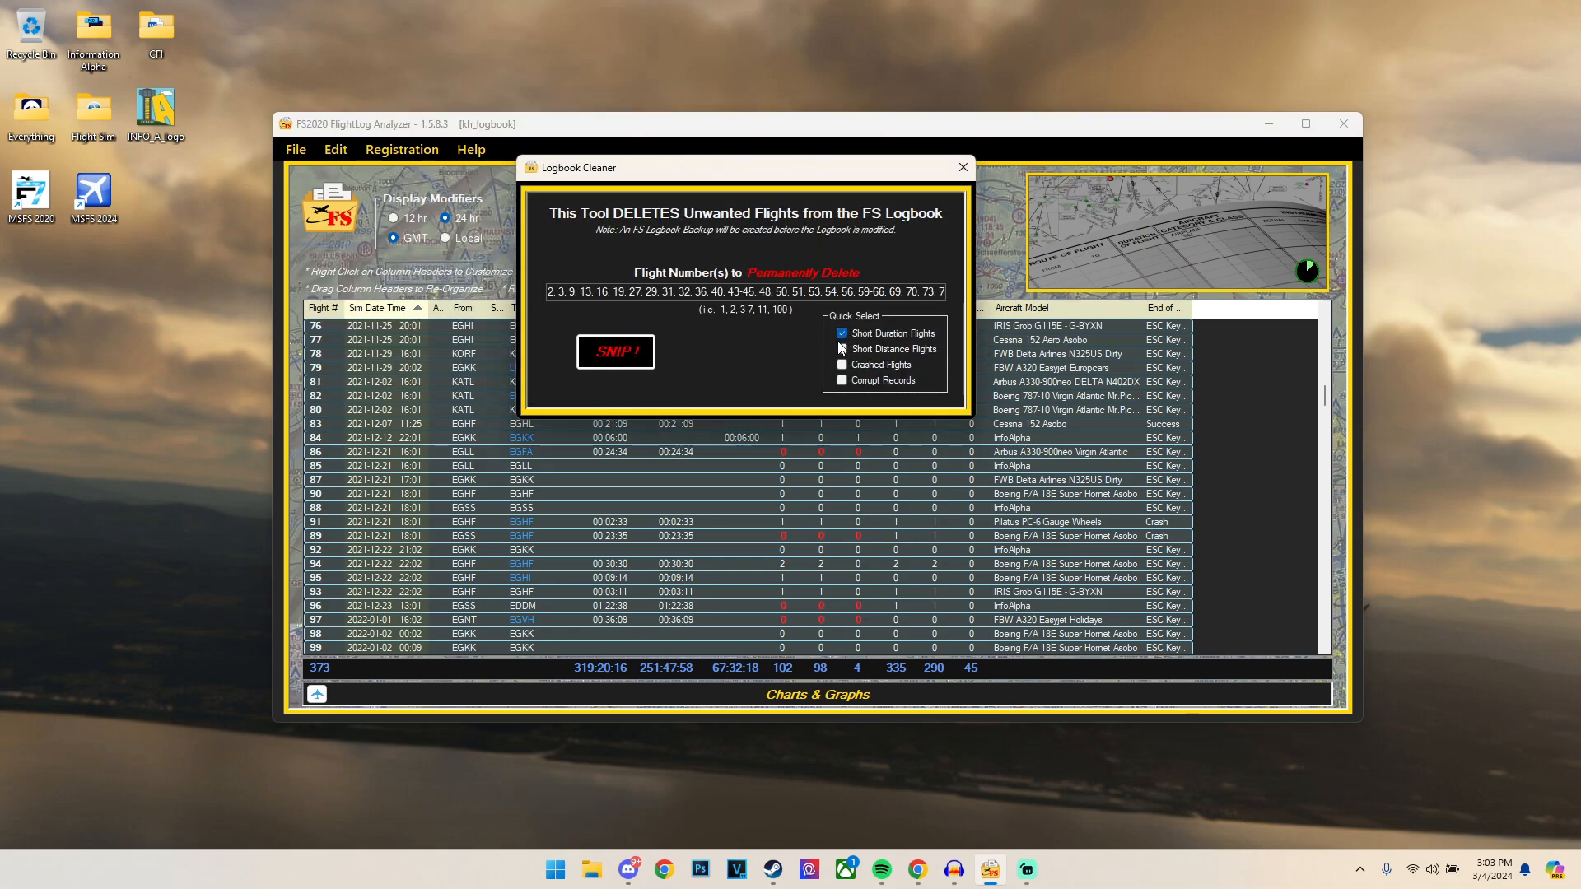
left_click(842, 349)
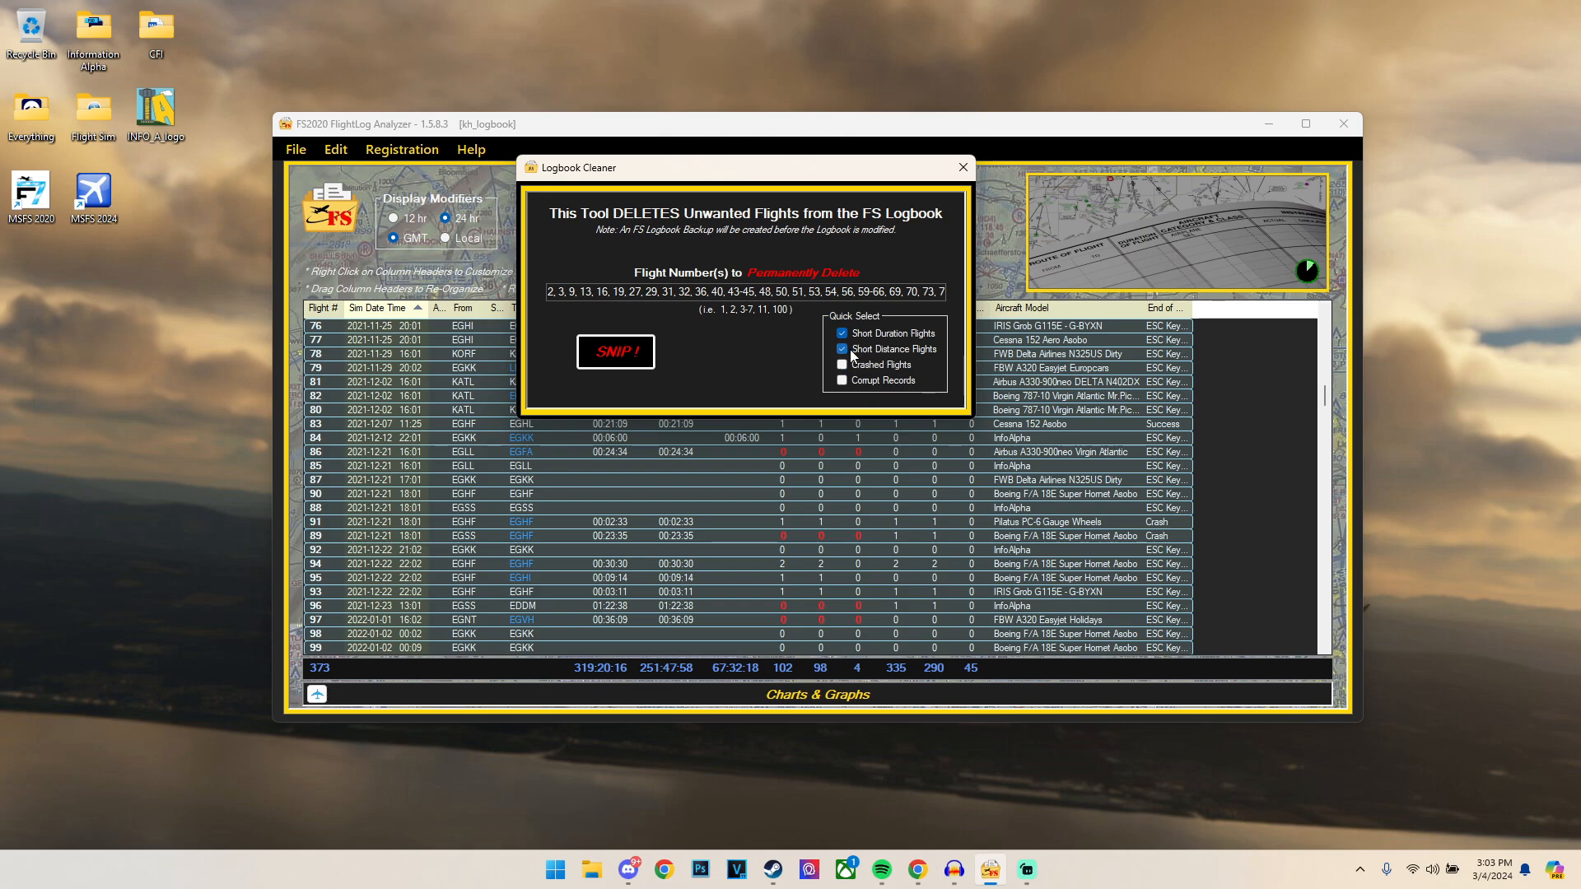
mouse_move(910, 350)
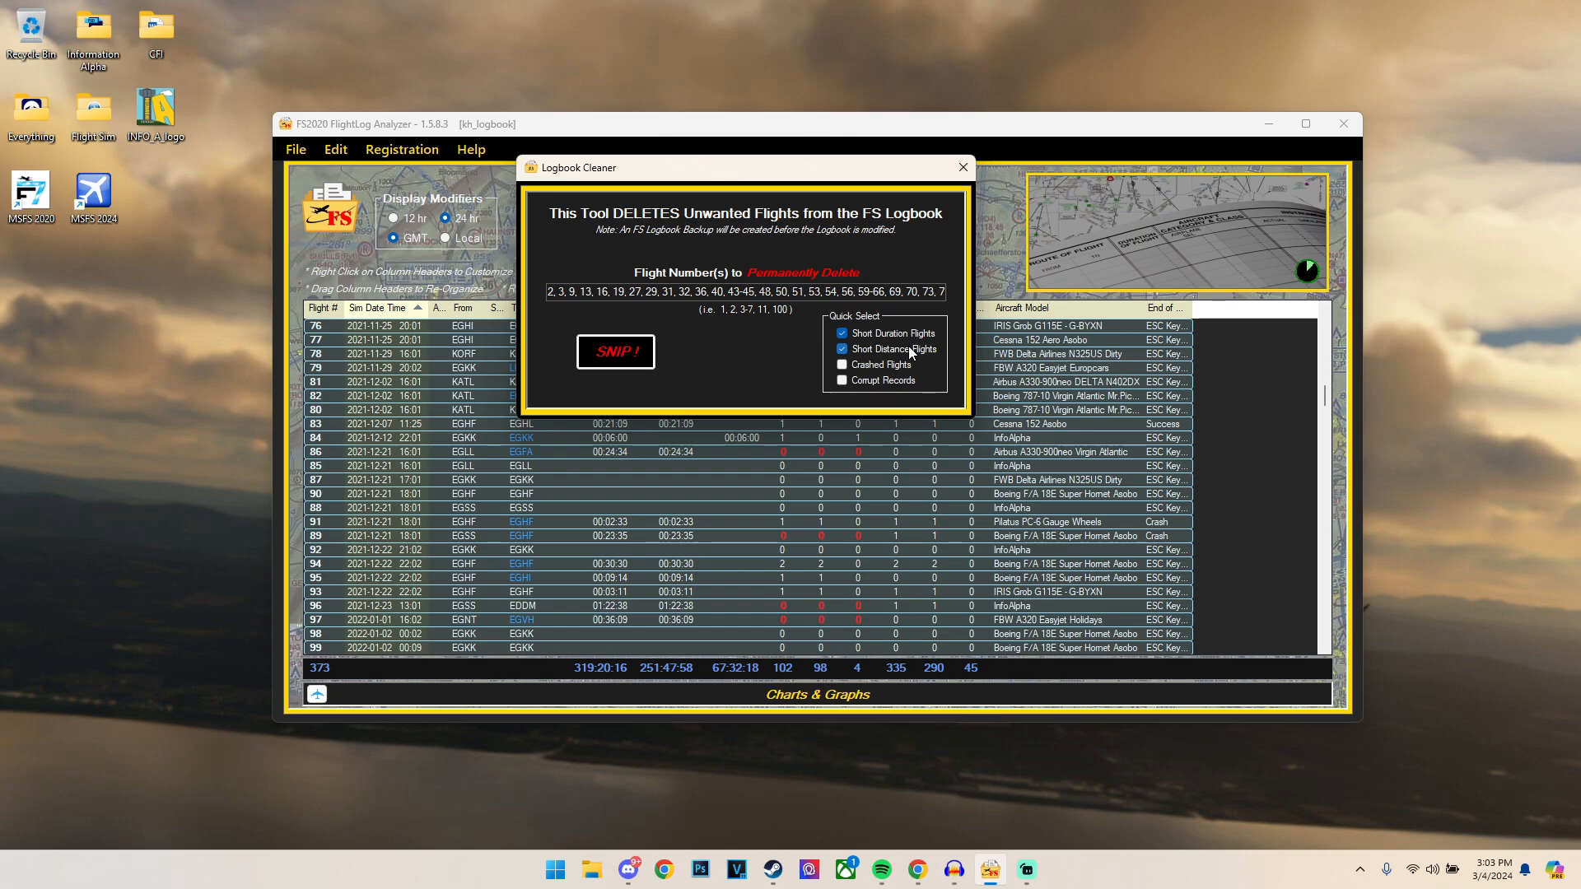
left_click(614, 351)
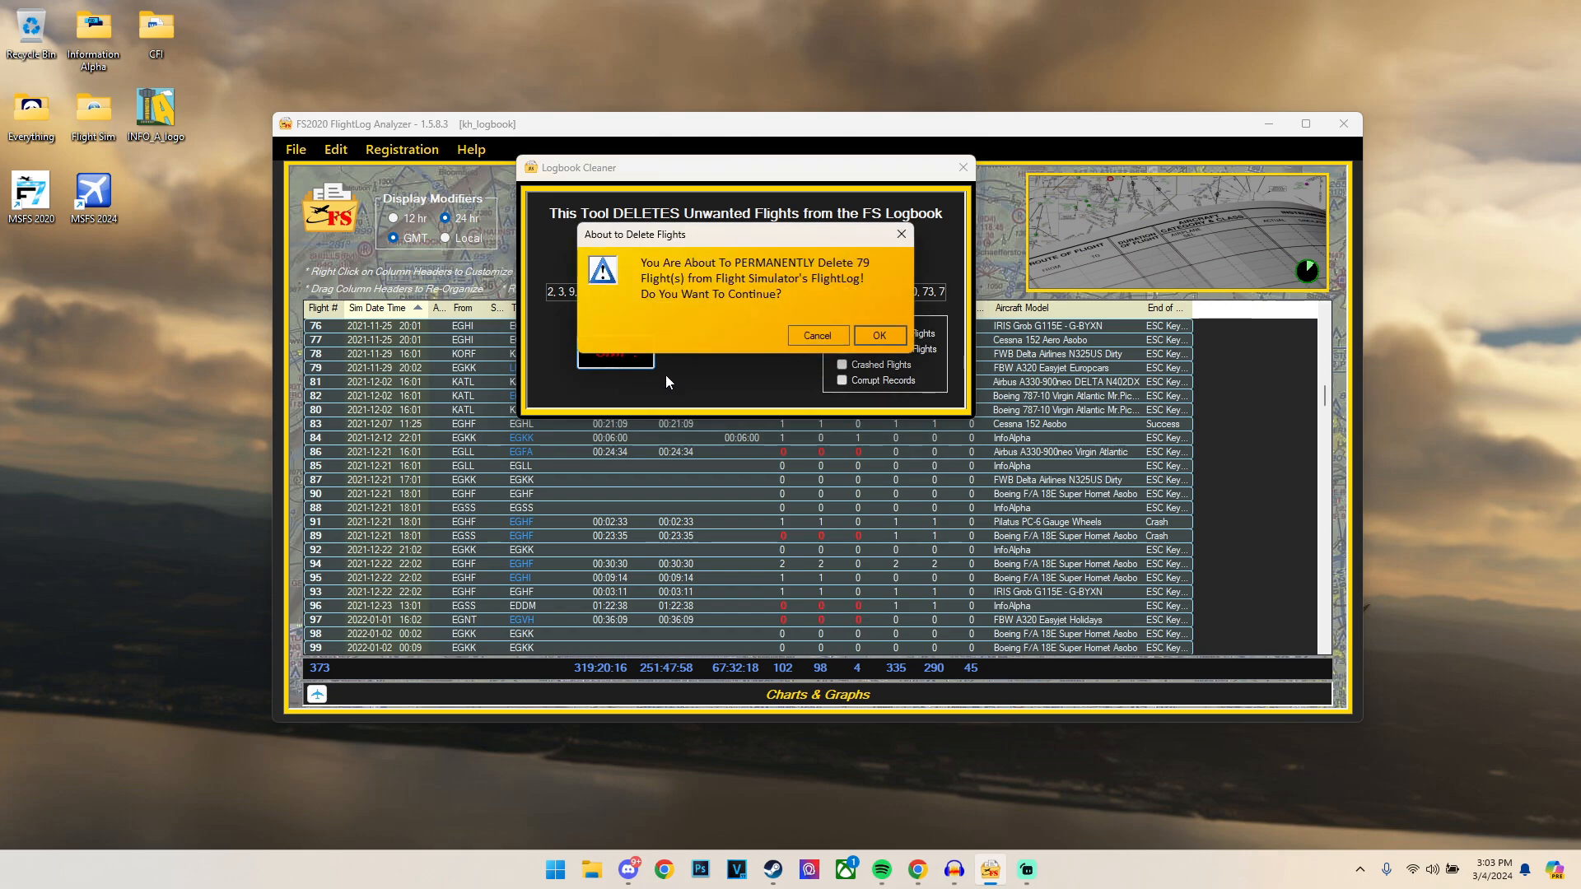
left_click(876, 335)
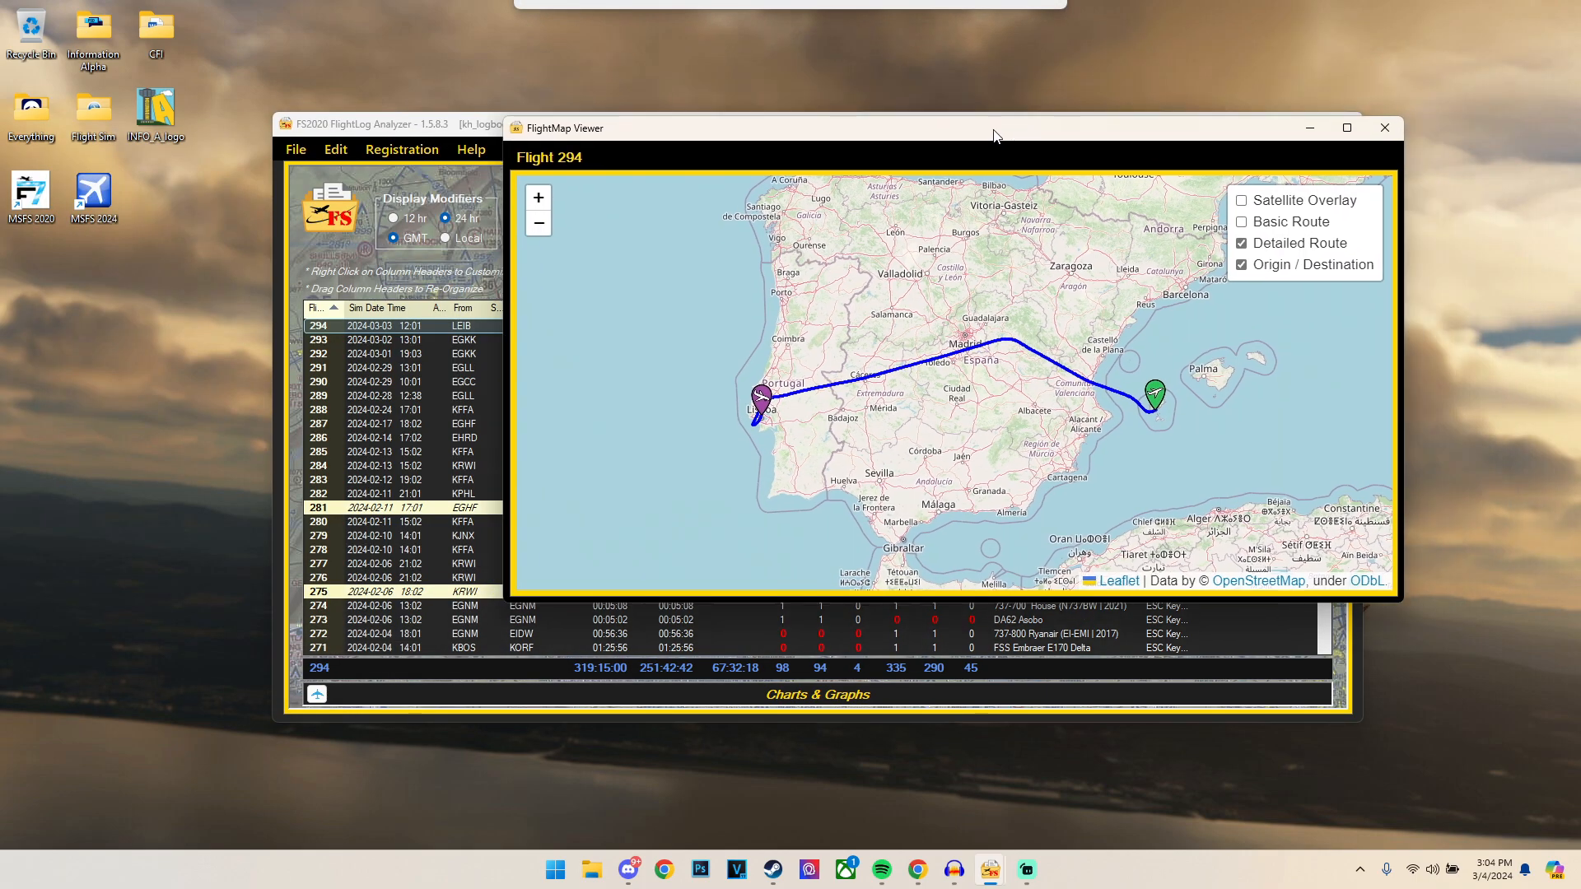
Step: View flight 294's route map with satellite overlay, then right-click flight 294
left_click_drag(996, 129, 995, 149)
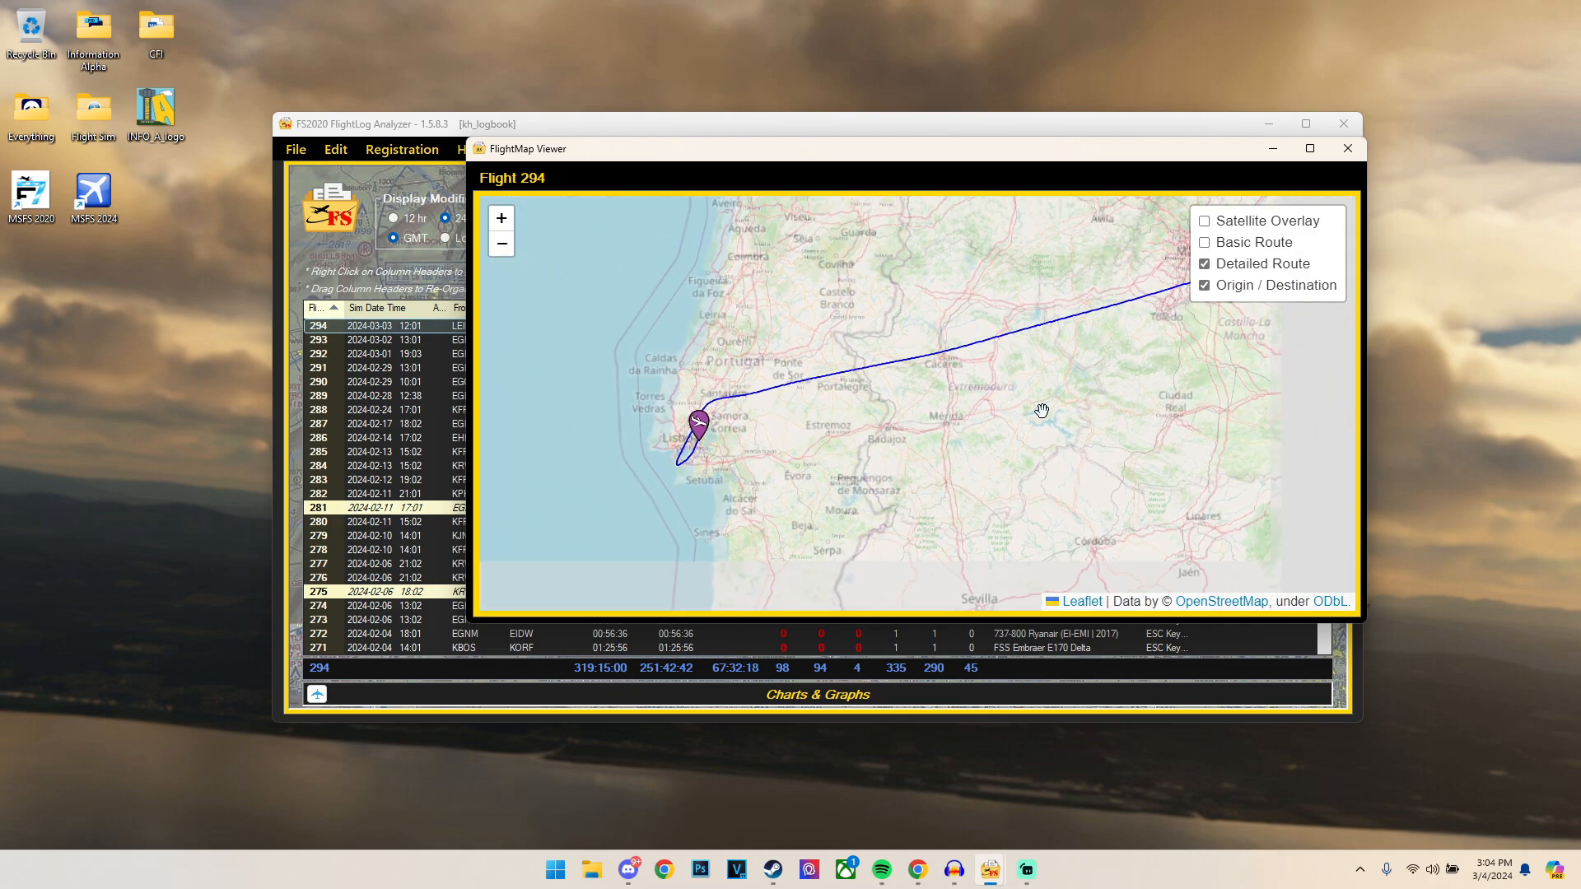
left_click(1204, 221)
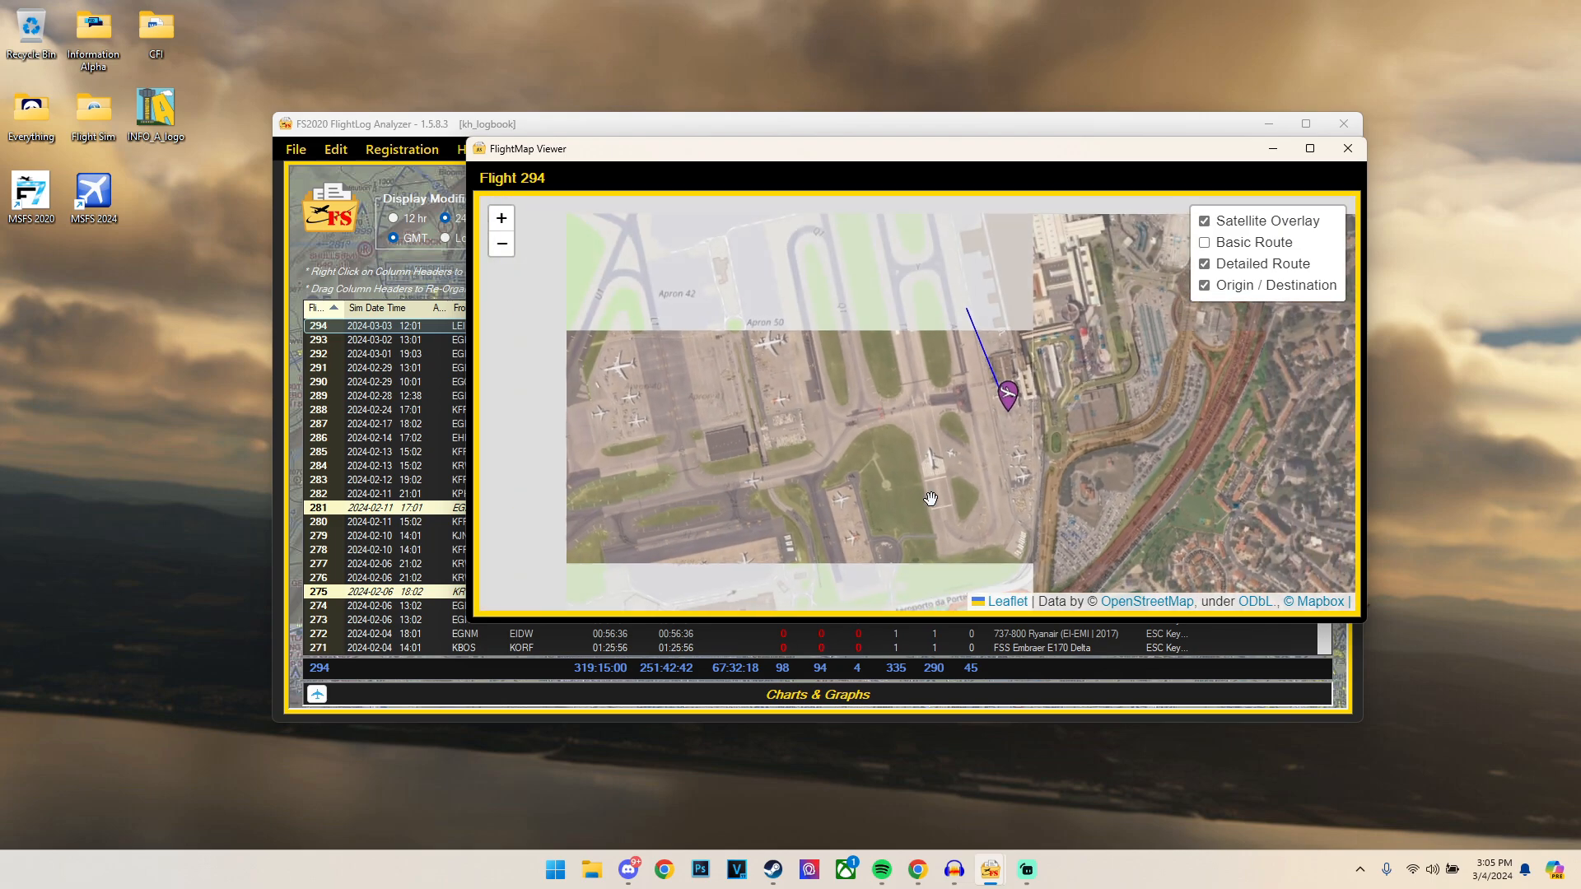
right_click(584, 326)
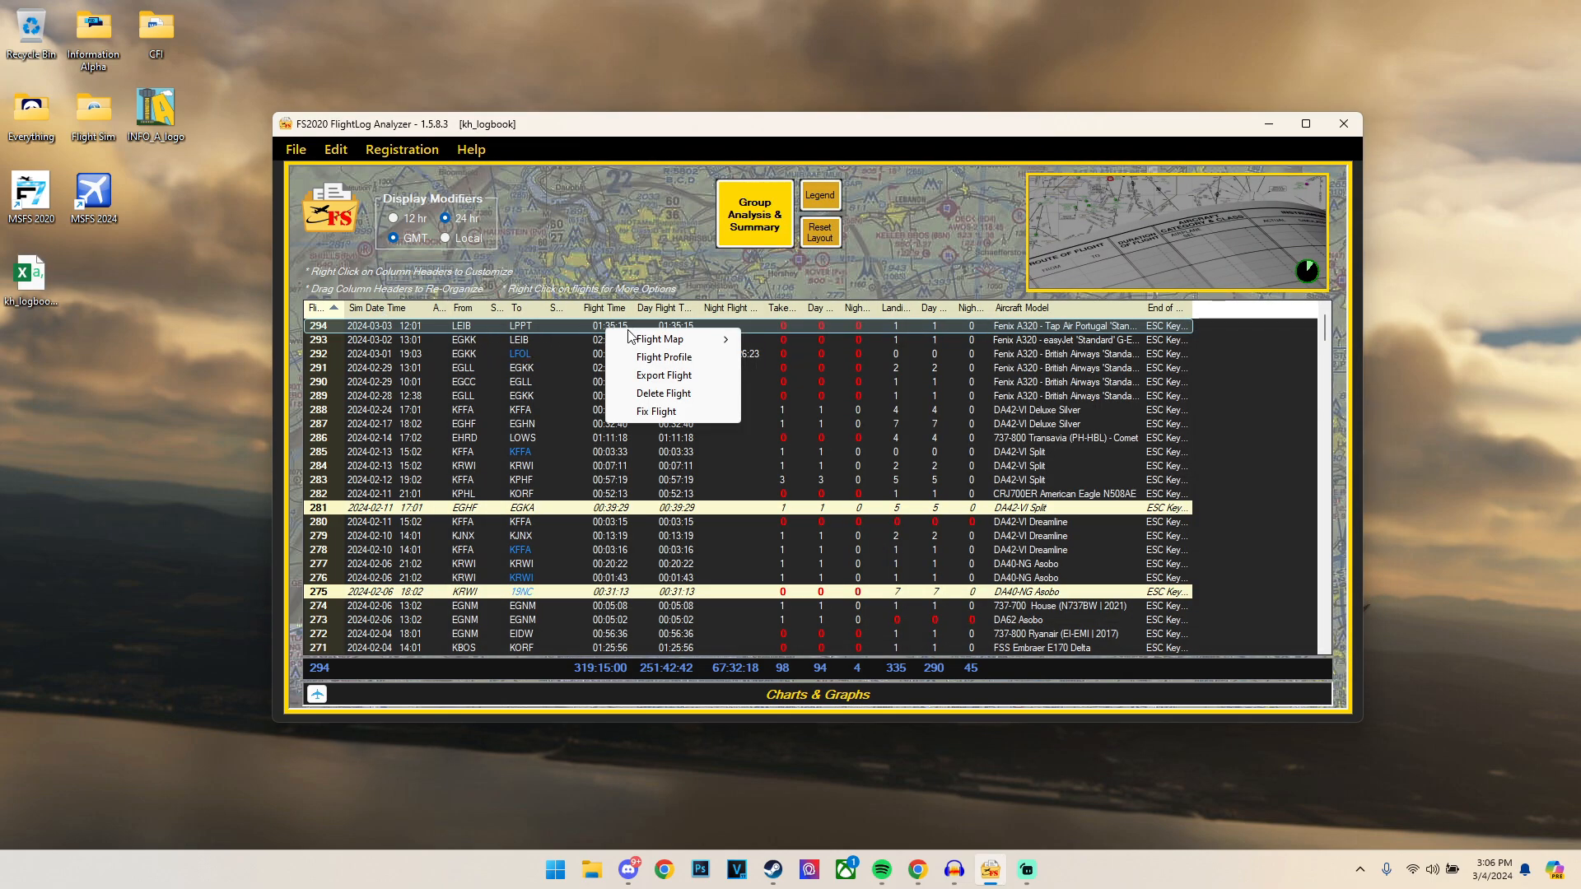
mouse_move(659, 338)
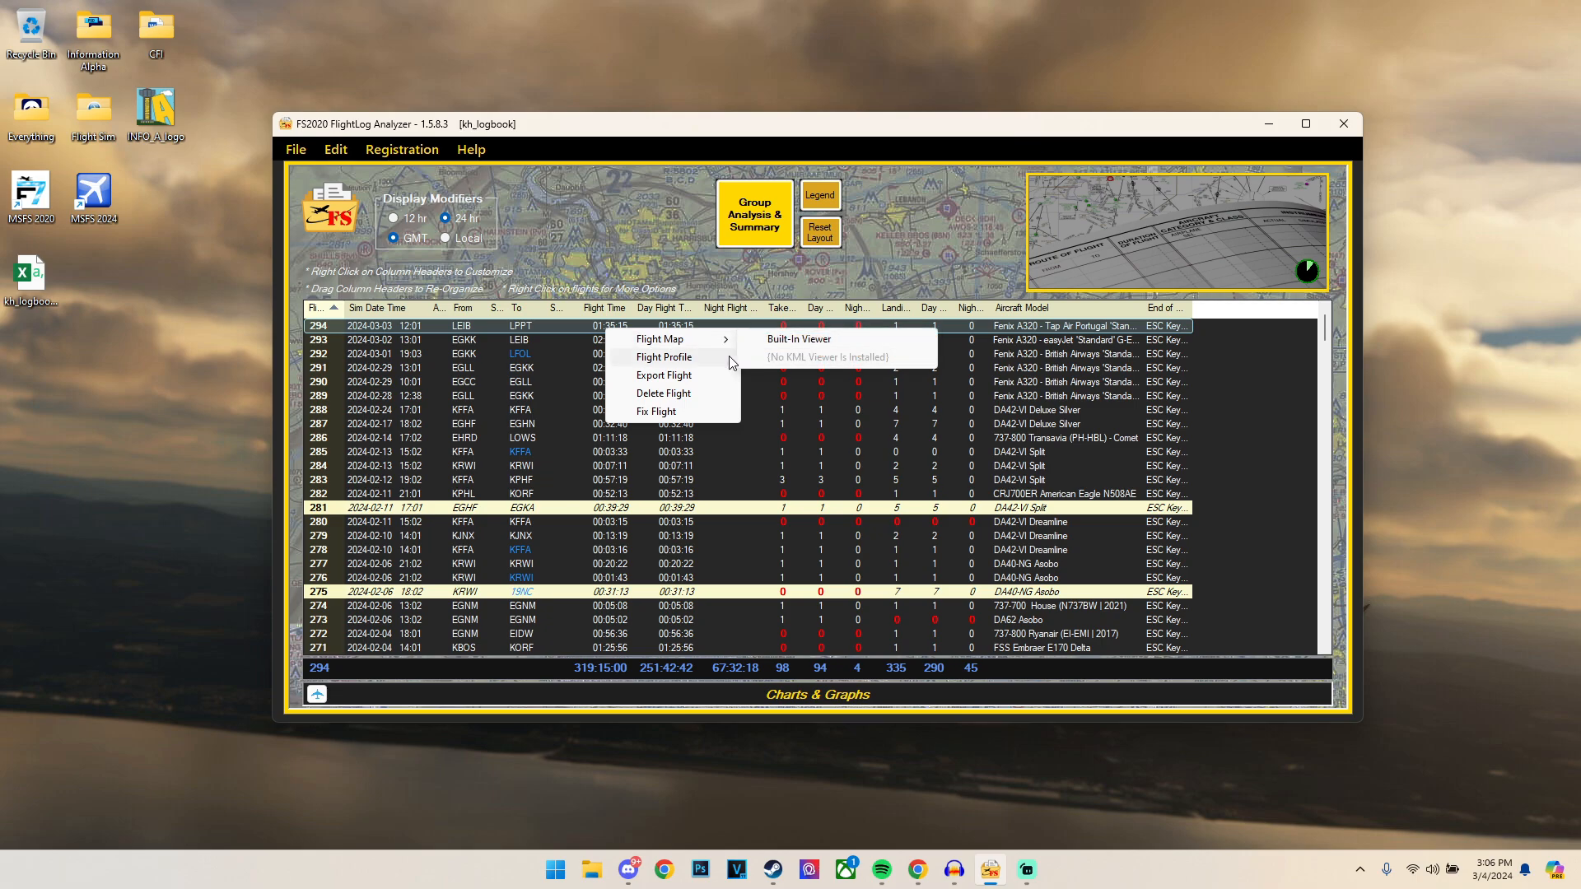
Step: Export flight 294 as KML and save it to the desktop as kh_logbook
left_click(663, 375)
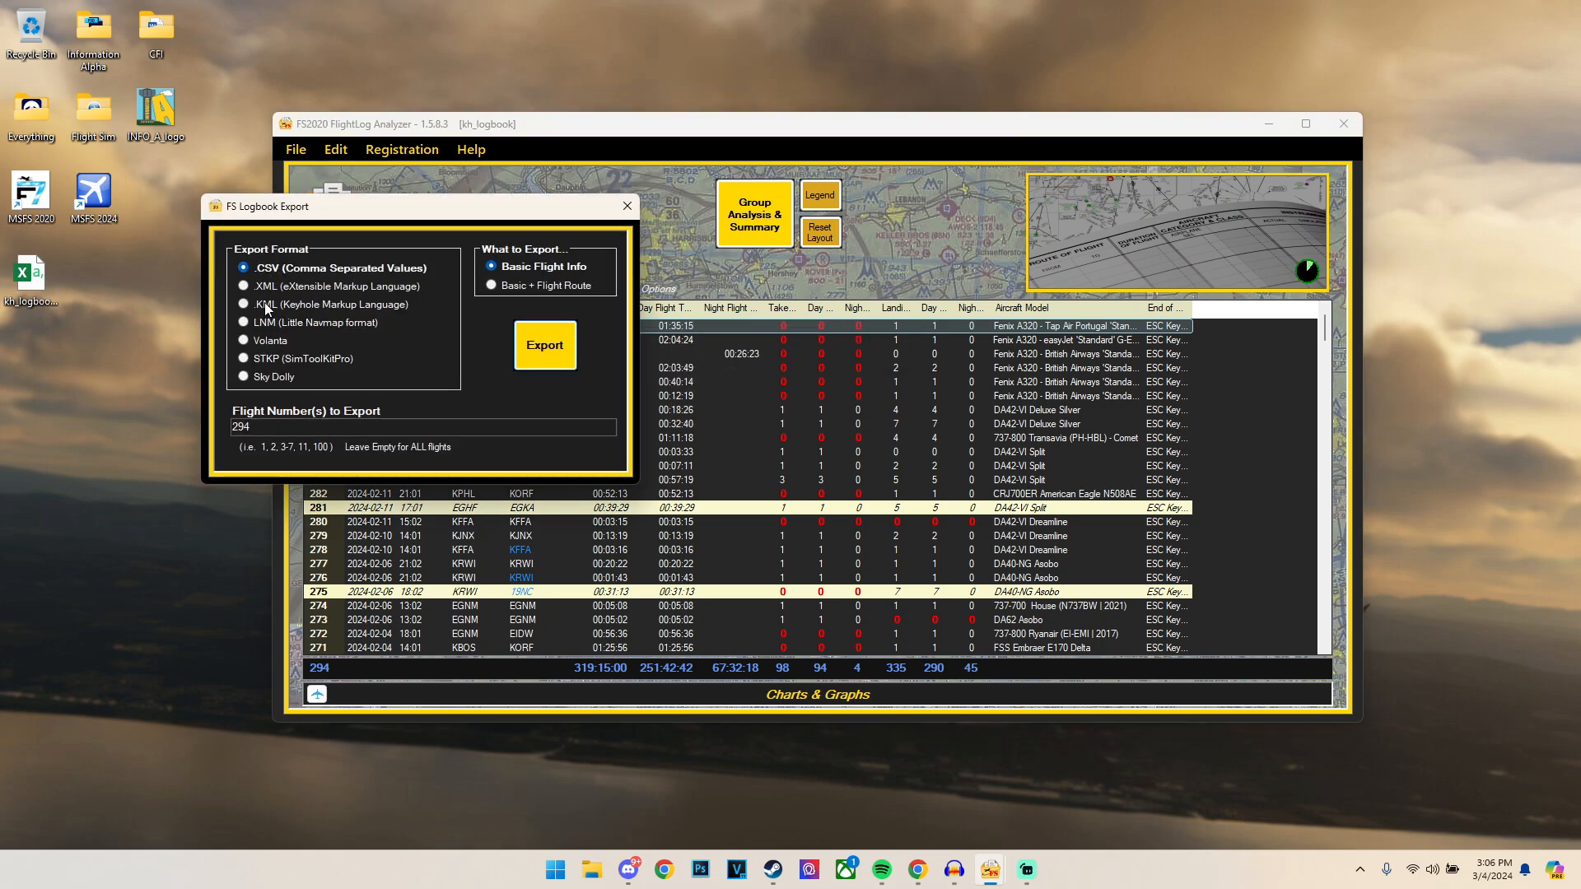
left_click(544, 345)
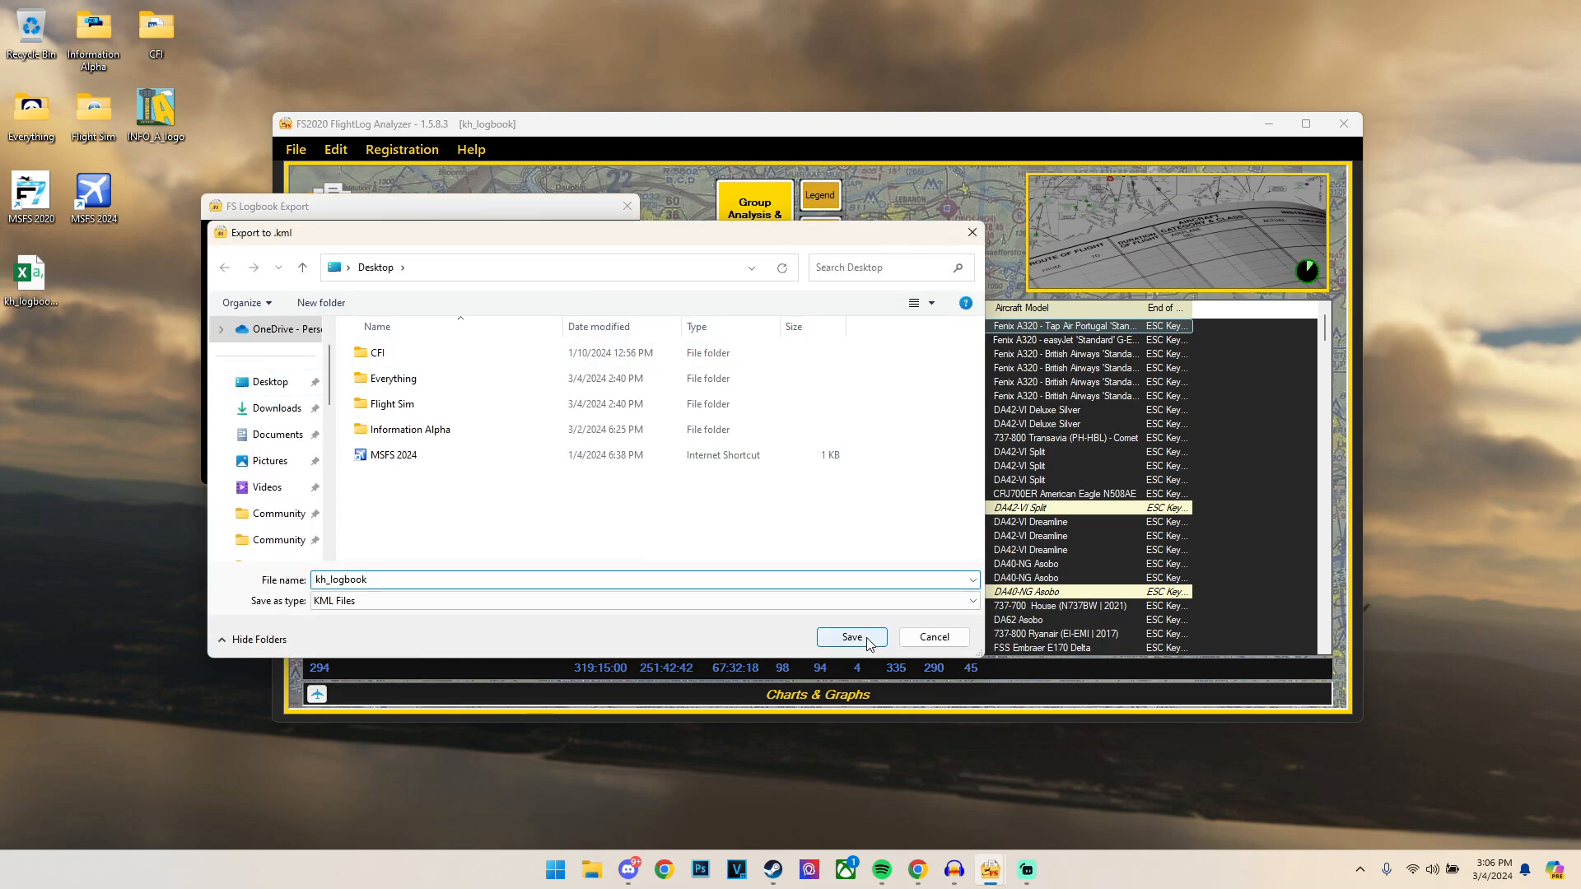
left_click(850, 637)
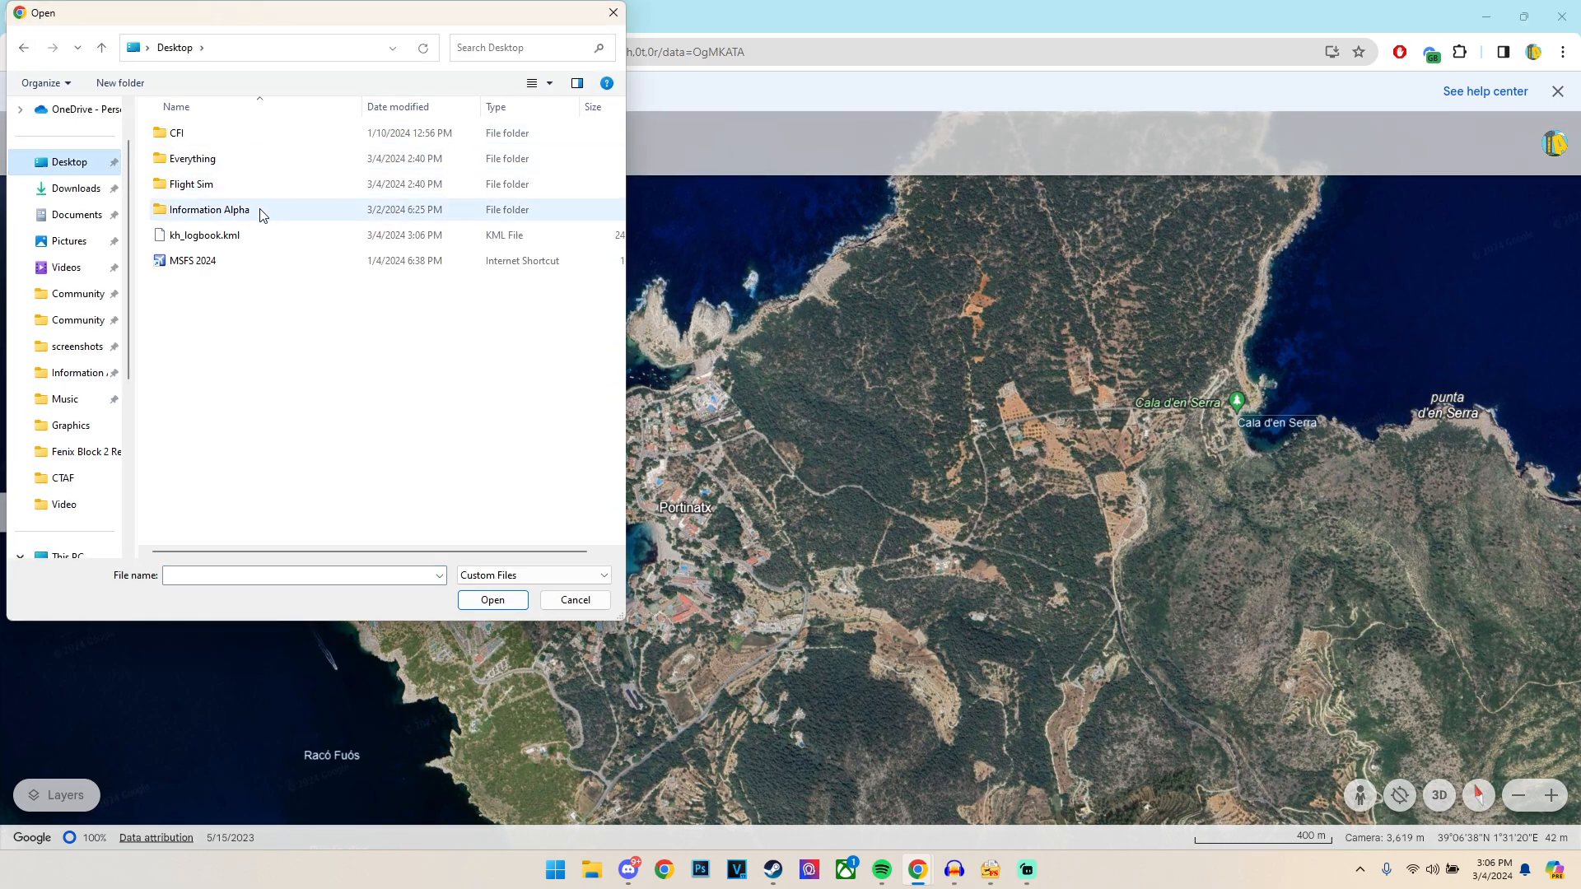
Step: Load kh_logbook.kml in Google Earth, then switch to 3D and tilt to the extruded route
left_click(574, 600)
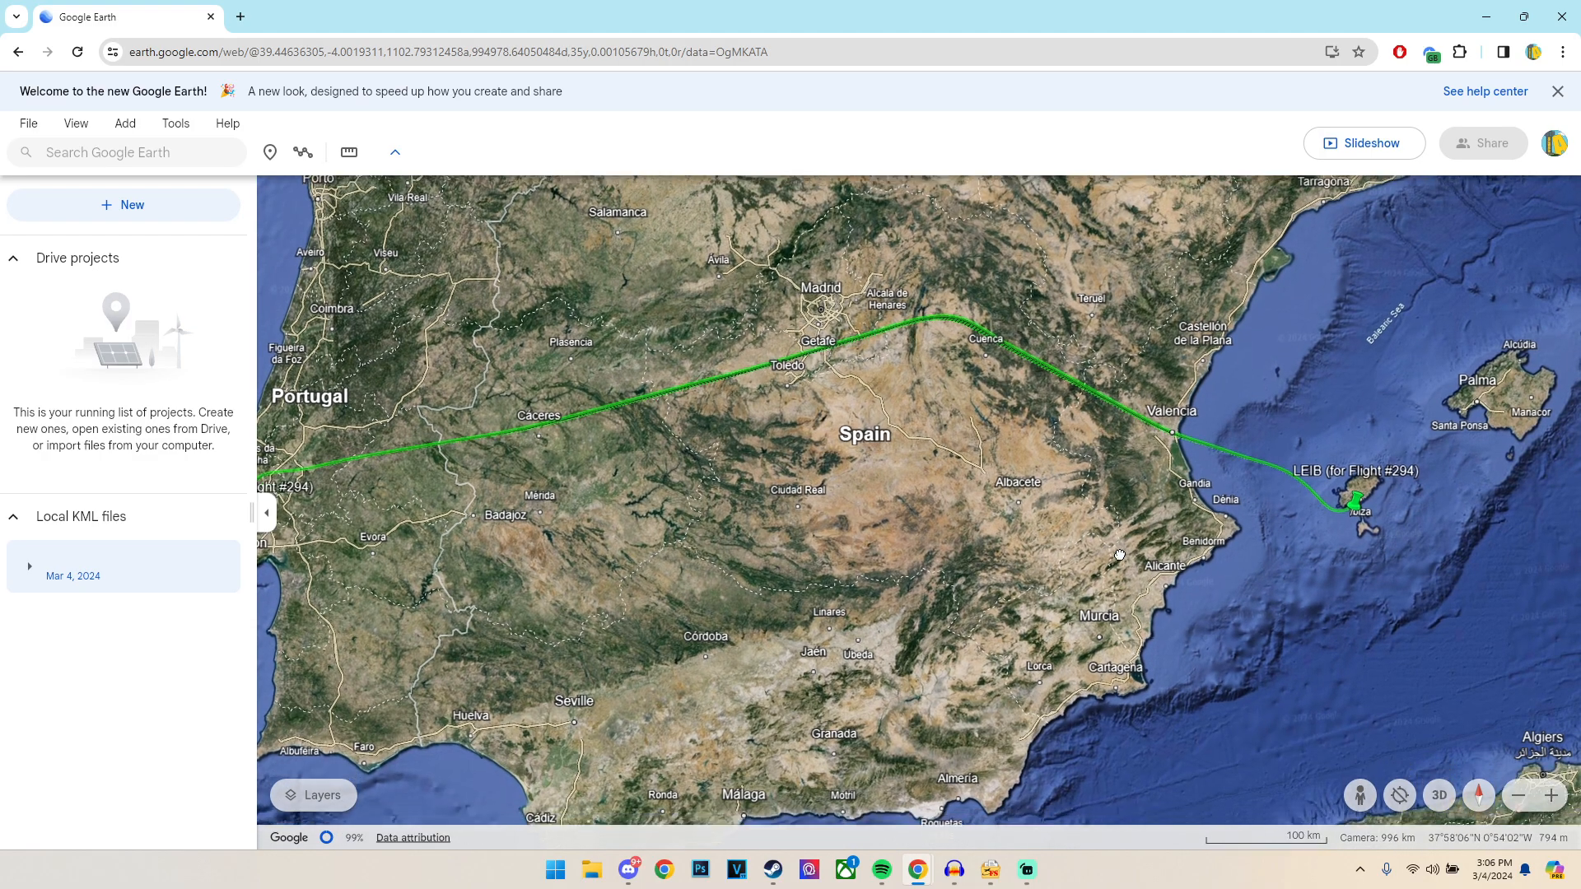
left_click(1438, 795)
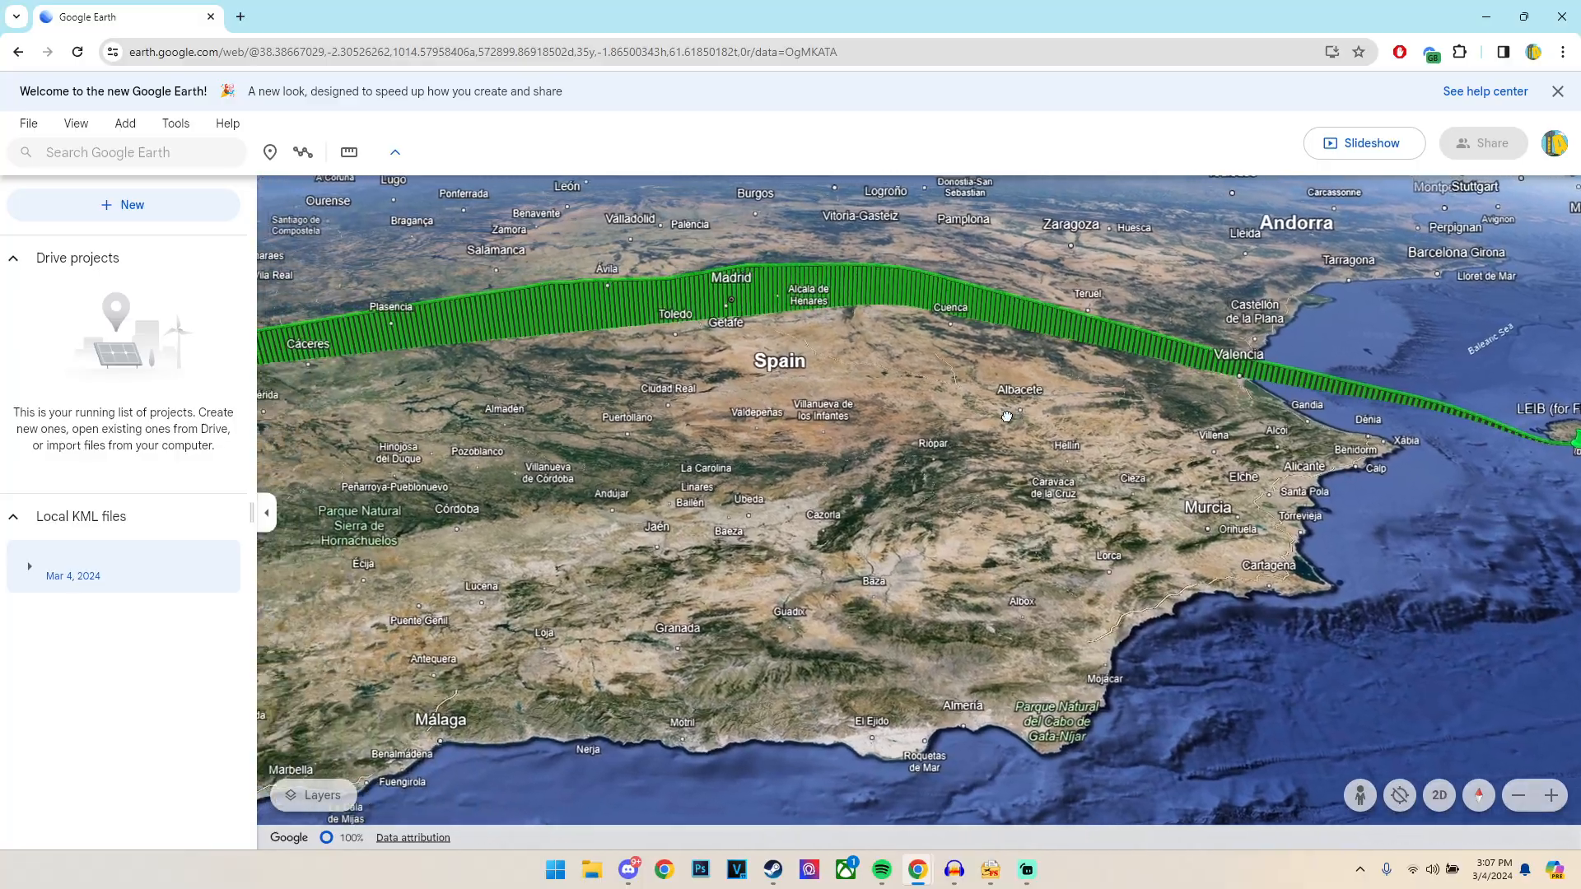
left_click_drag(1008, 413, 579, 403)
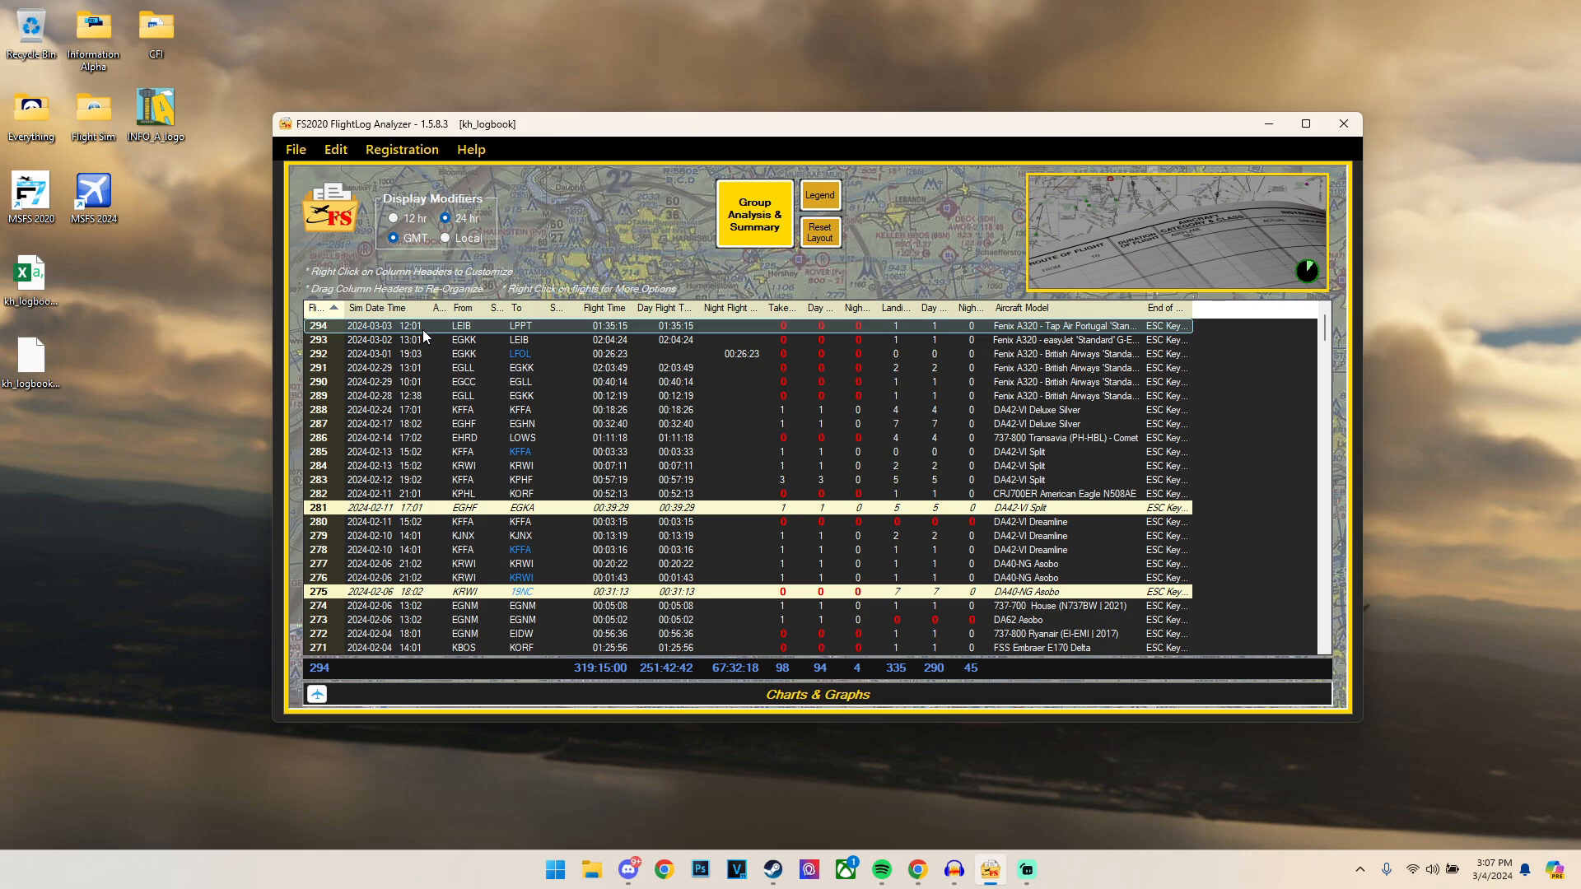
mouse_move(224, 134)
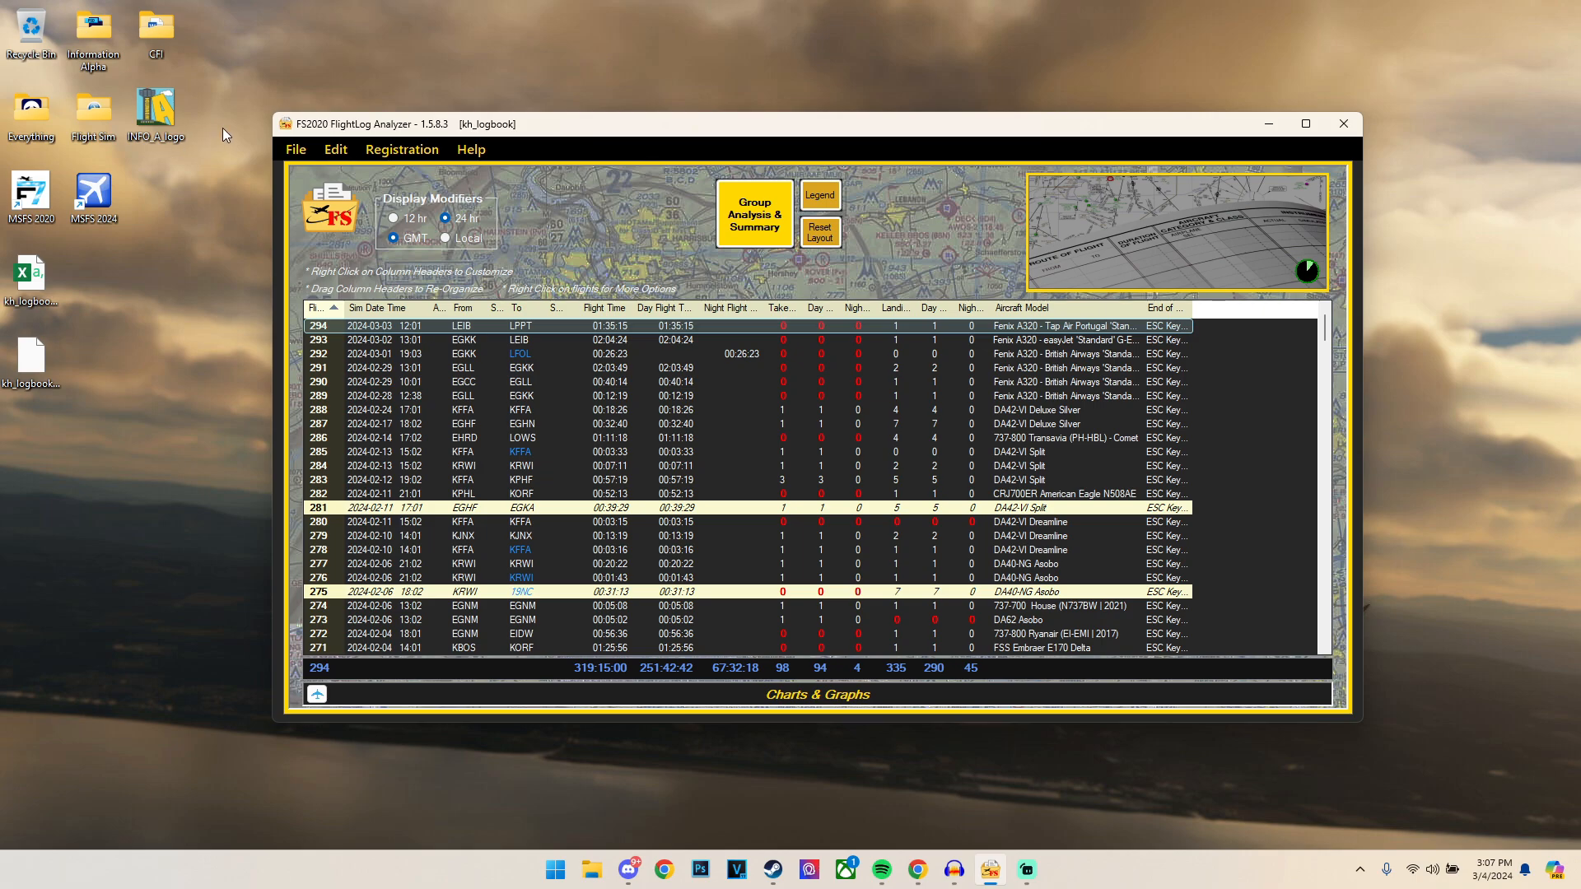
Step: Reopen the FS Logbook Export dialog for flight 294 from its context menu
right_click(520, 325)
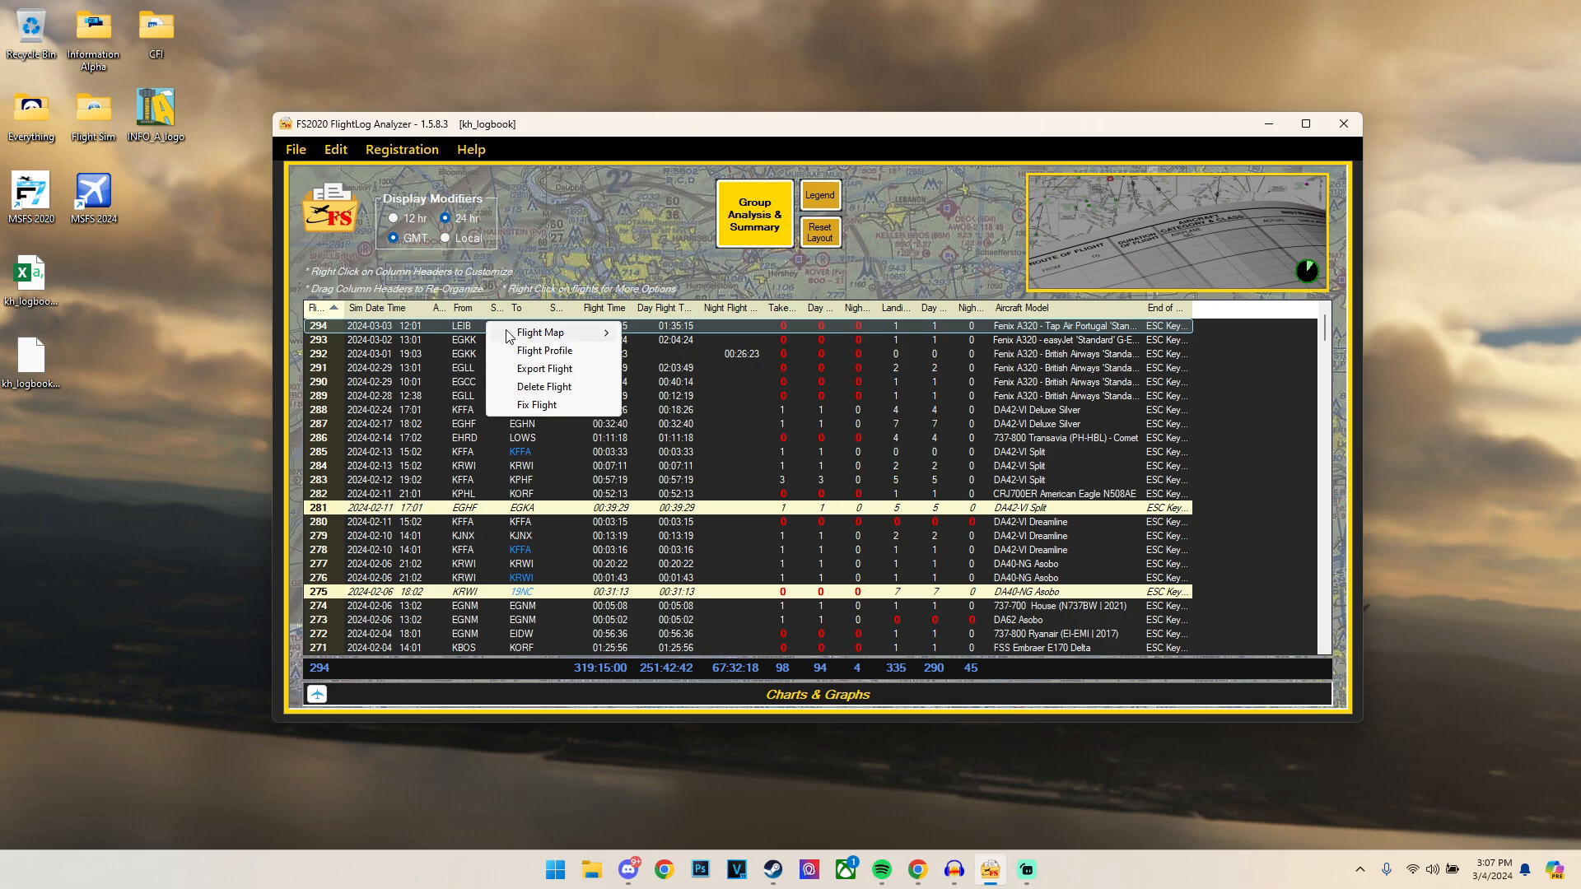
left_click(544, 368)
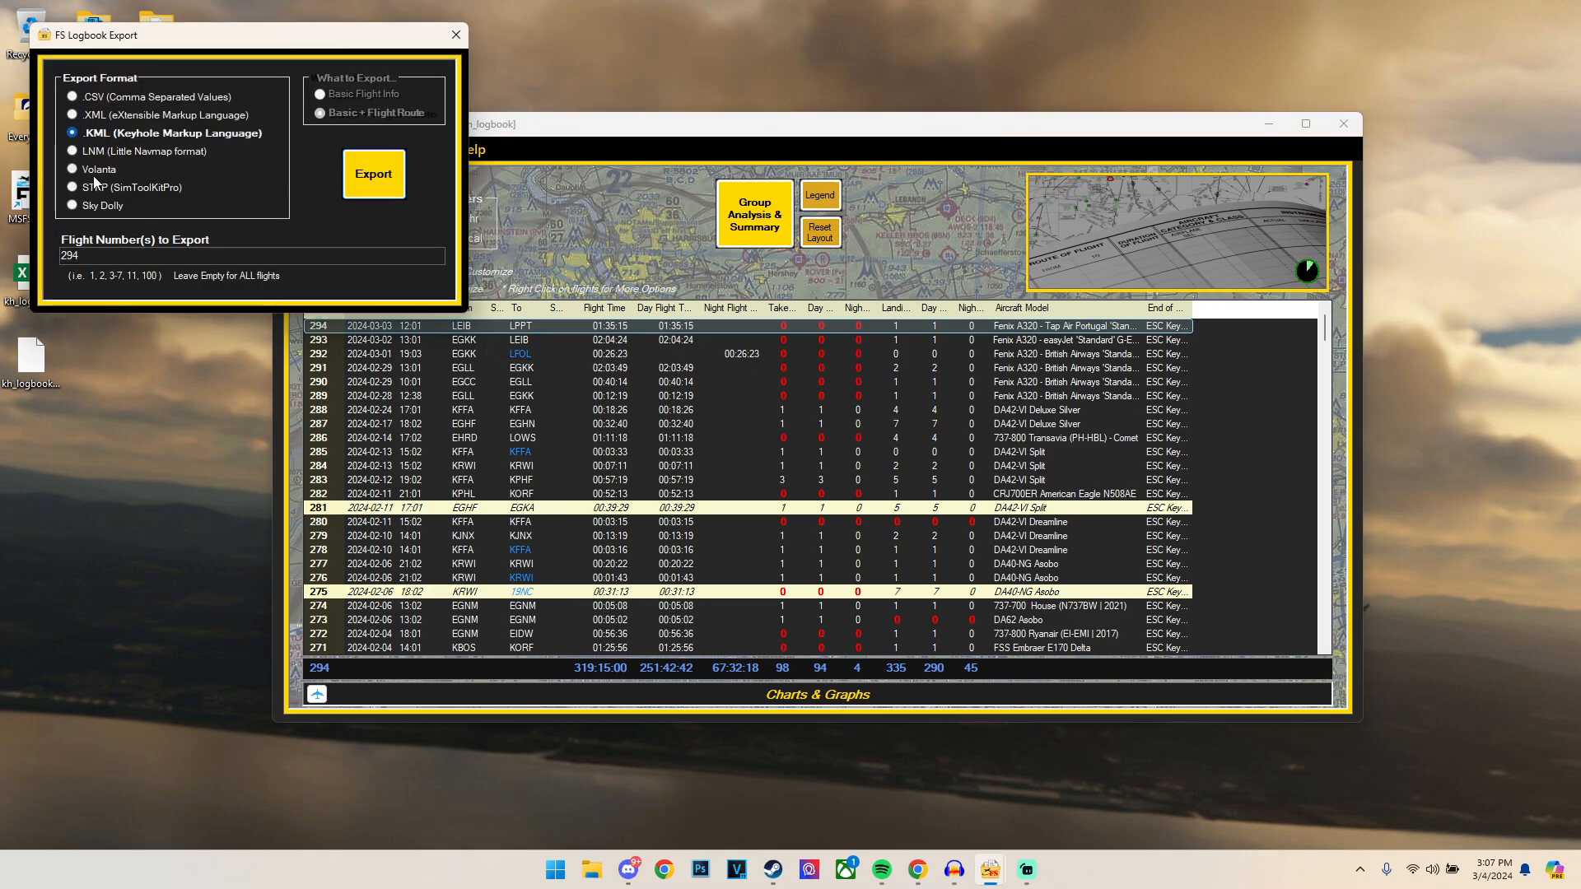